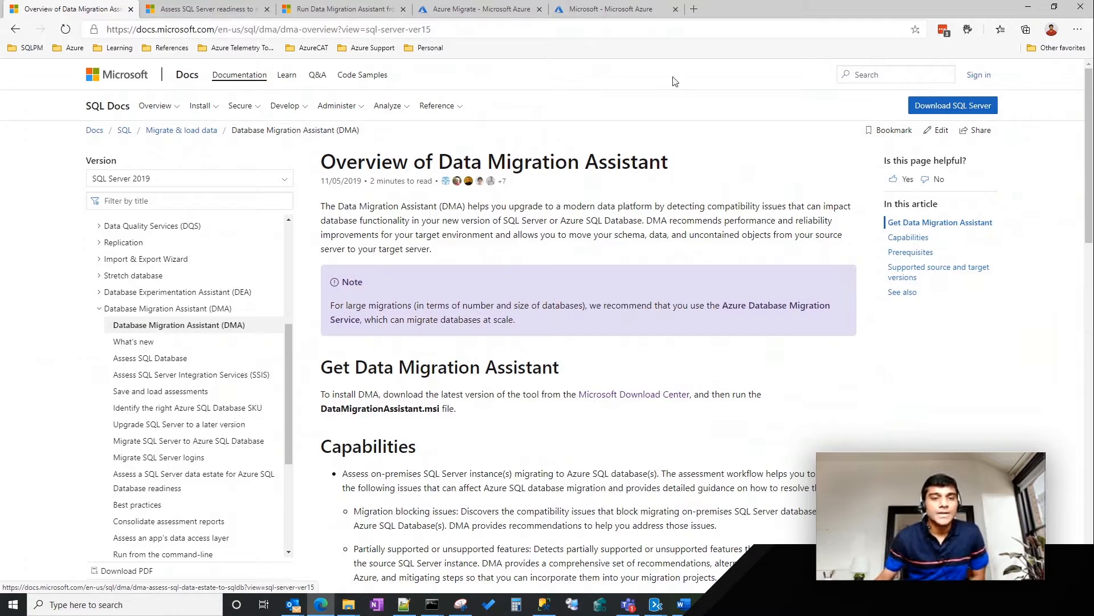
{"action": "mouse_move", "coordinate": [443, 167]}
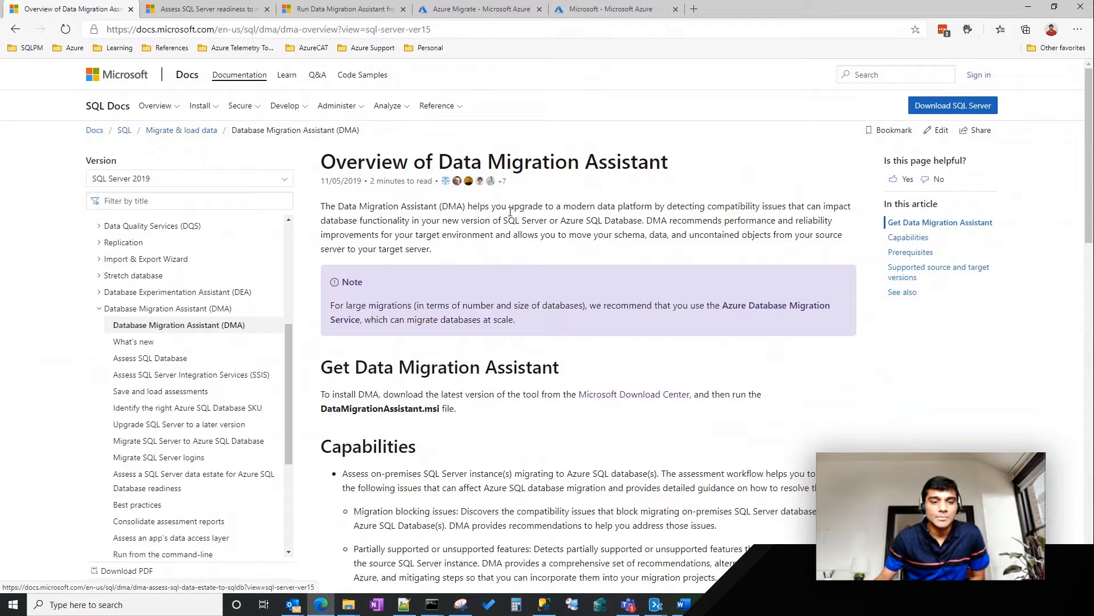
- Scroll through the Assess SQL Server readiness for Azure SQL Database docs article
{"action": "scroll", "scroll_direction": "down", "scroll_amount": 3}
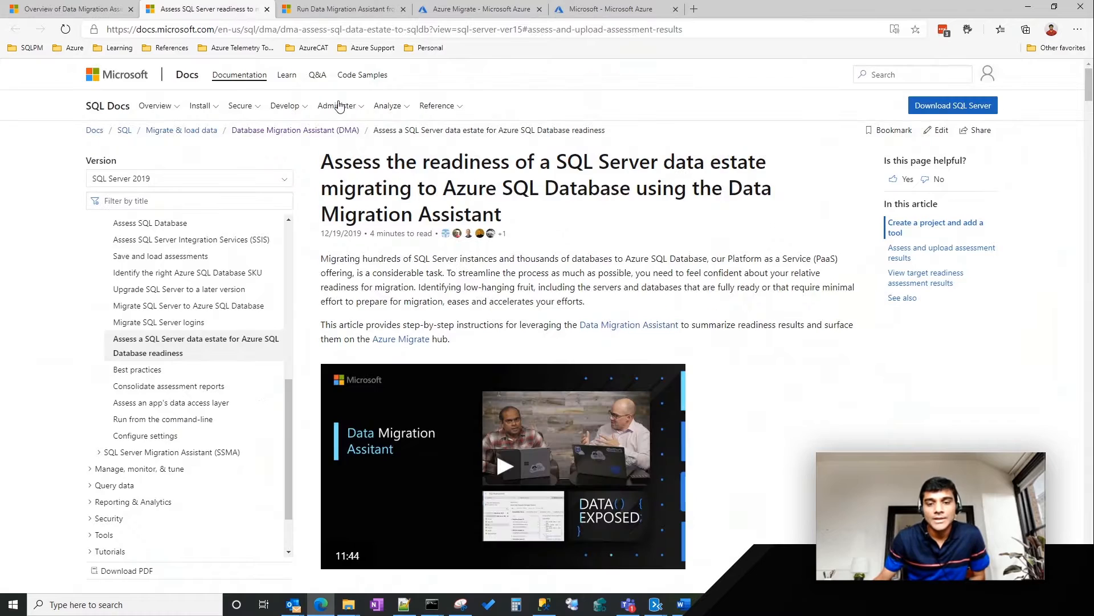
{"action": "scroll", "scroll_direction": "down", "scroll_amount": 3}
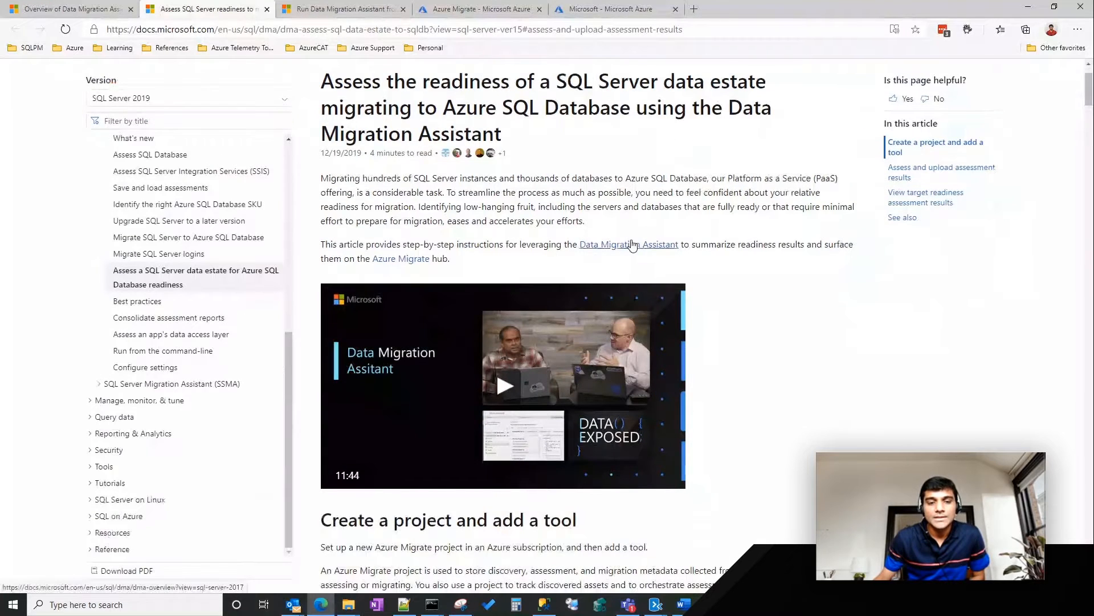
{"action": "scroll", "scroll_direction": "down", "scroll_amount": 3}
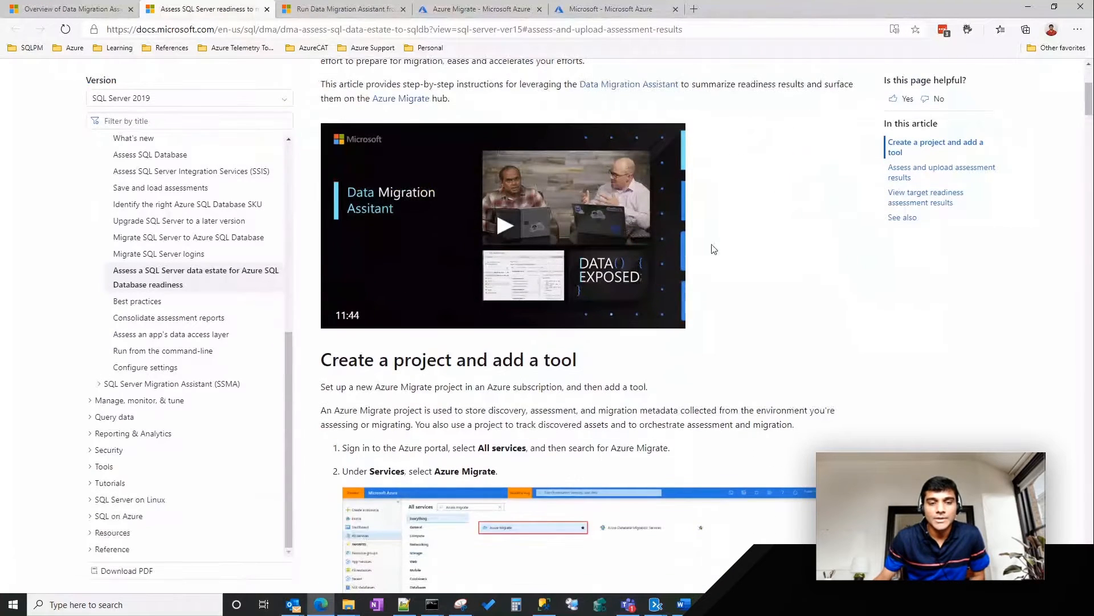
{"action": "scroll", "scroll_direction": "down", "scroll_amount": 3}
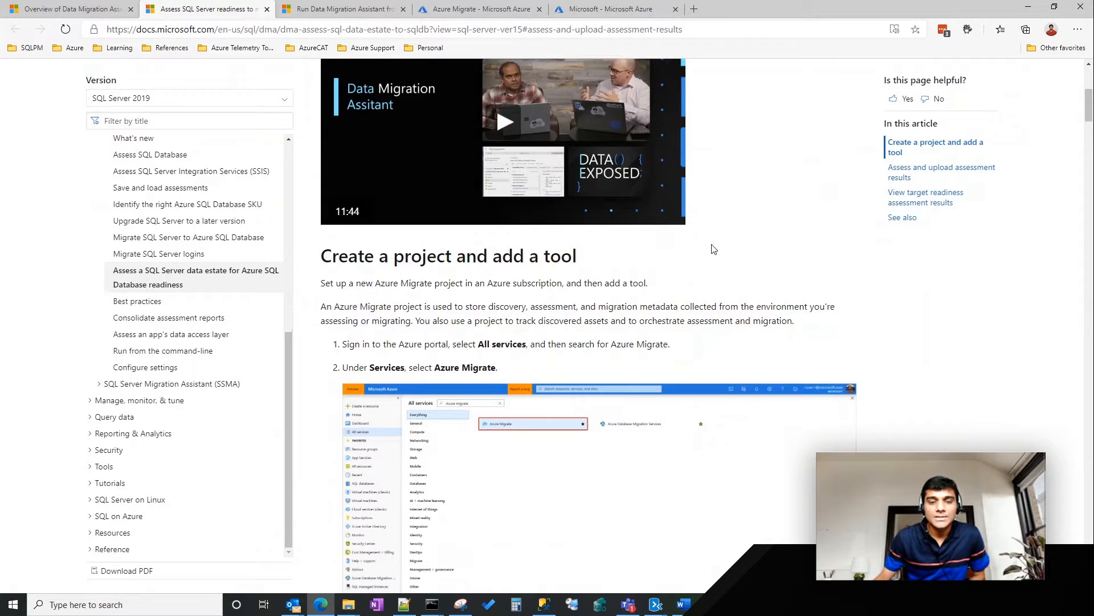
{"action": "scroll", "scroll_direction": "down", "scroll_amount": 3}
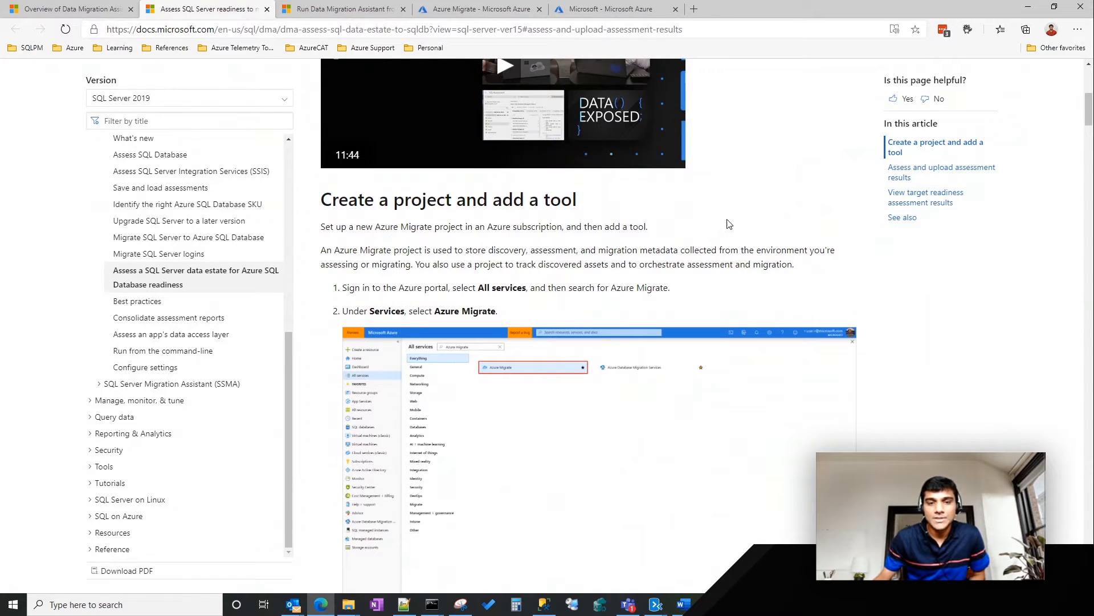
{"action": "scroll", "scroll_direction": "down", "scroll_amount": 3}
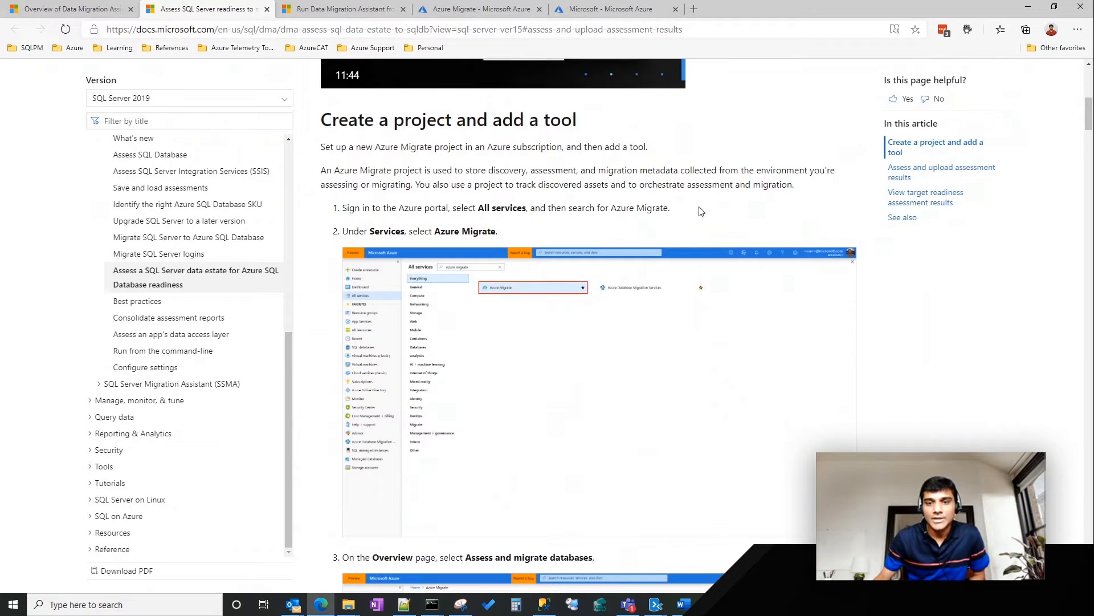
{"action": "mouse_move", "coordinate": [740, 273]}
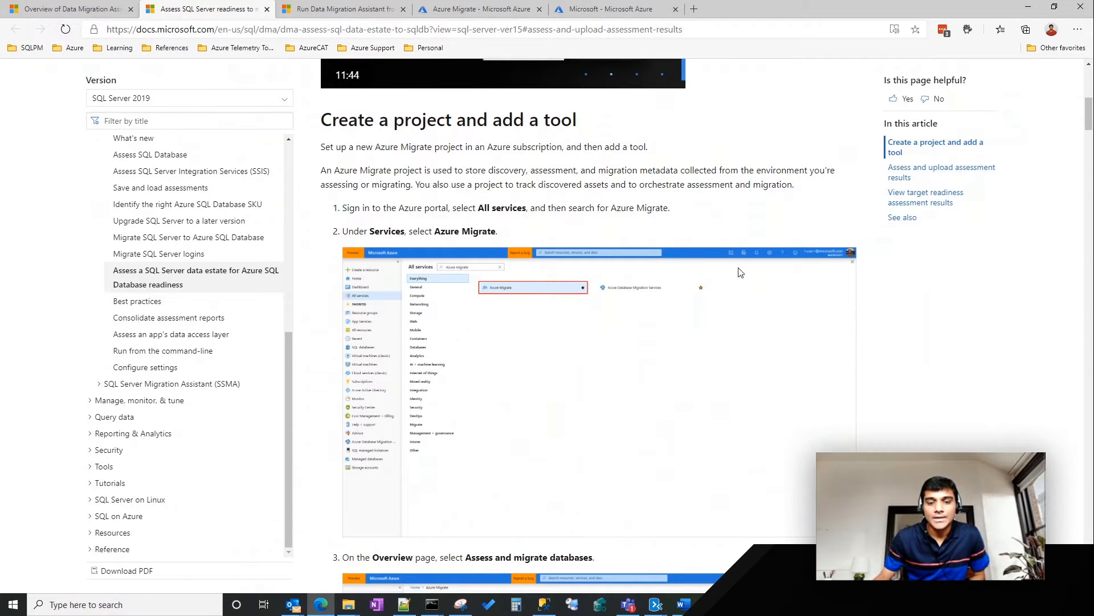
{"action": "scroll", "scroll_direction": "down", "scroll_amount": 3}
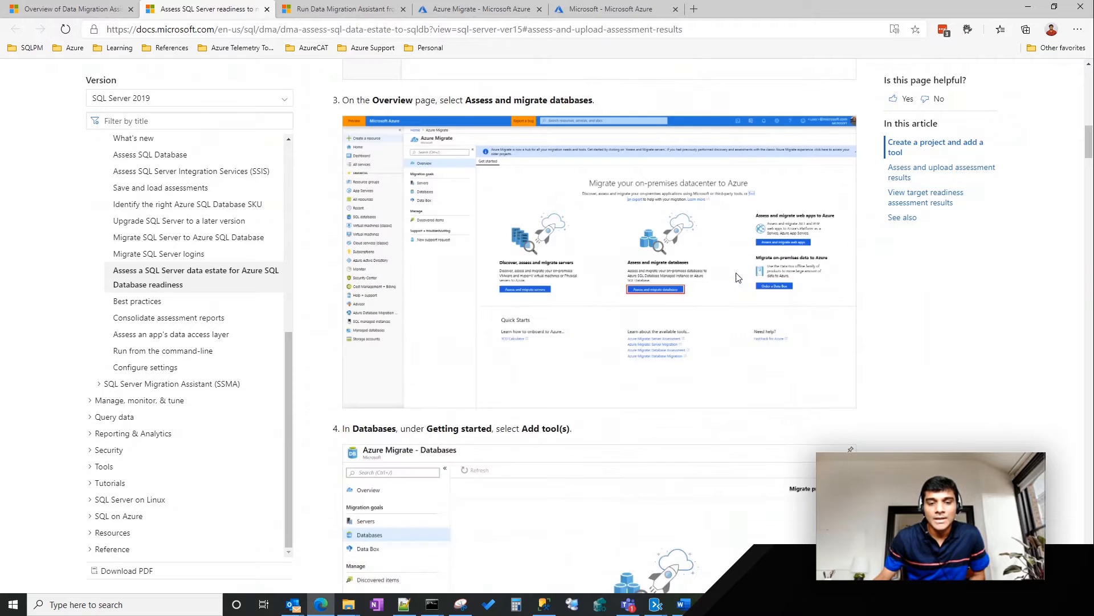
{"action": "scroll", "scroll_direction": "down", "scroll_amount": 3}
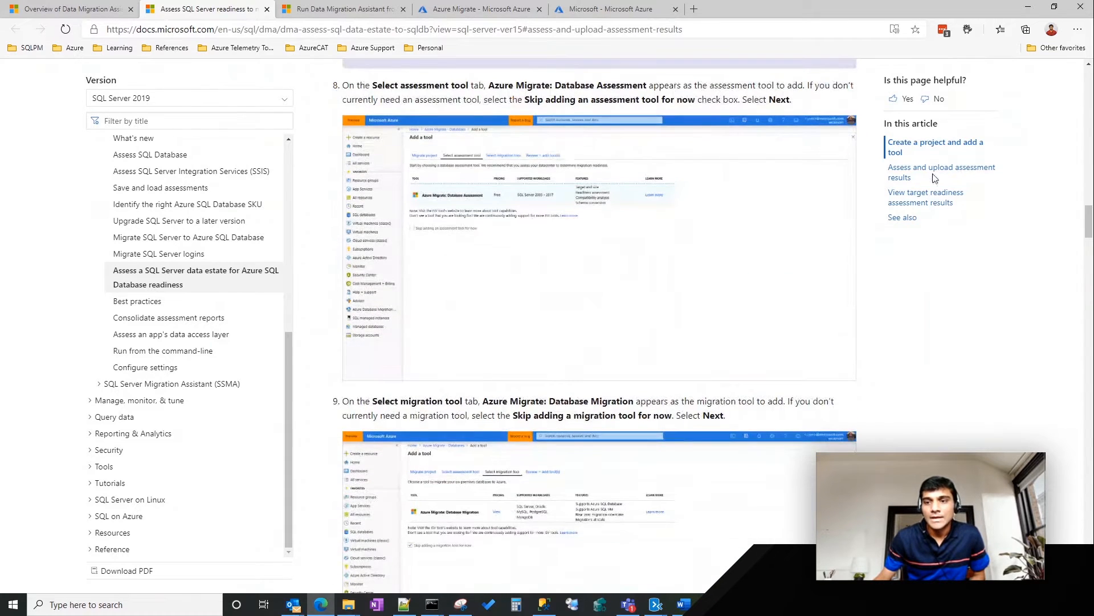
{"action": "scroll", "scroll_direction": "up", "scroll_amount": 3}
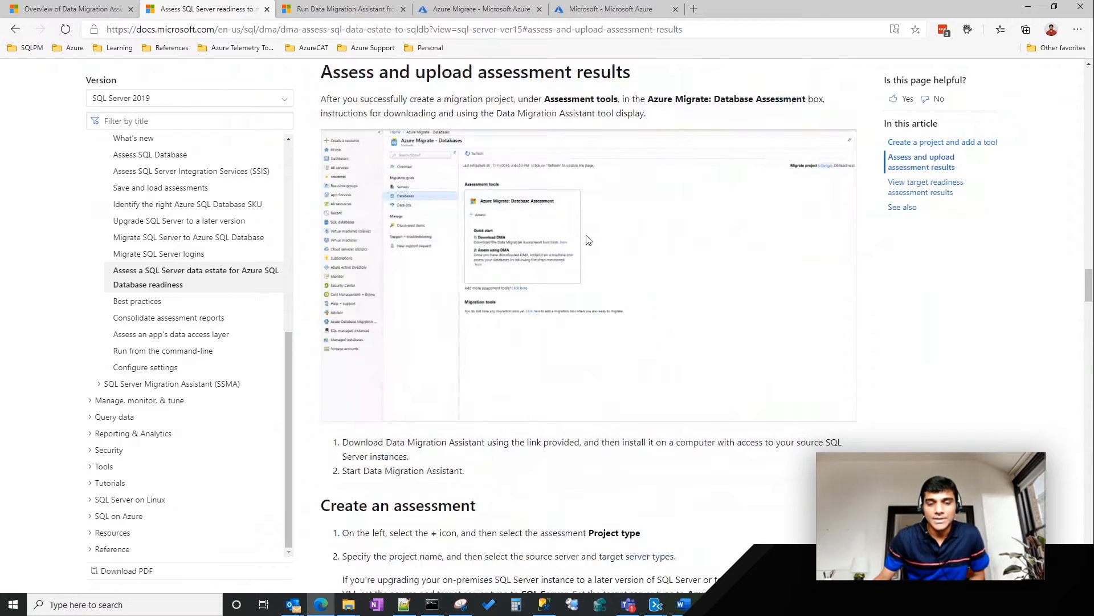
{"action": "scroll", "scroll_direction": "down", "scroll_amount": 3}
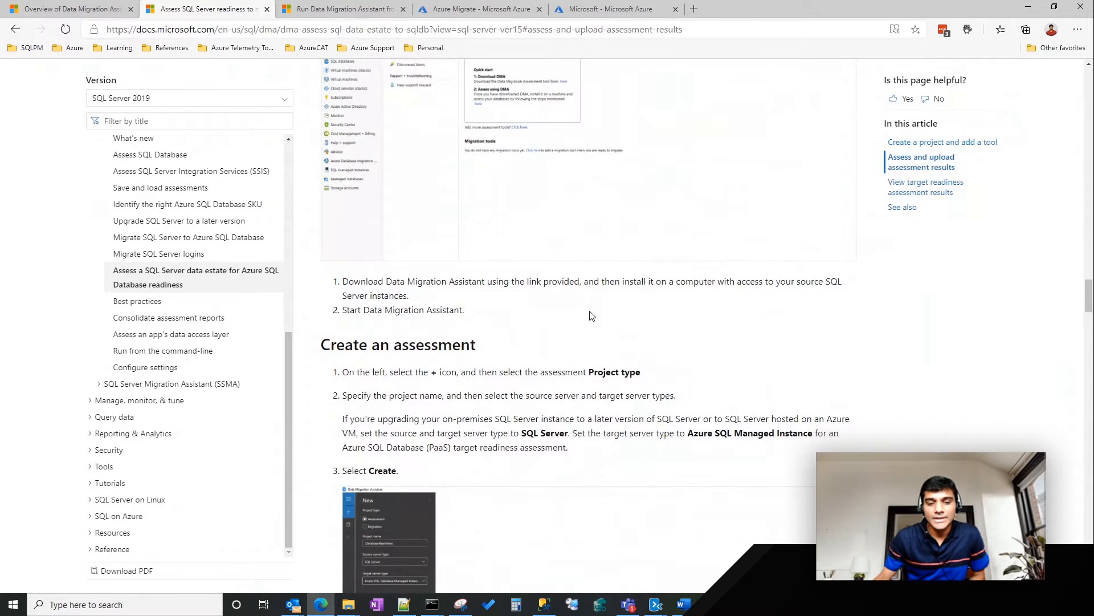
{"action": "scroll", "scroll_direction": "down", "scroll_amount": 3}
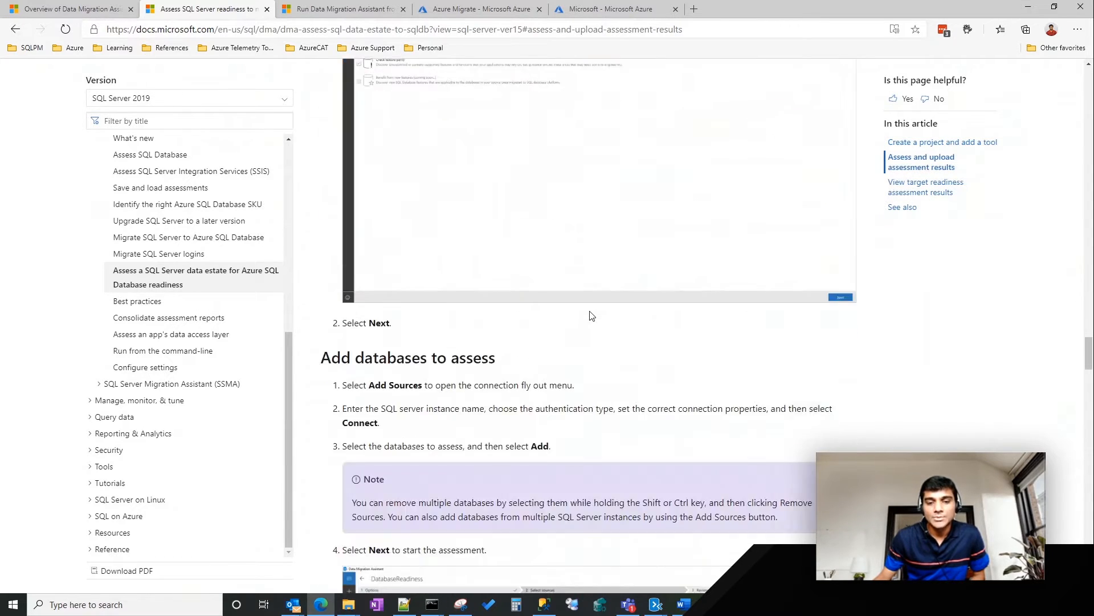
{"action": "scroll", "scroll_direction": "down", "scroll_amount": 3}
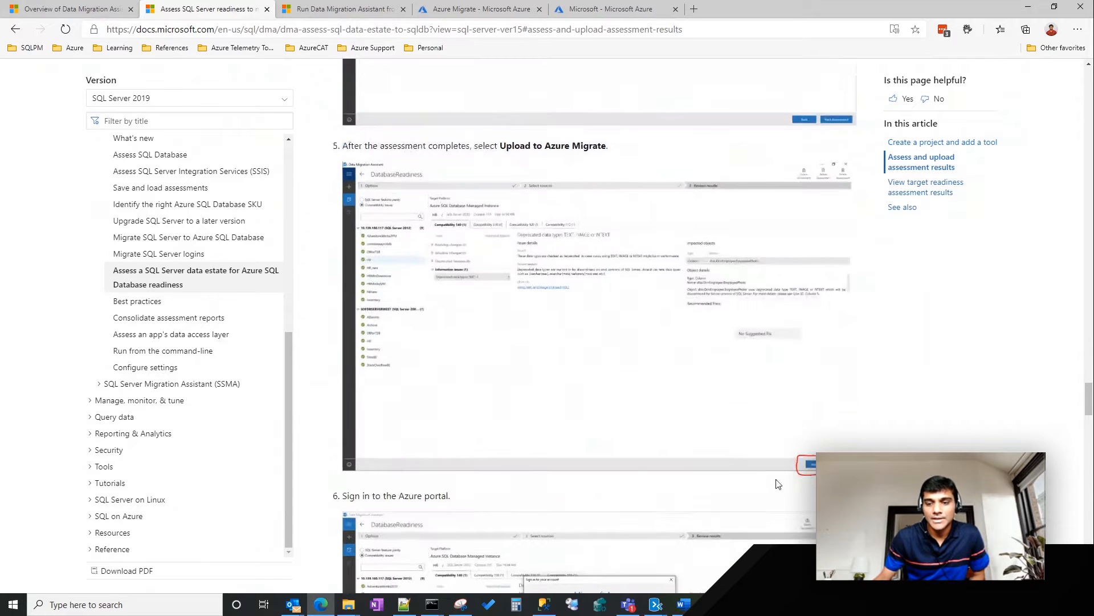
{"action": "scroll", "scroll_direction": "down", "scroll_amount": 3}
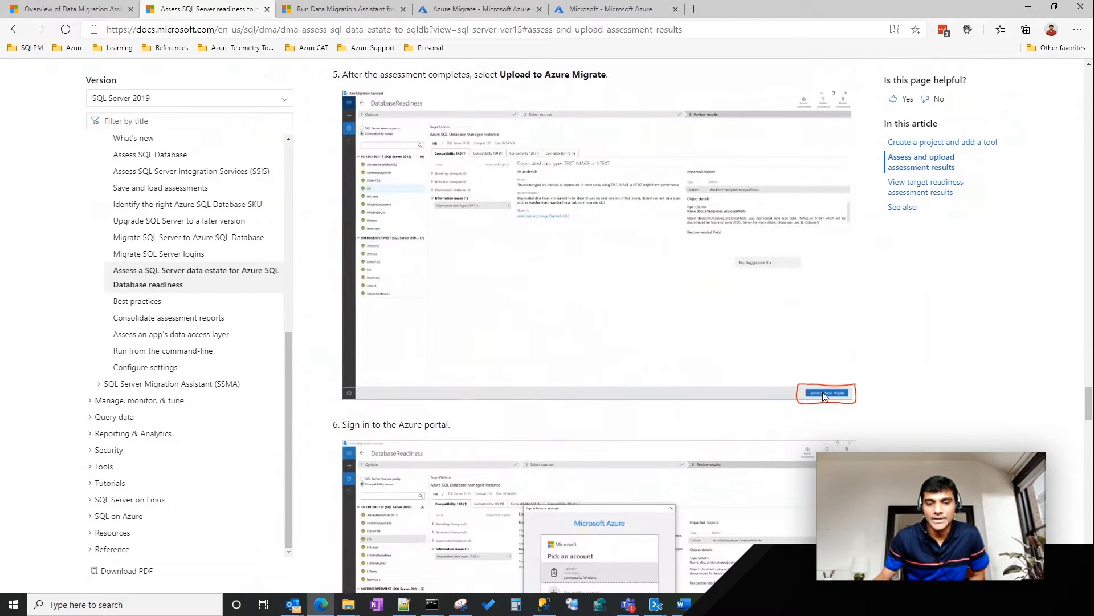
{"action": "scroll", "scroll_direction": "down", "scroll_amount": 3}
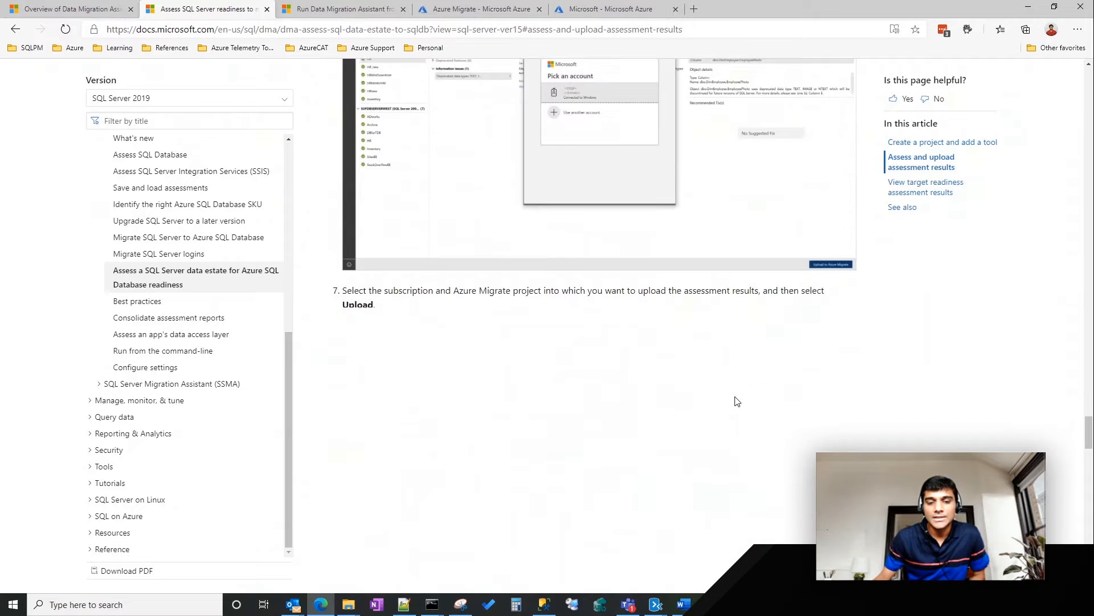
{"action": "scroll", "scroll_direction": "down", "scroll_amount": 3}
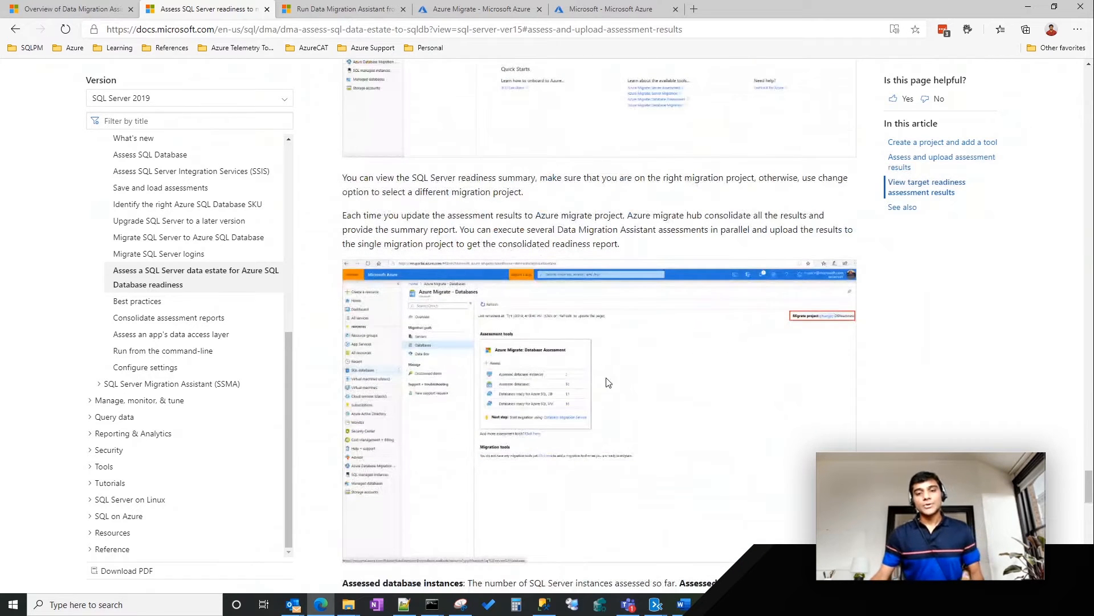
{"action": "mouse_move", "coordinate": [598, 173]}
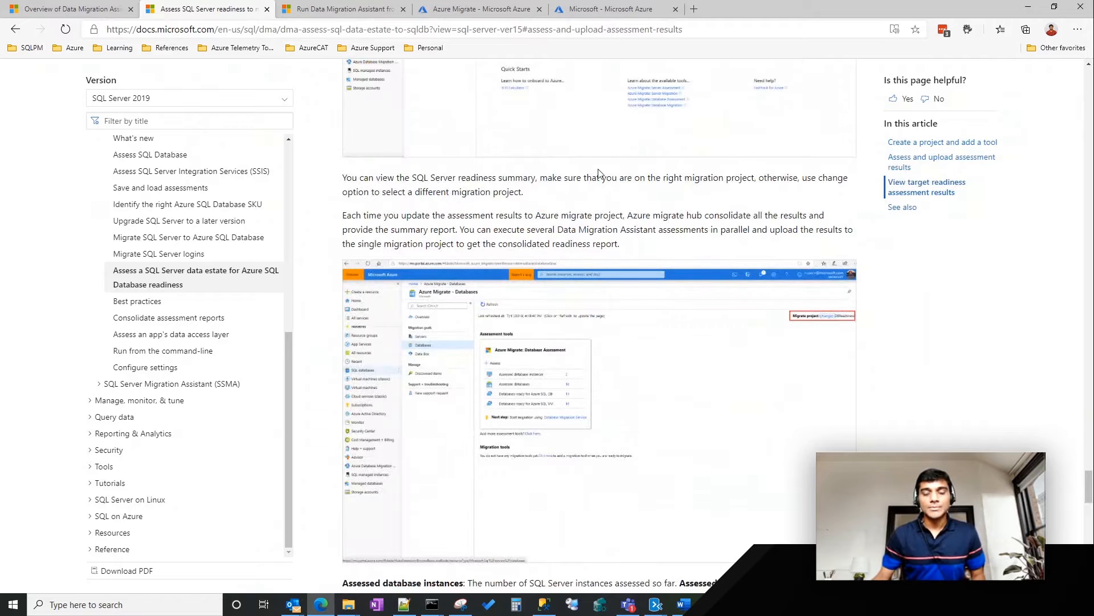
{"action": "mouse_move", "coordinate": [576, 268]}
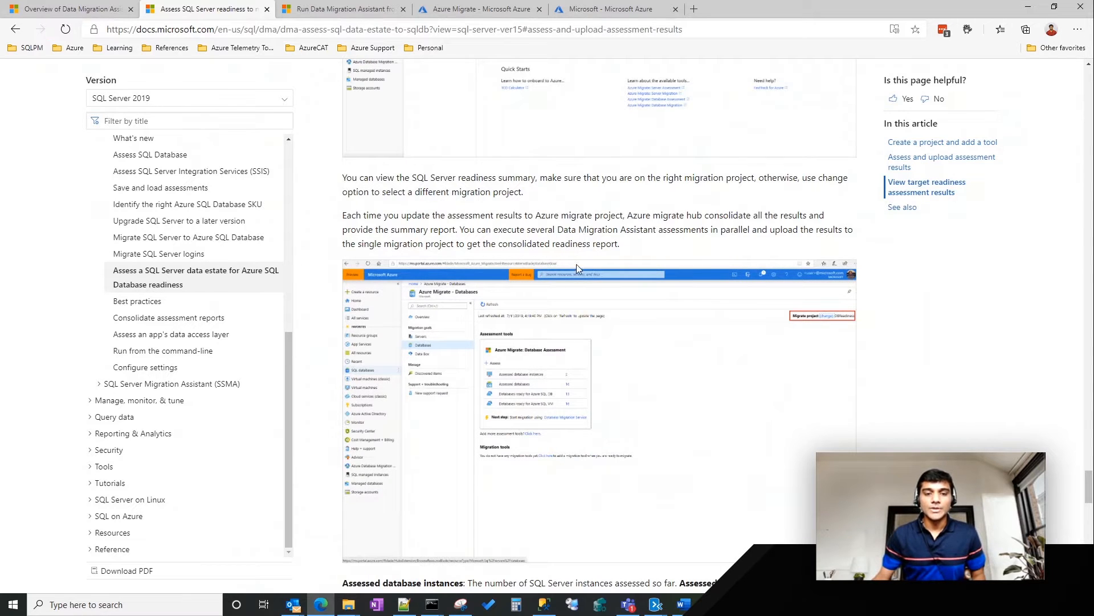
{"action": "mouse_move", "coordinate": [529, 214]}
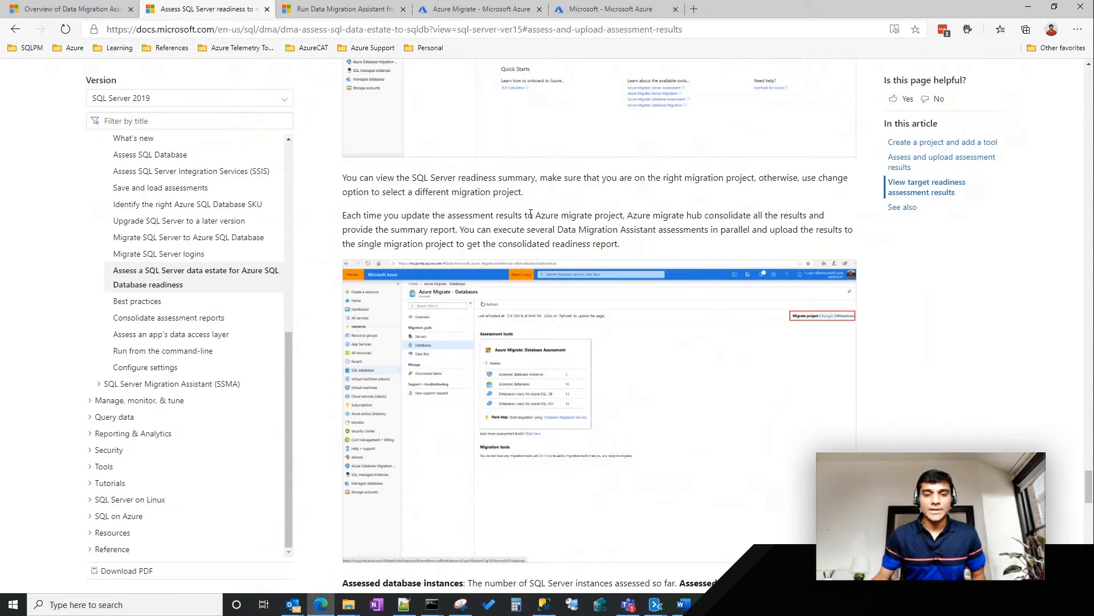
{"action": "mouse_move", "coordinate": [617, 241]}
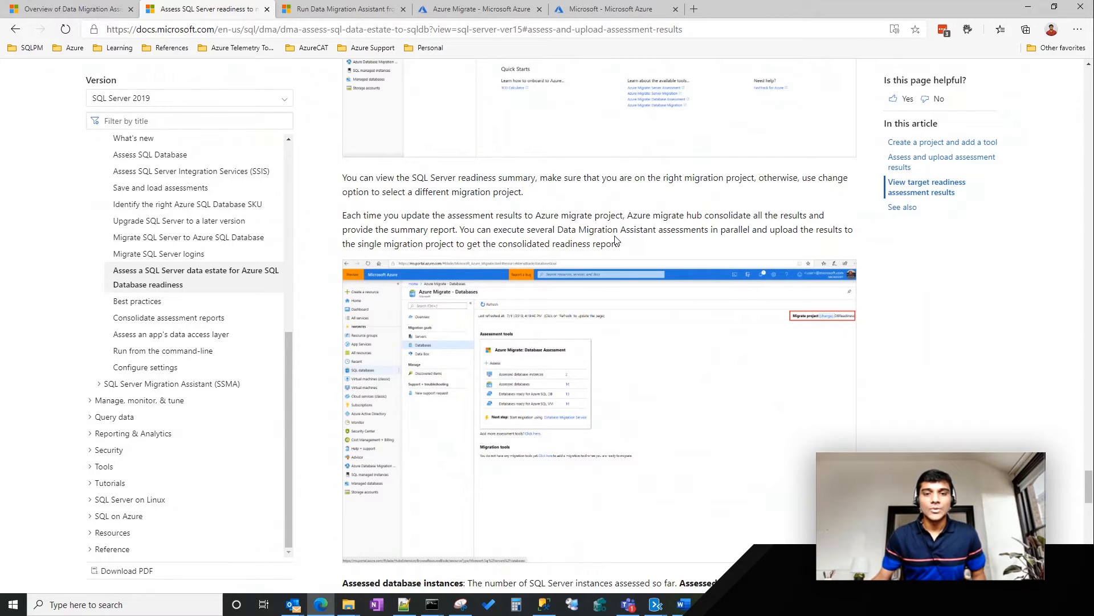
{"action": "mouse_move", "coordinate": [481, 173]}
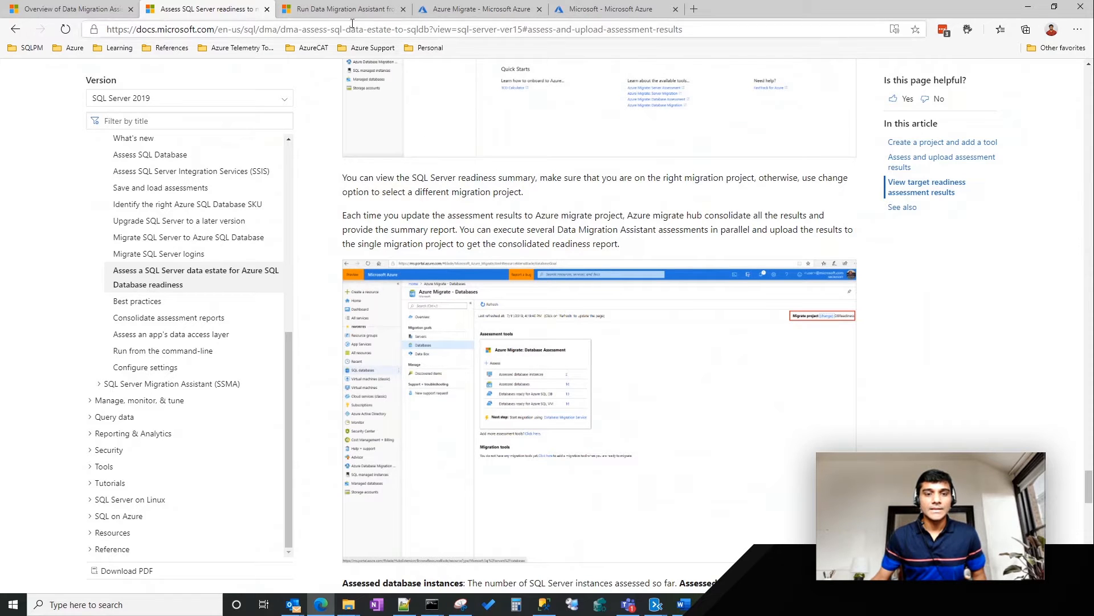
- Switch to the docs article on running DMA from the command line
{"action": "left_click", "coordinate": [342, 9]}
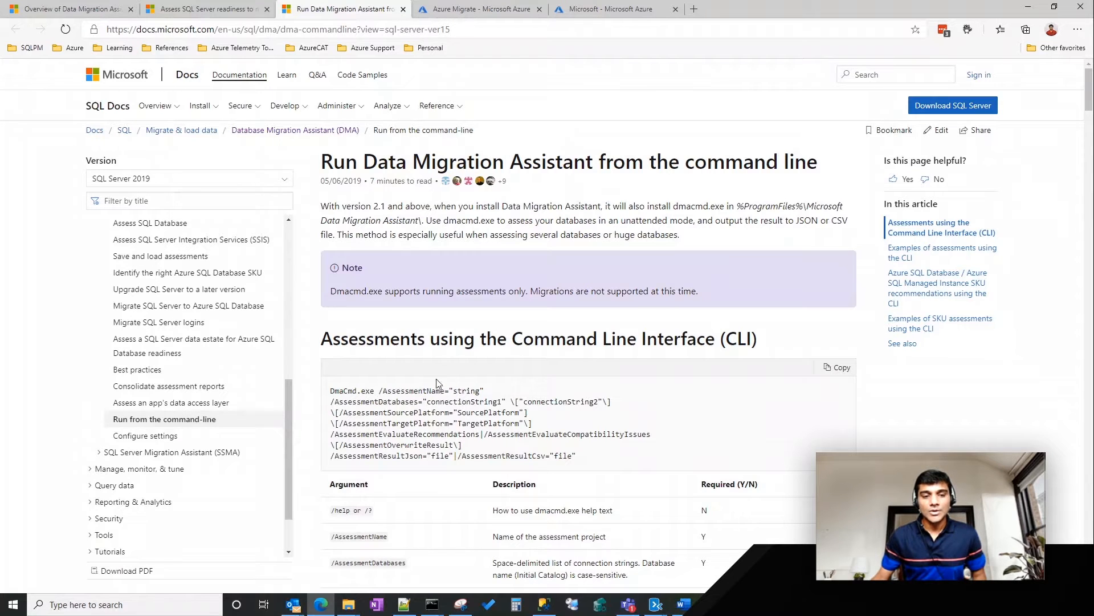
{"action": "mouse_move", "coordinate": [374, 389]}
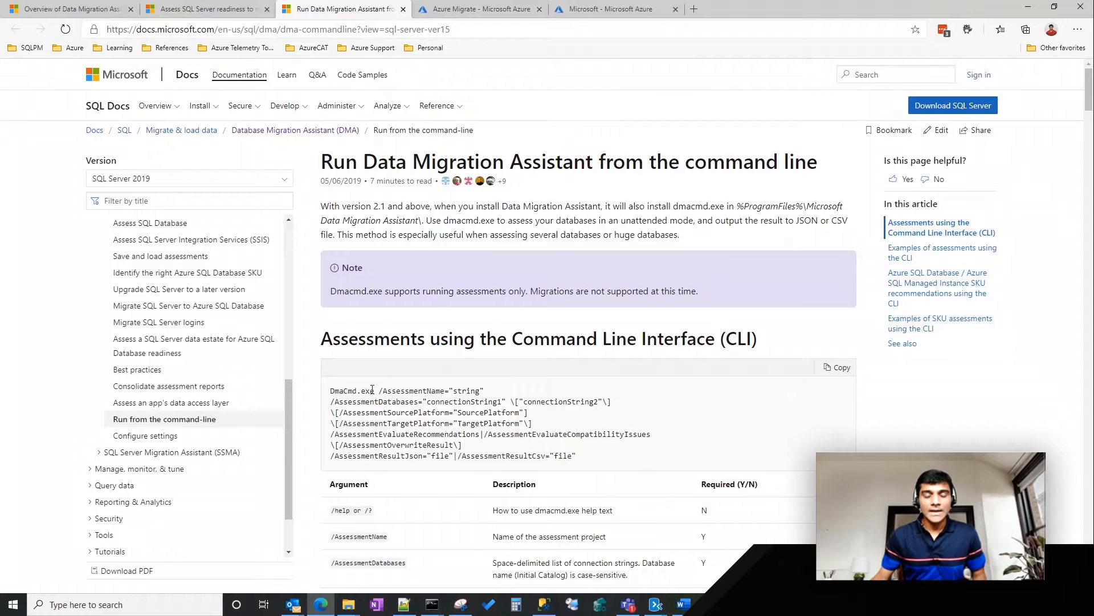
{"action": "mouse_move", "coordinate": [484, 412]}
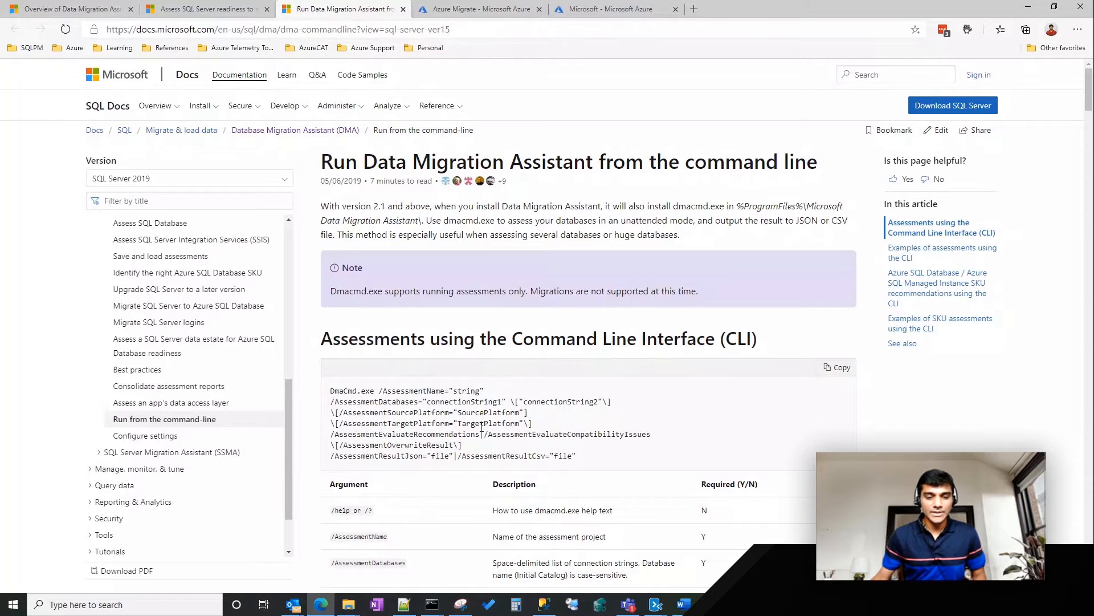
{"action": "mouse_move", "coordinate": [431, 604]}
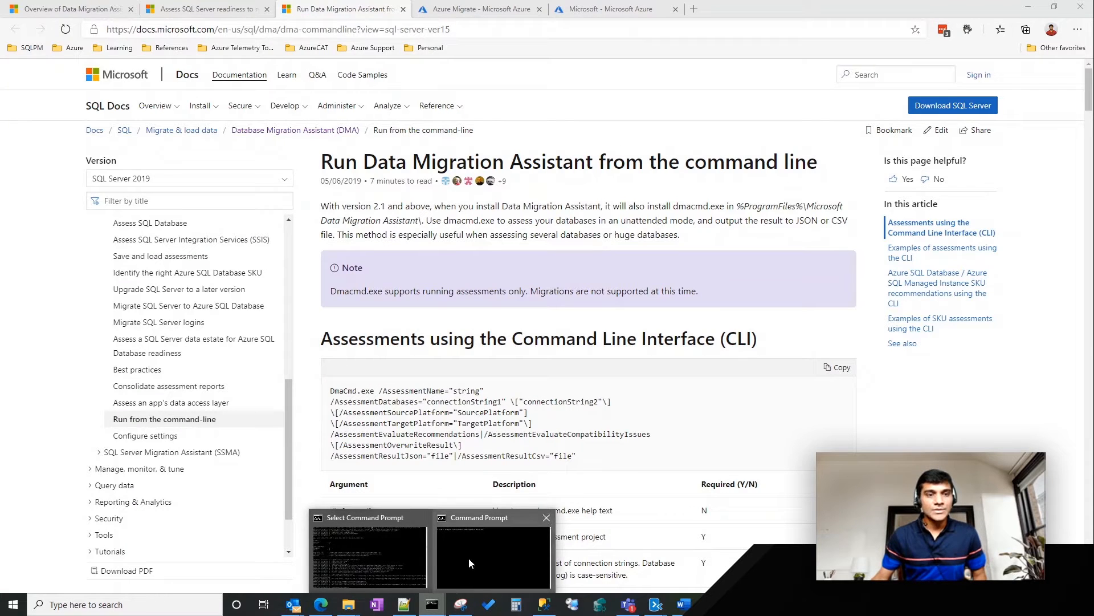
- Run DmaCmd.exe /? in Command Prompt and review its listed options
{"action": "left_click", "coordinate": [492, 552]}
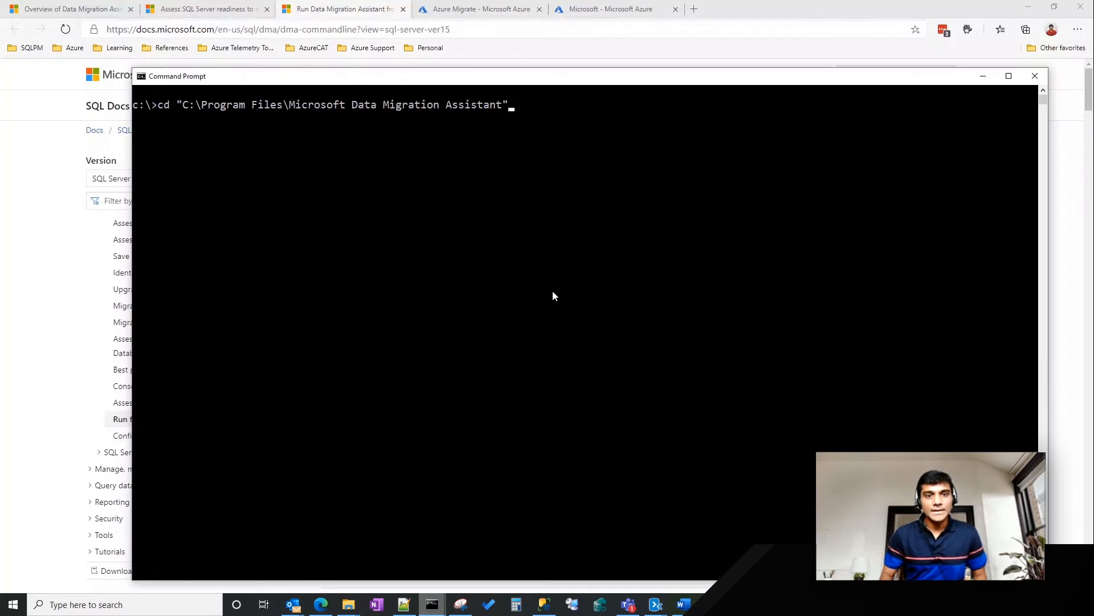
{"action": "key", "text": "Return"}
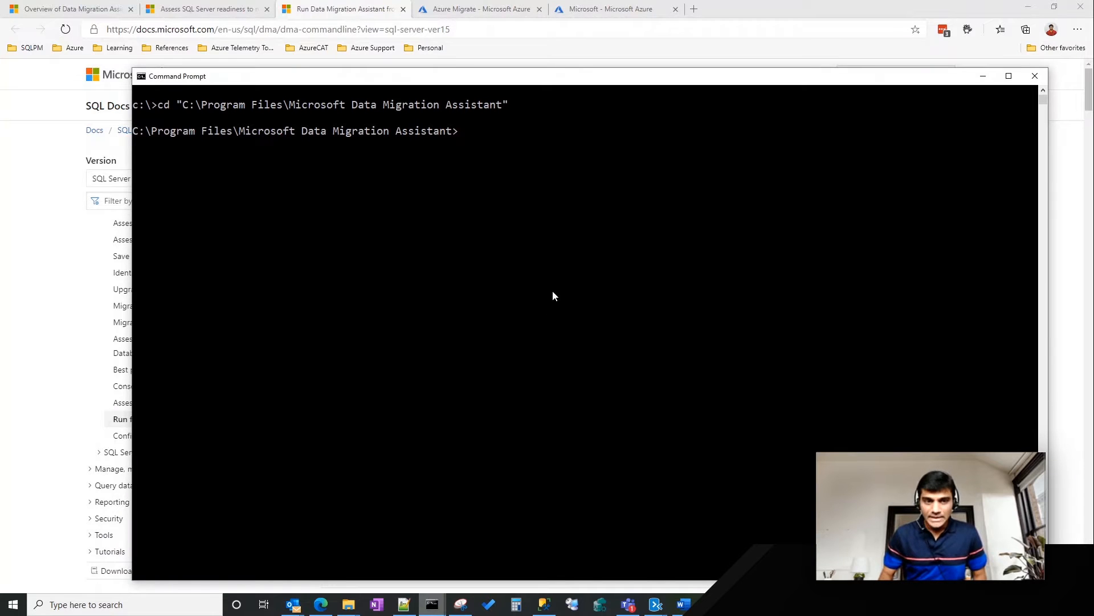
{"action": "type", "text": "DmaCmd.exe /?"}
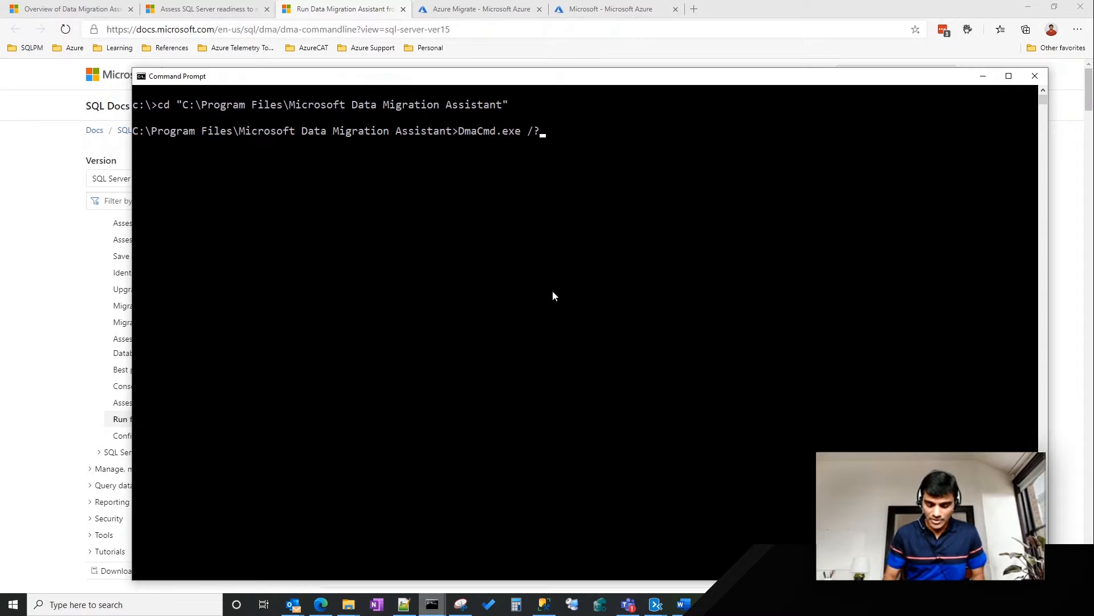
{"action": "key", "text": "Return"}
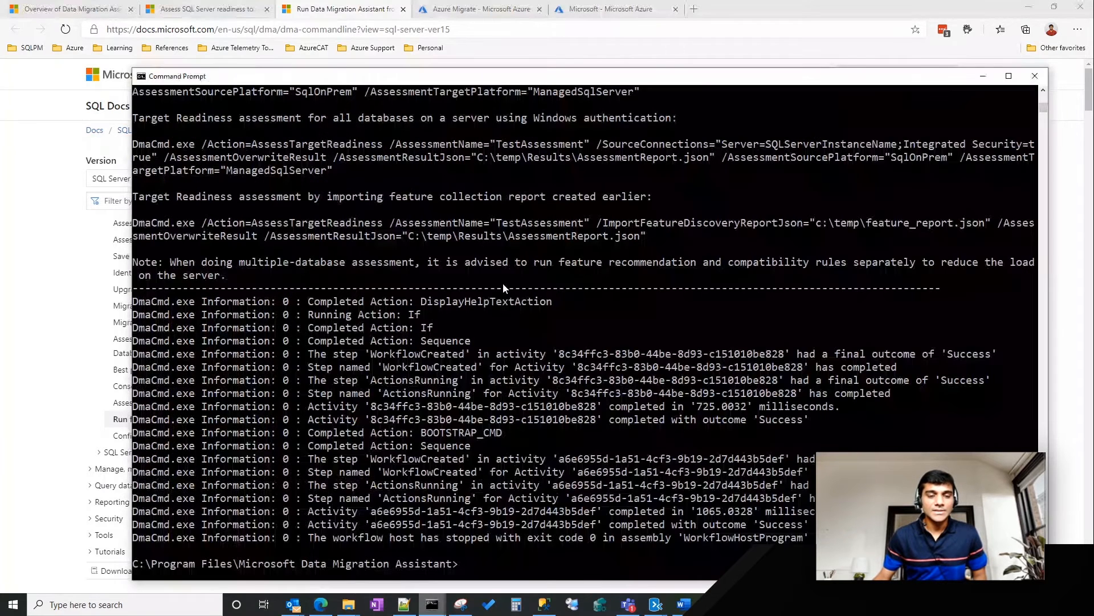
{"action": "scroll", "scroll_direction": "up", "scroll_amount": 3}
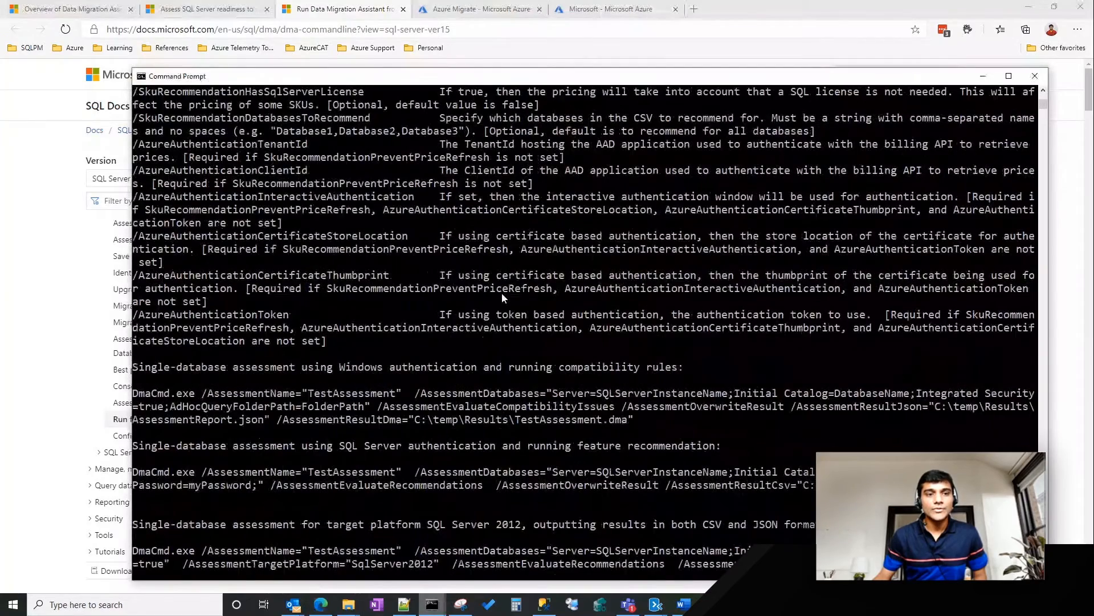
{"action": "scroll", "scroll_direction": "up", "scroll_amount": 3}
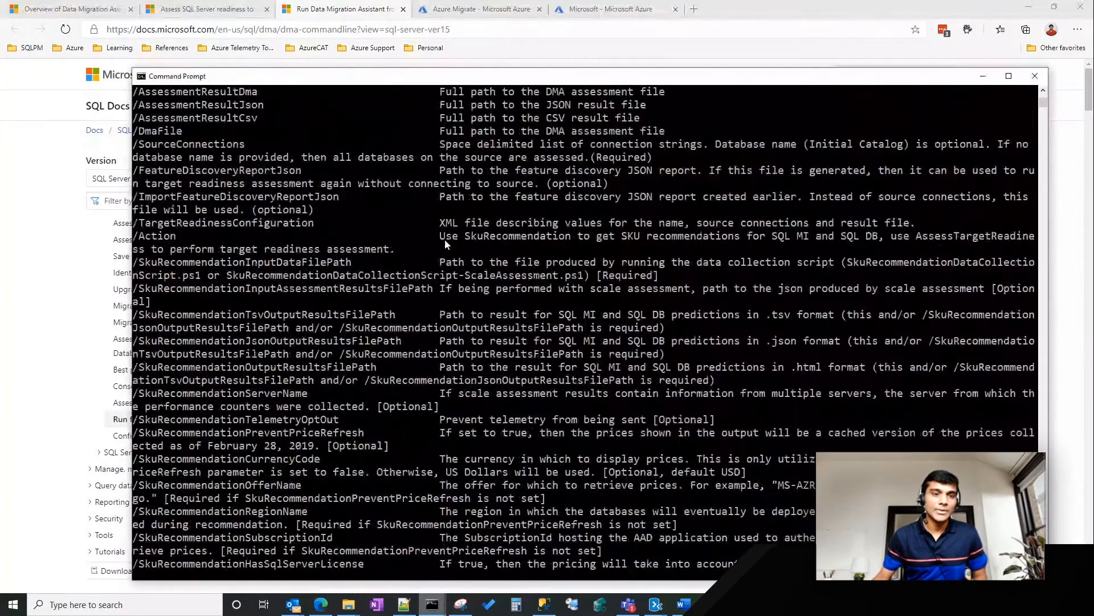
{"action": "scroll", "scroll_direction": "up", "scroll_amount": 3}
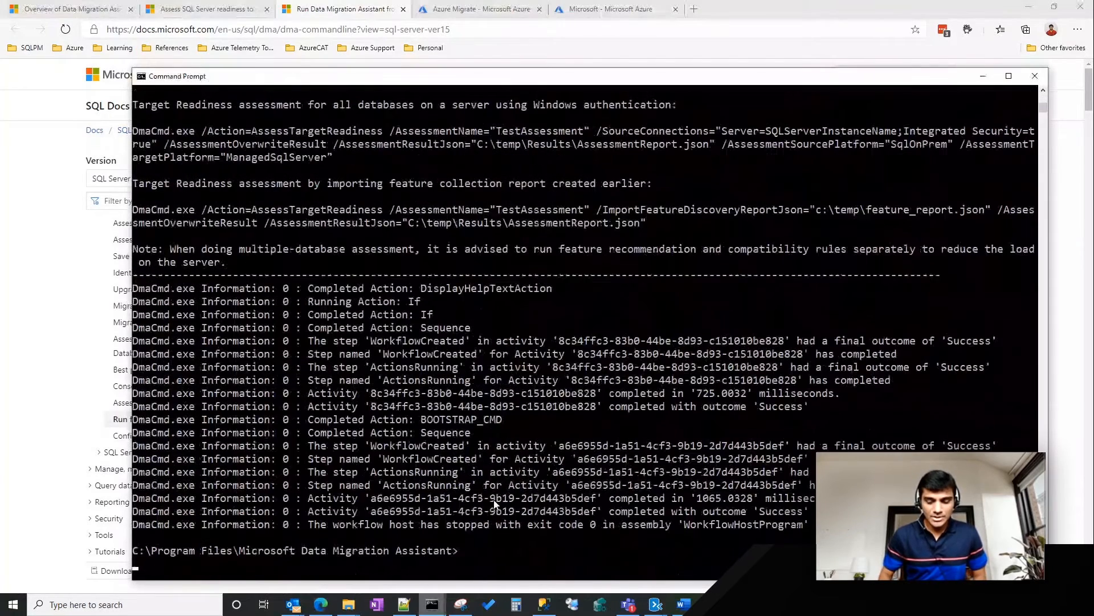
- Change into C:\Demos\Data Exposed Aug 2020 and clear the screen
{"action": "type", "text": "cd \"C:\\Demos\\Data Exposed Aug 2020\""}
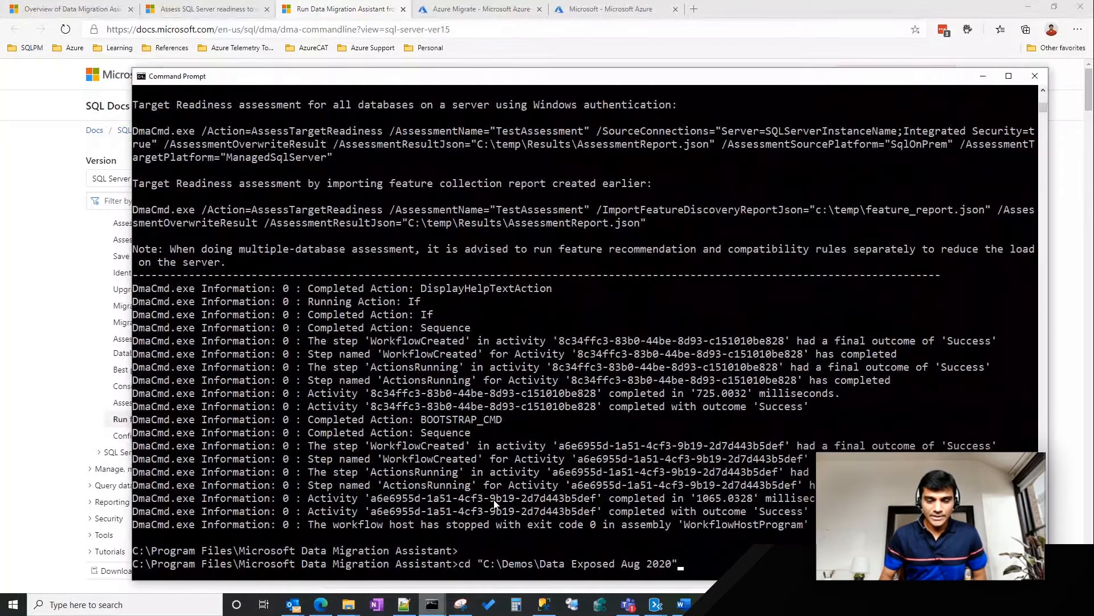
{"action": "type", "text": "cls"}
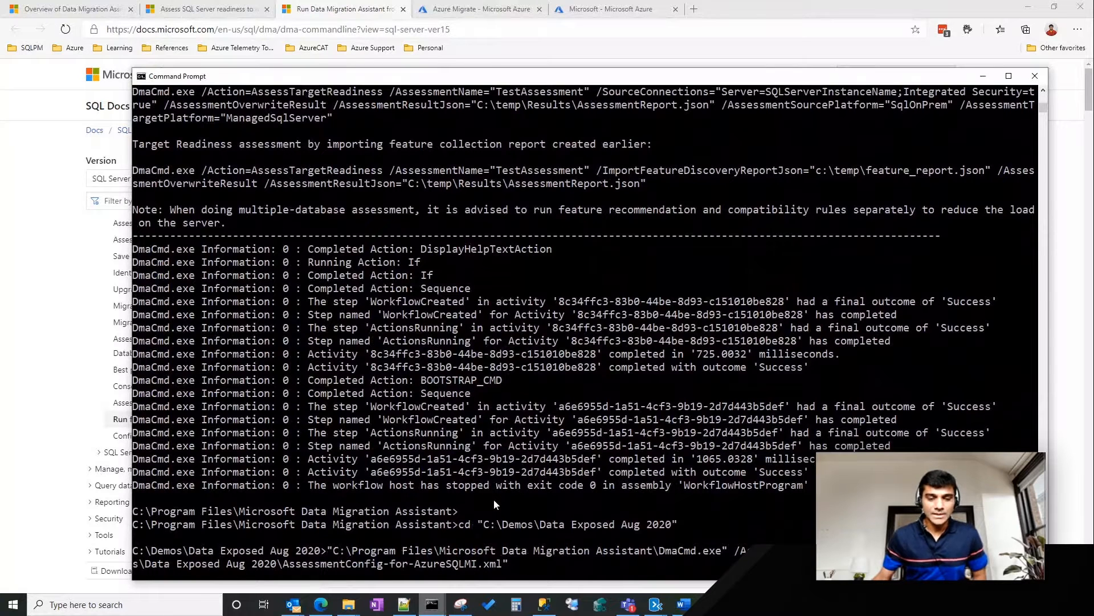
{"action": "mouse_move", "coordinate": [335, 556]}
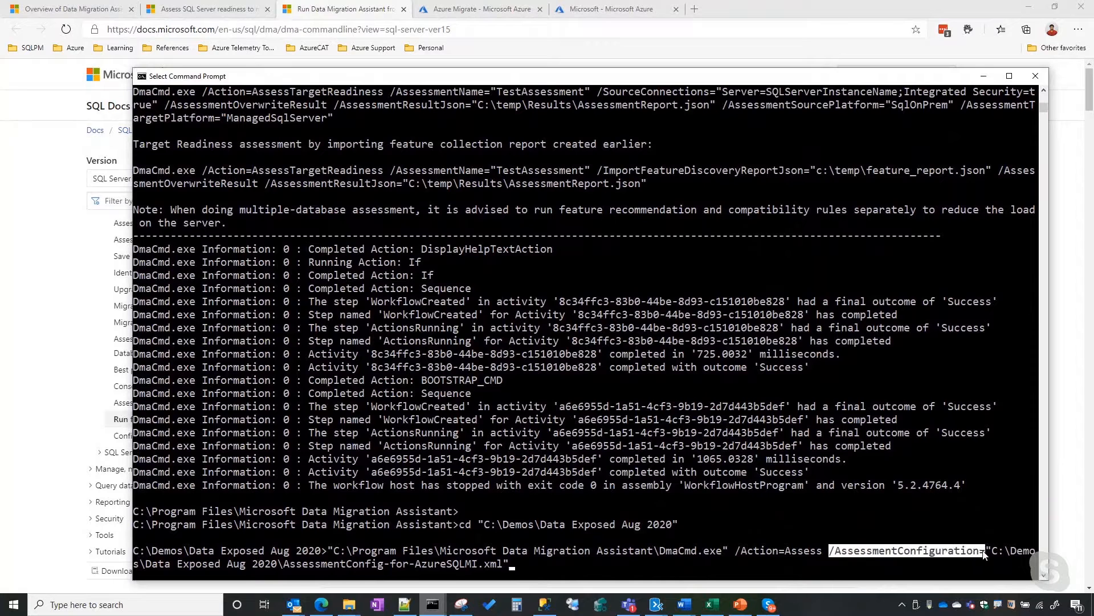
{"action": "mouse_move", "coordinate": [642, 447]}
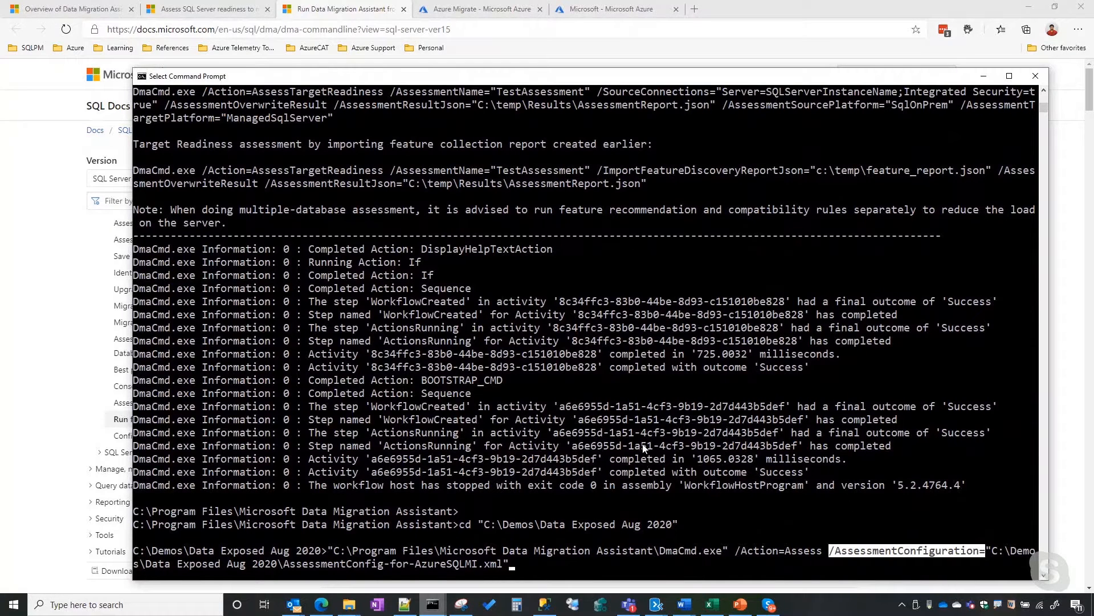
{"action": "mouse_move", "coordinate": [494, 557]}
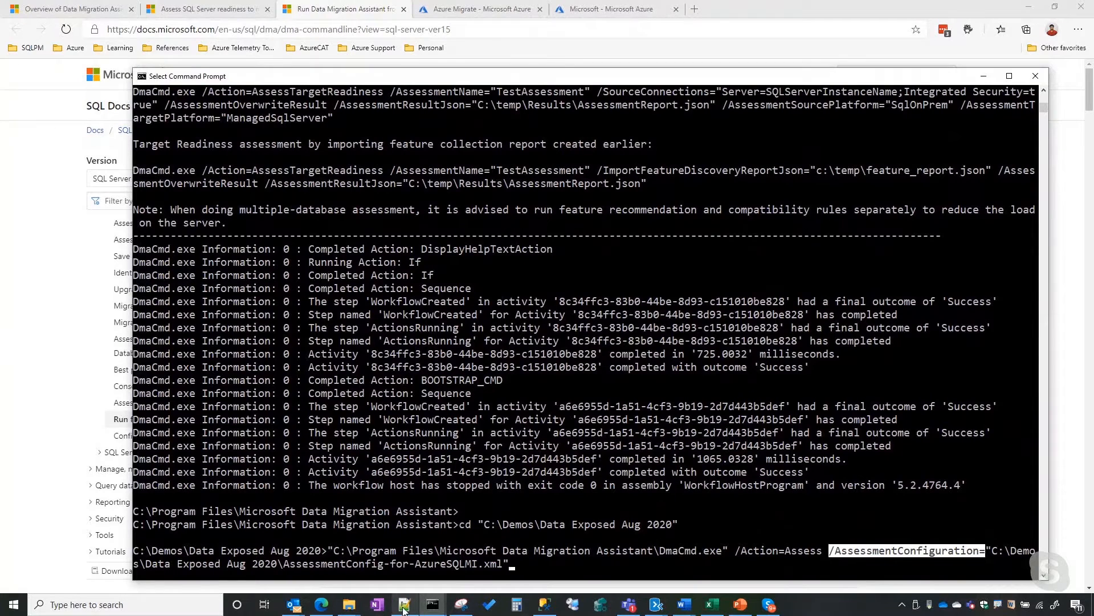
- Show the AzureSQLMI sample config XML's AssessmentName and first AssessmentDatabase entries in Notepad++
{"action": "left_click", "coordinate": [404, 605]}
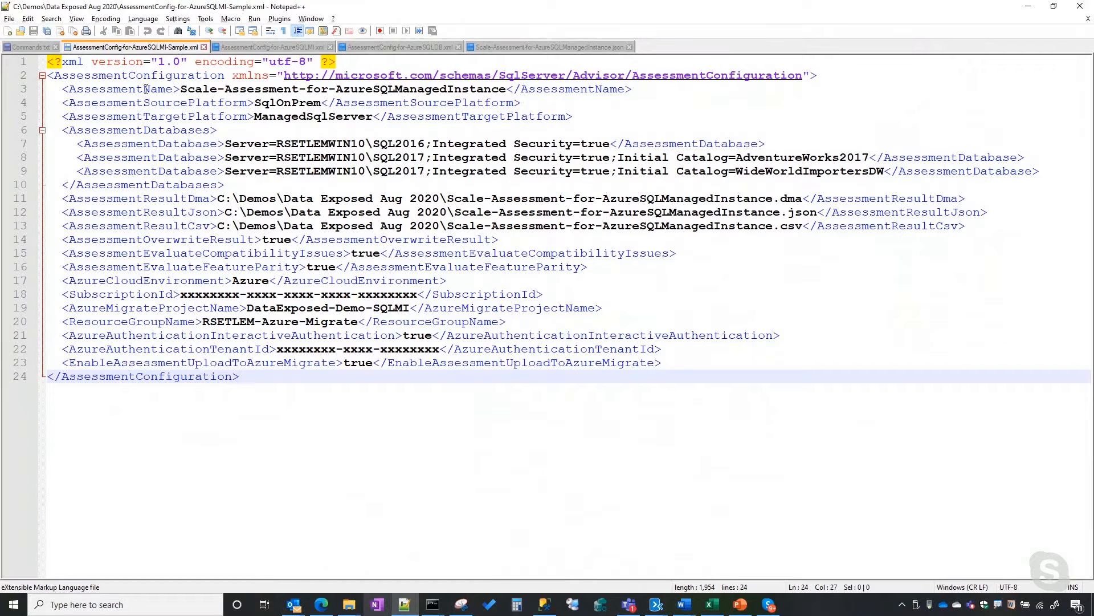
{"action": "left_click", "coordinate": [175, 89]}
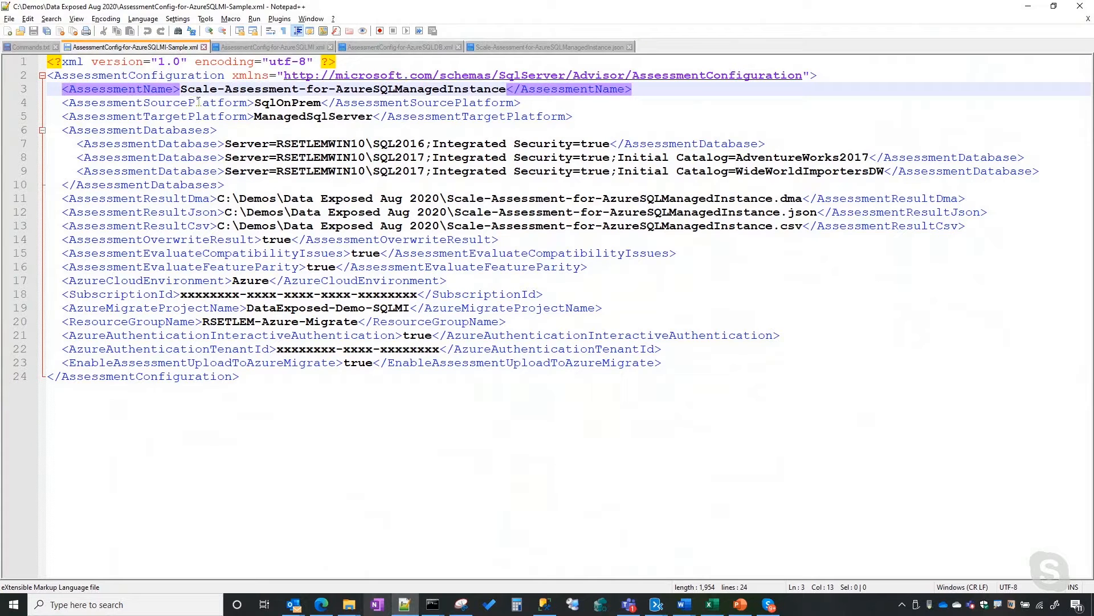
{"action": "left_click", "coordinate": [279, 102]}
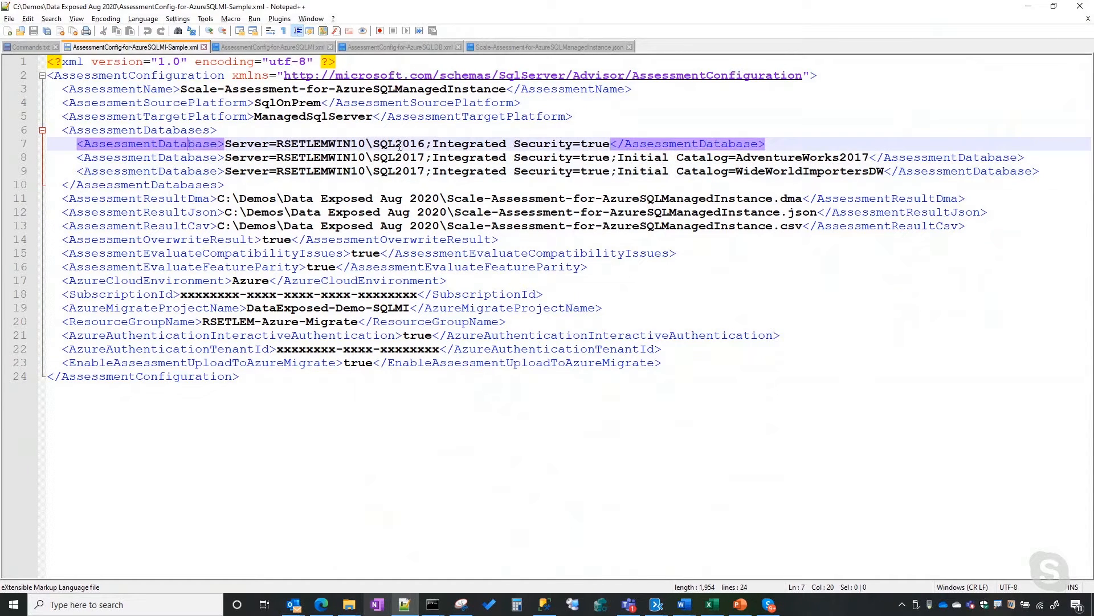
- Highlight the SQL2016 instance name and switch to SQL Server Management Studio
{"action": "double_click", "coordinate": [398, 144]}
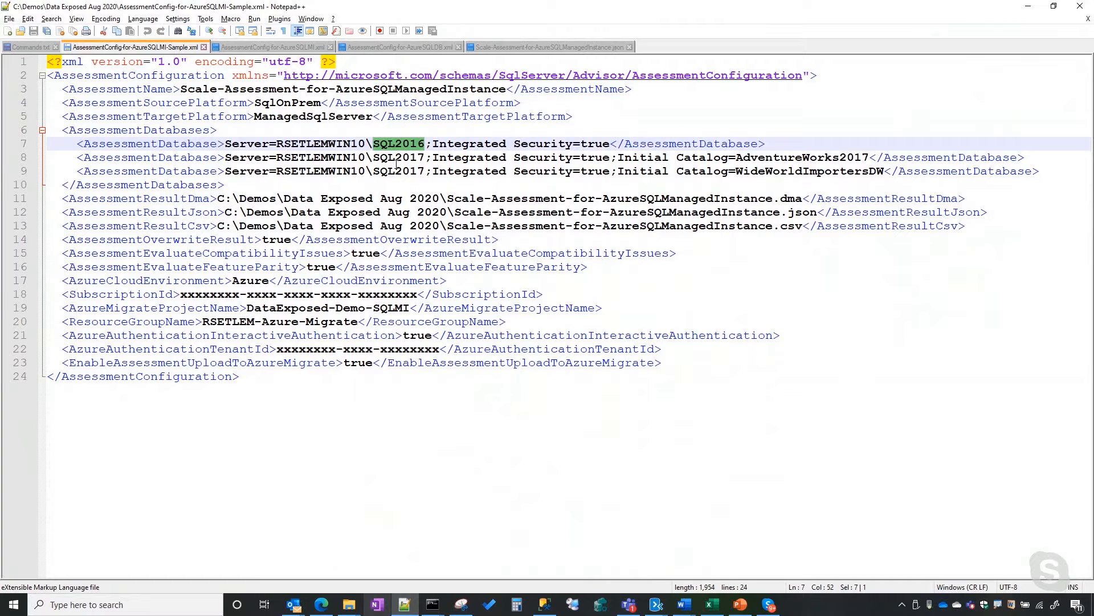
{"action": "left_click", "coordinate": [400, 143]}
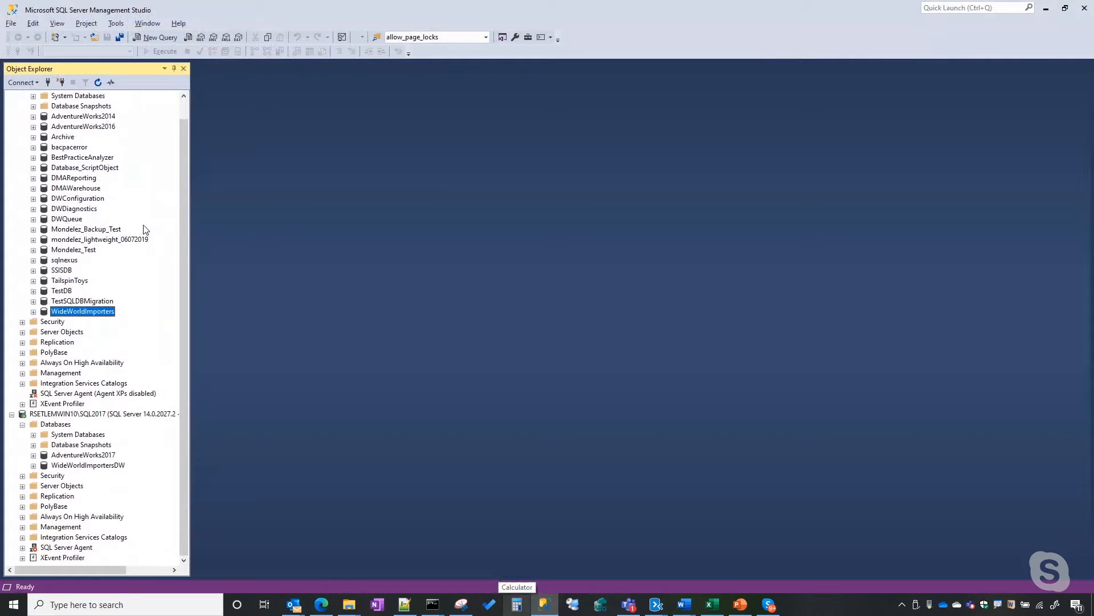
- Scroll Object Explorer to show the SQL2016 and SQL2017 instances' databases
{"action": "scroll", "scroll_direction": "up", "scroll_amount": 3}
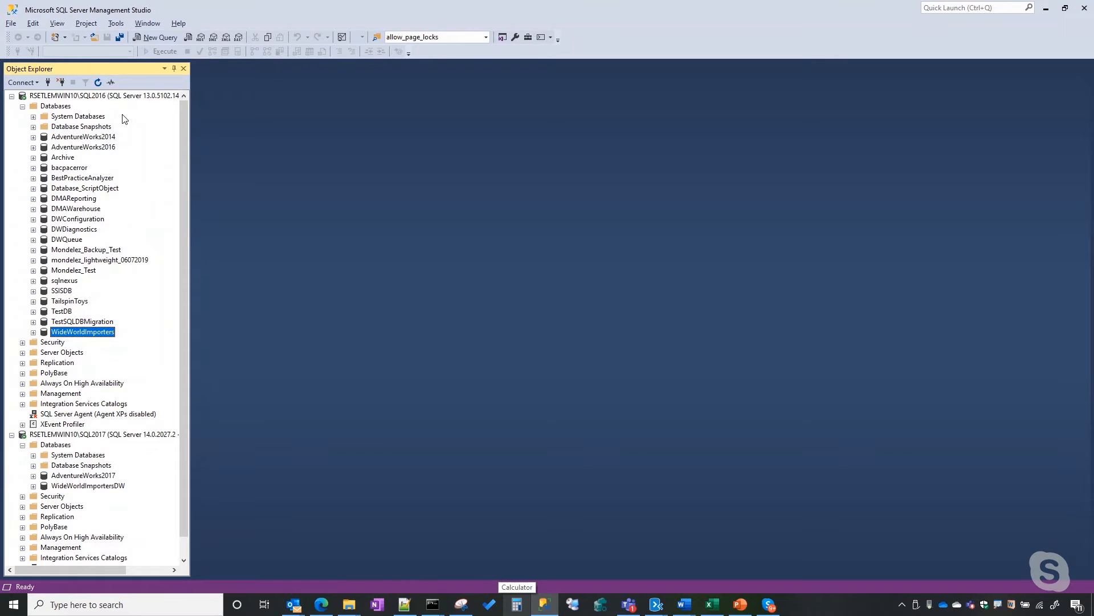
{"action": "mouse_move", "coordinate": [75, 362]}
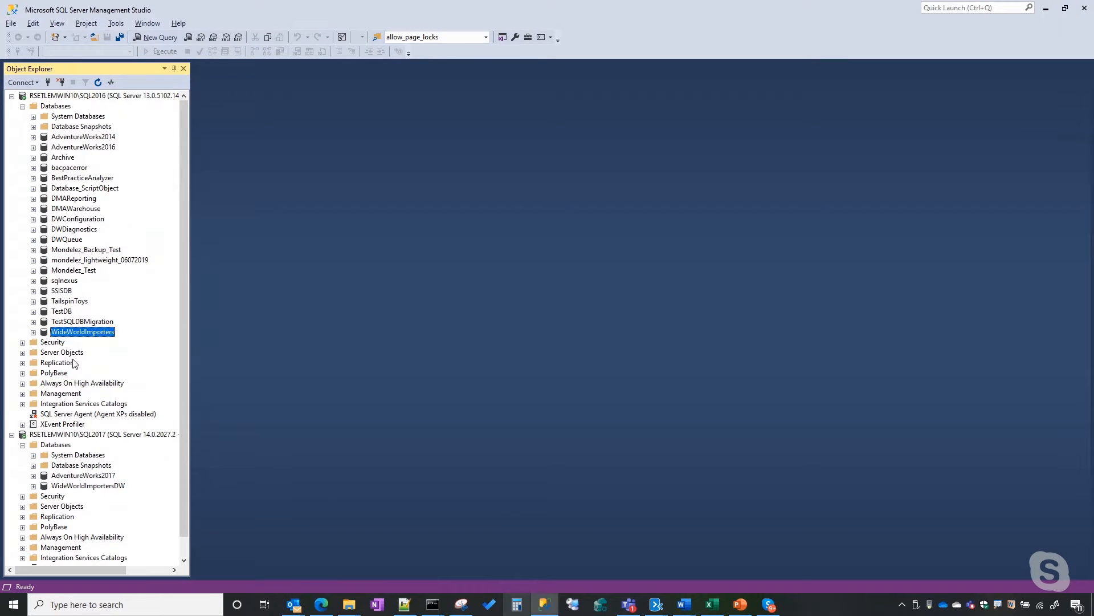
{"action": "mouse_move", "coordinate": [182, 463]}
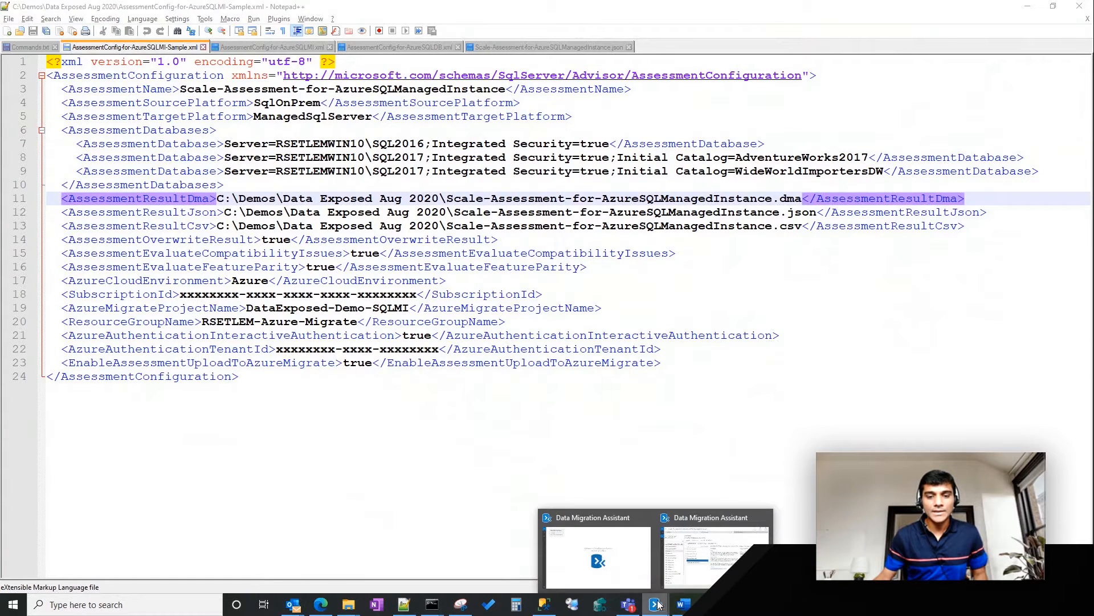
{"action": "left_click", "coordinate": [596, 556]}
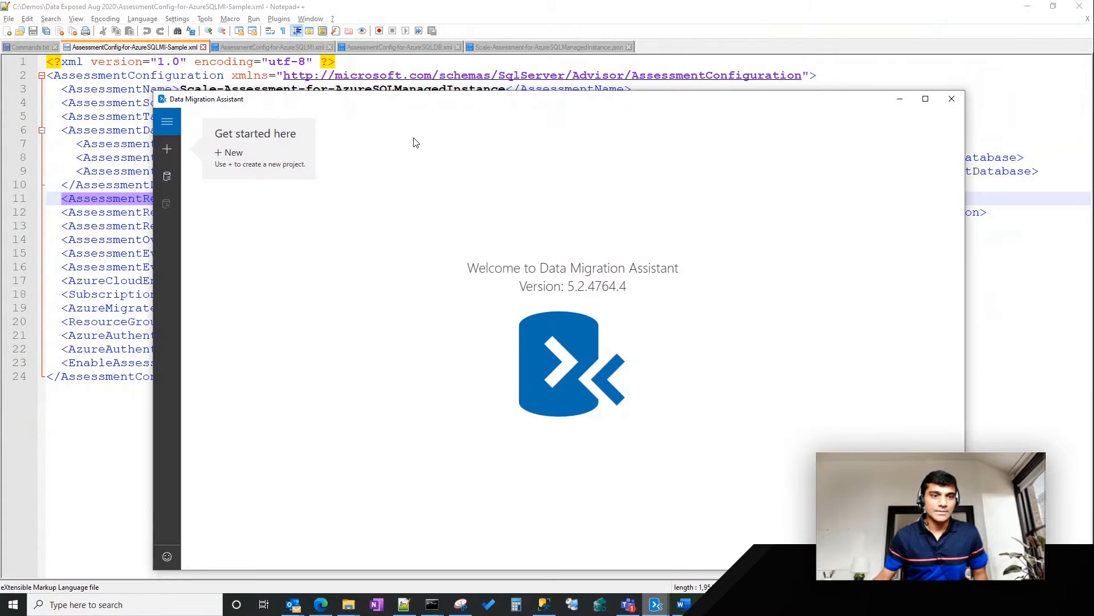
{"action": "mouse_move", "coordinate": [934, 116]}
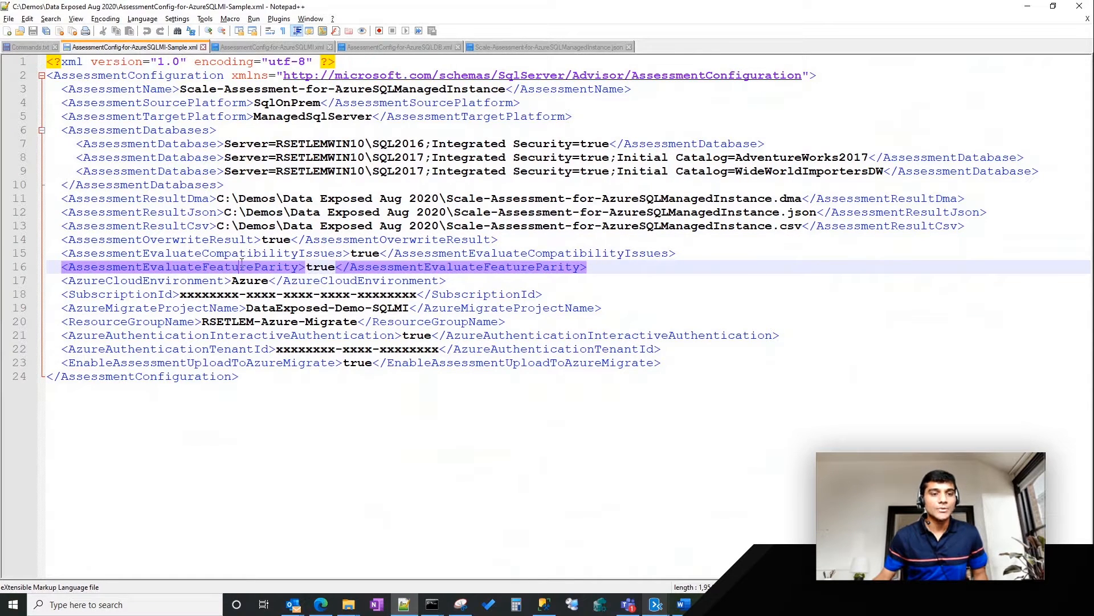
{"action": "mouse_move", "coordinate": [198, 281]}
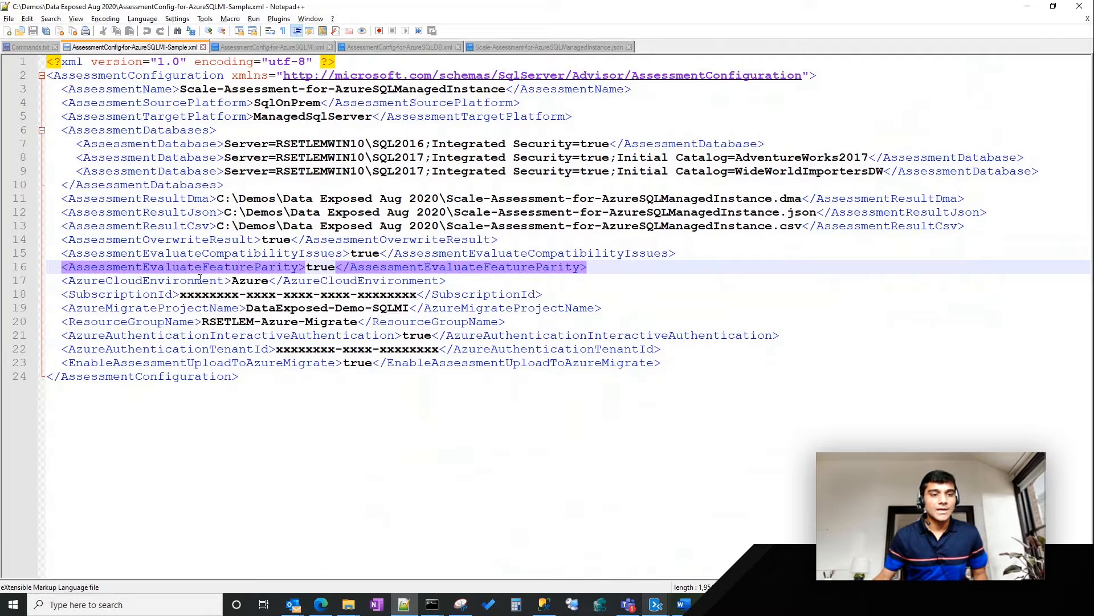
{"action": "left_click", "coordinate": [250, 280]}
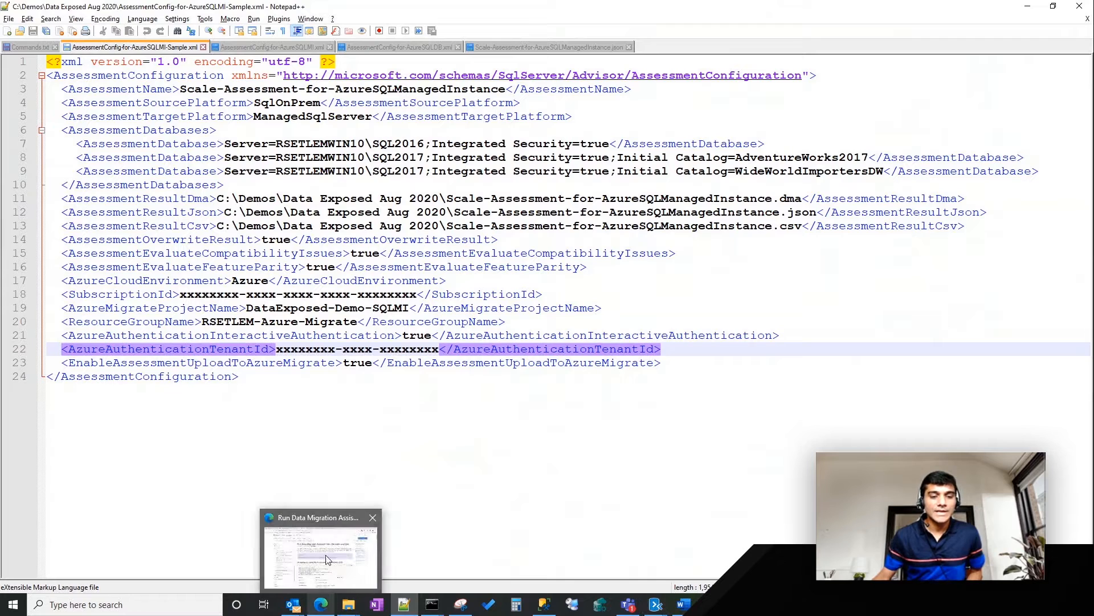
- Bring up the Azure portal's Azure Active Directory tenant overview in Edge
{"action": "left_click", "coordinate": [319, 552]}
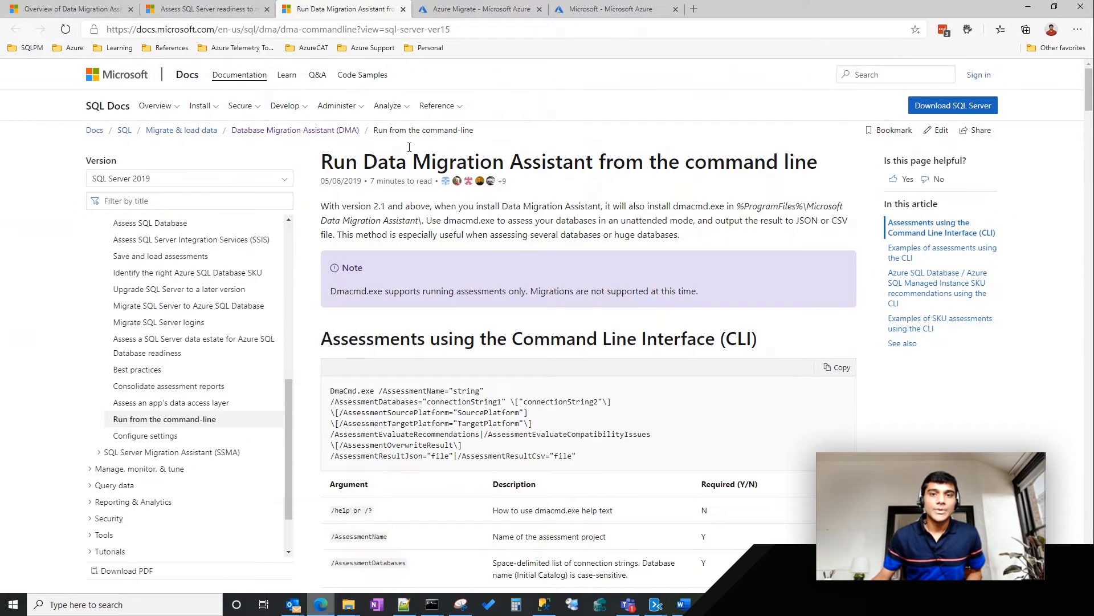
{"action": "left_click", "coordinate": [611, 10]}
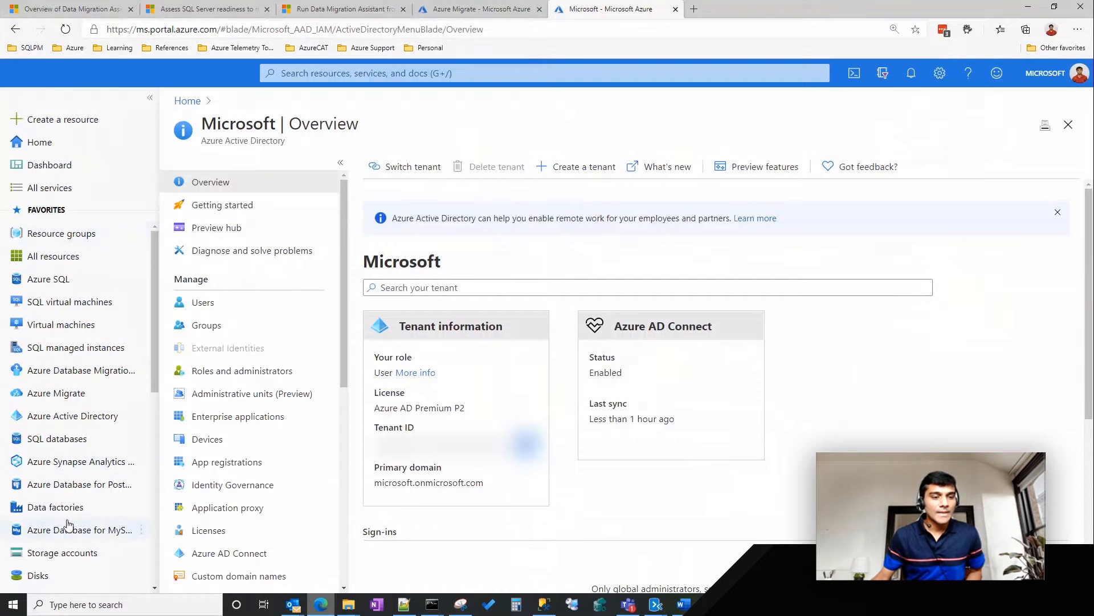
{"action": "left_click", "coordinate": [73, 415]}
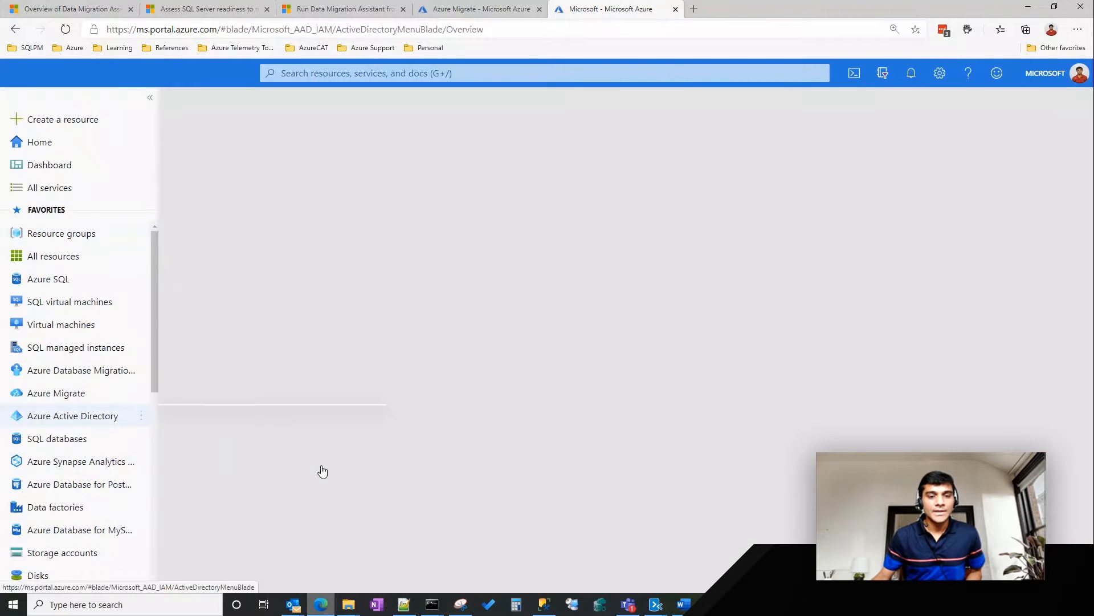
{"action": "left_click", "coordinate": [73, 415]}
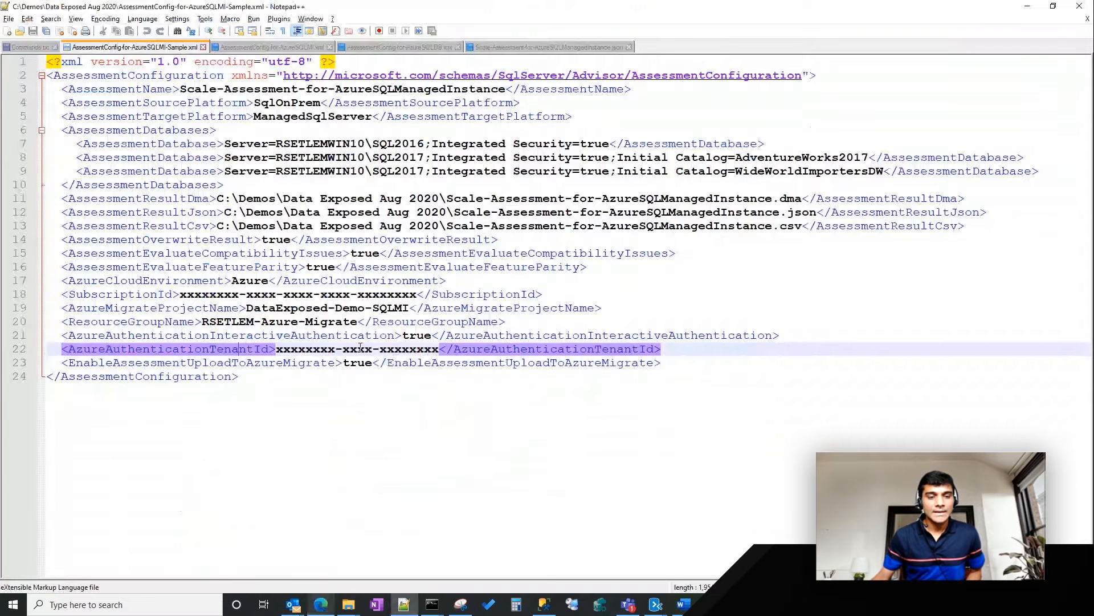
- Point out EnableAssessmentUploadToAzureMigrate set to true in the config XML
{"action": "left_click", "coordinate": [293, 363]}
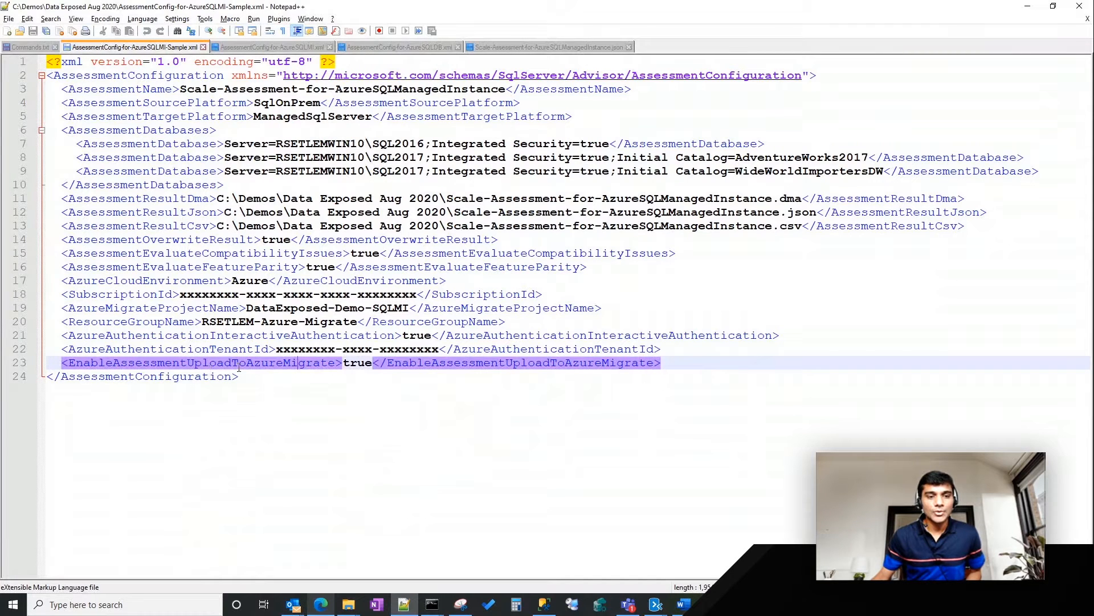
{"action": "mouse_move", "coordinate": [434, 605]}
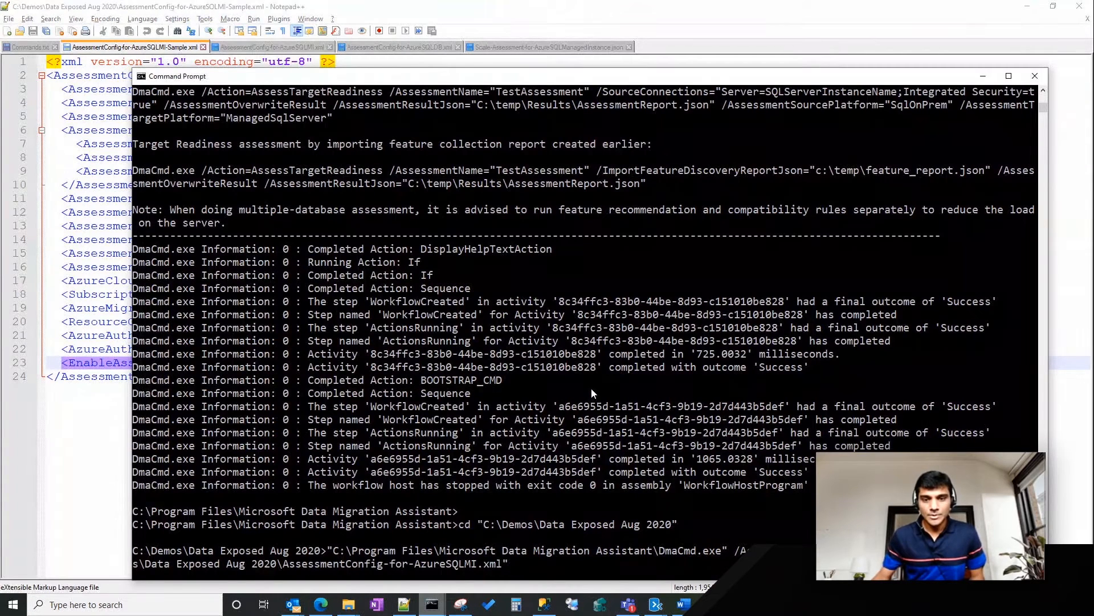
{"action": "mouse_move", "coordinate": [552, 368]}
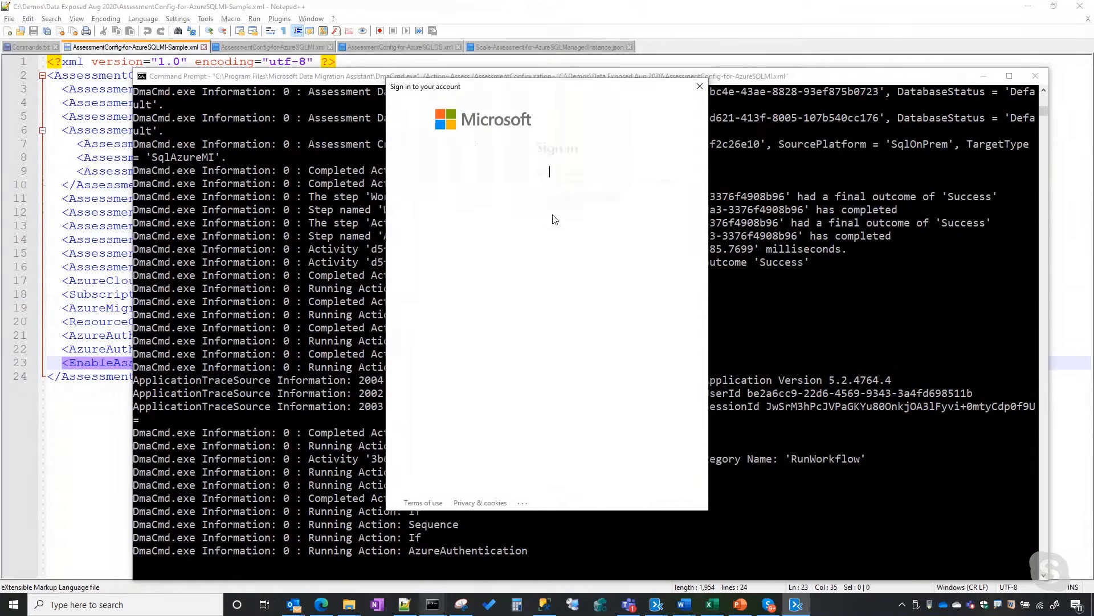
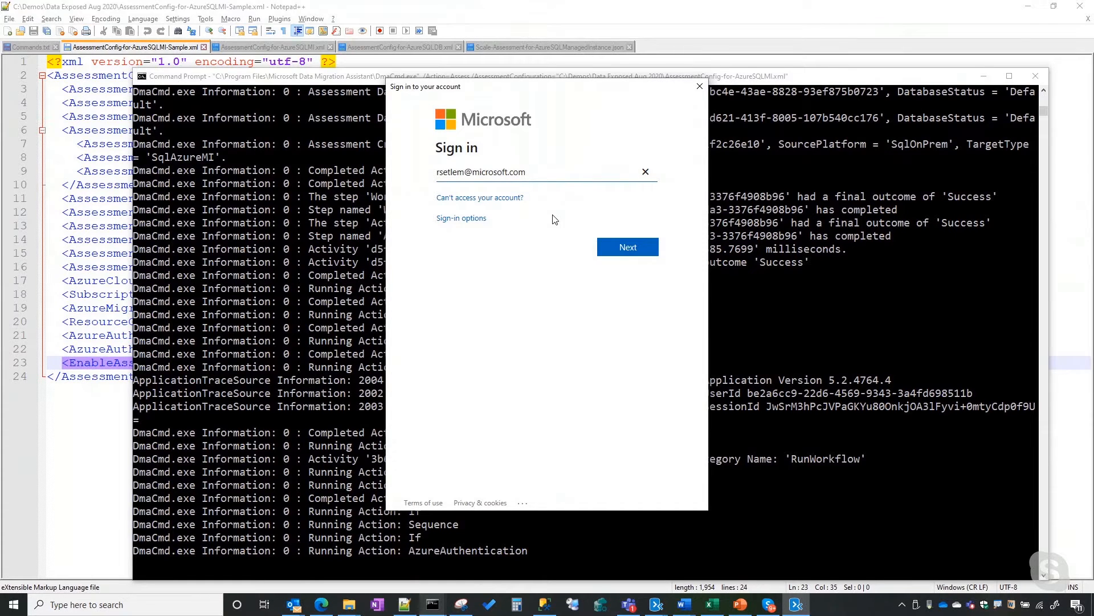
{"action": "left_click", "coordinate": [545, 173]}
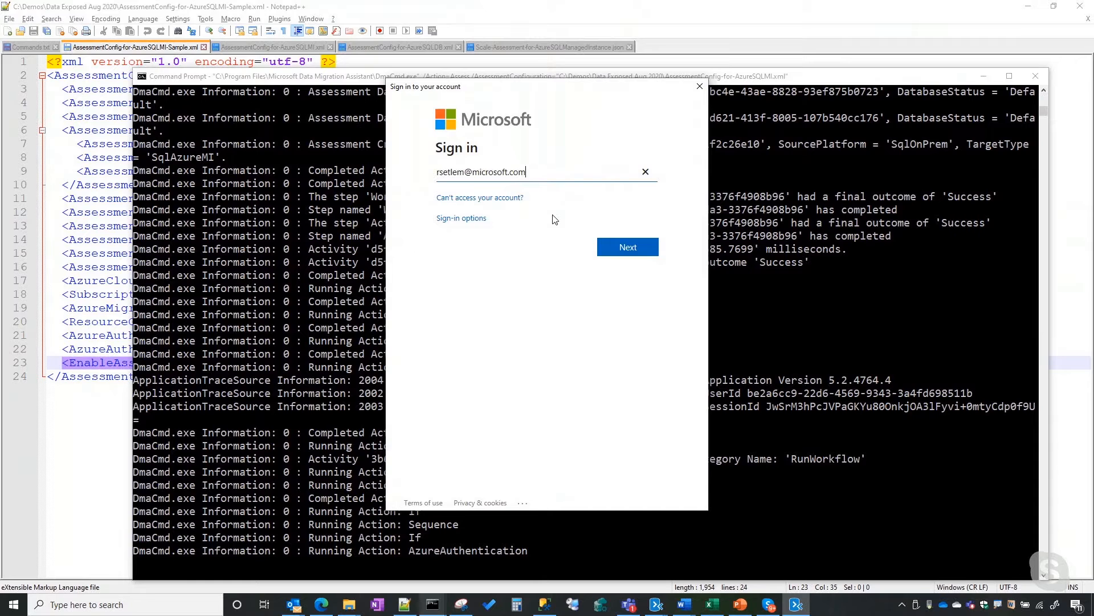
{"action": "left_click", "coordinate": [627, 246]}
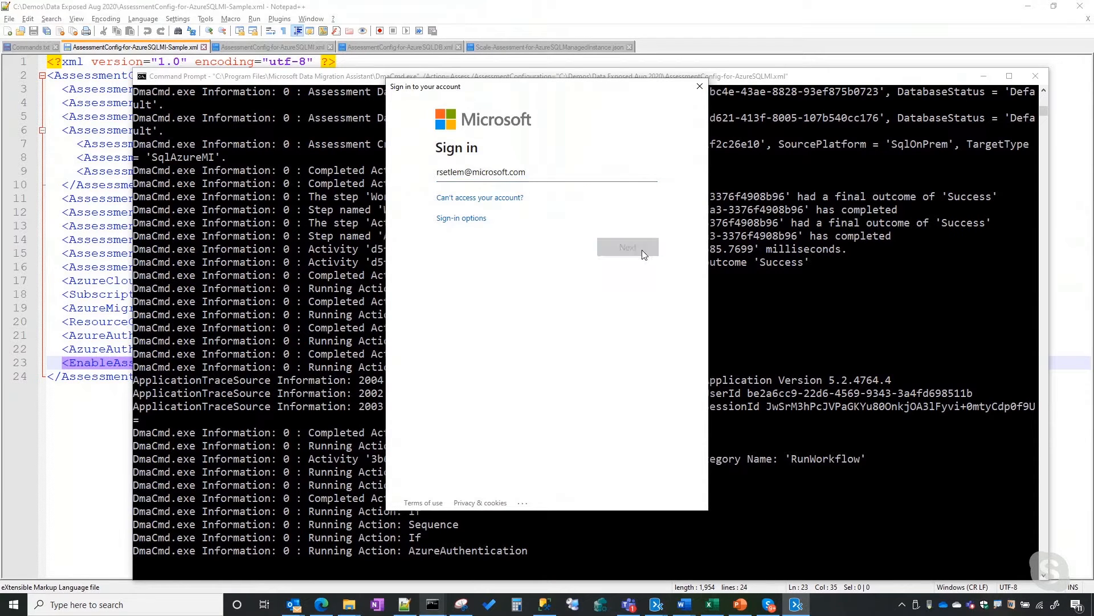
{"action": "left_click", "coordinate": [627, 246]}
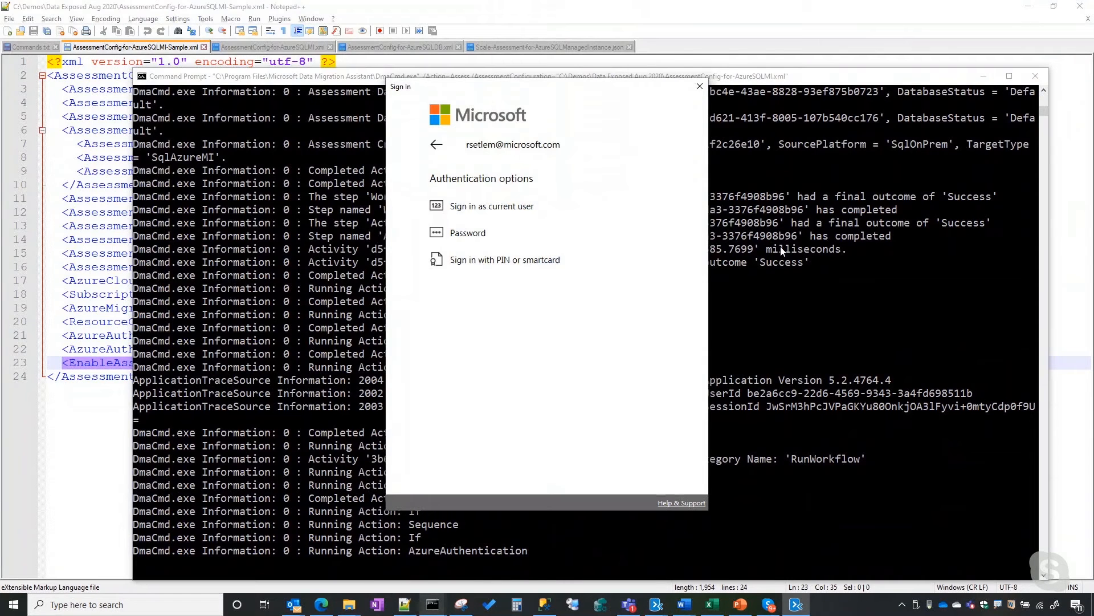
- Sign in with the smartcard certificate and return to the assessment output window
{"action": "left_click", "coordinate": [504, 258]}
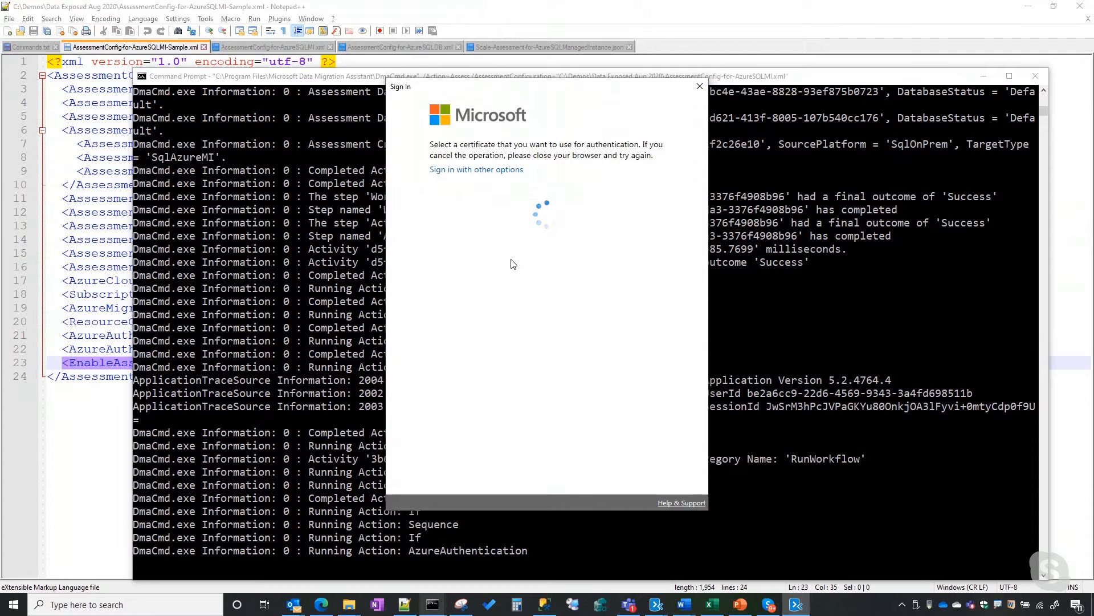
{"action": "mouse_move", "coordinate": [596, 281]}
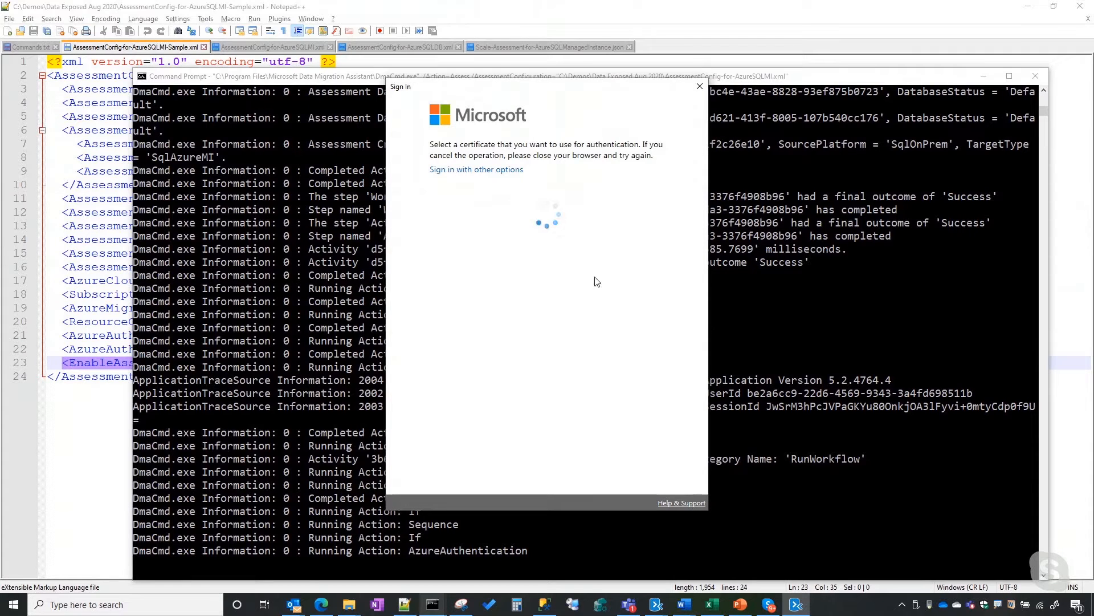
{"action": "mouse_move", "coordinate": [643, 260]}
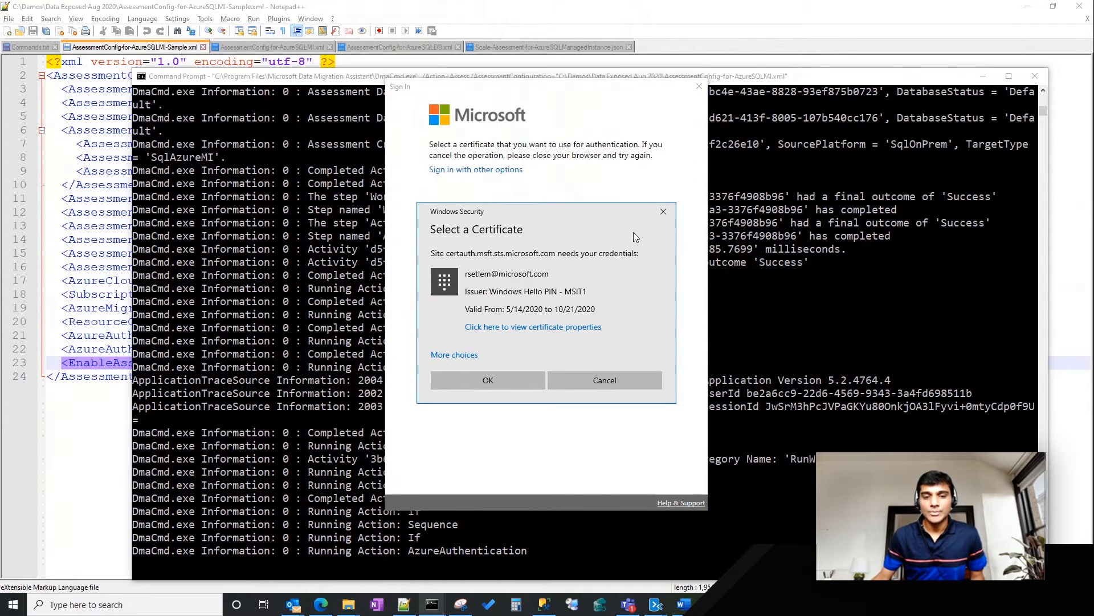
{"action": "left_click", "coordinate": [488, 380]}
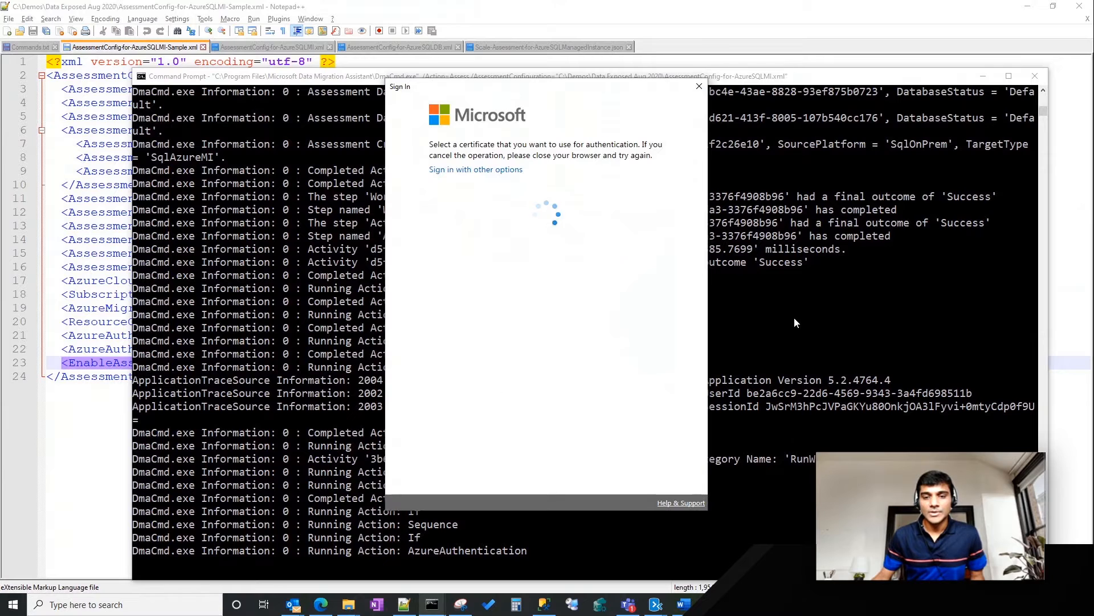
{"action": "left_click", "coordinate": [476, 168]}
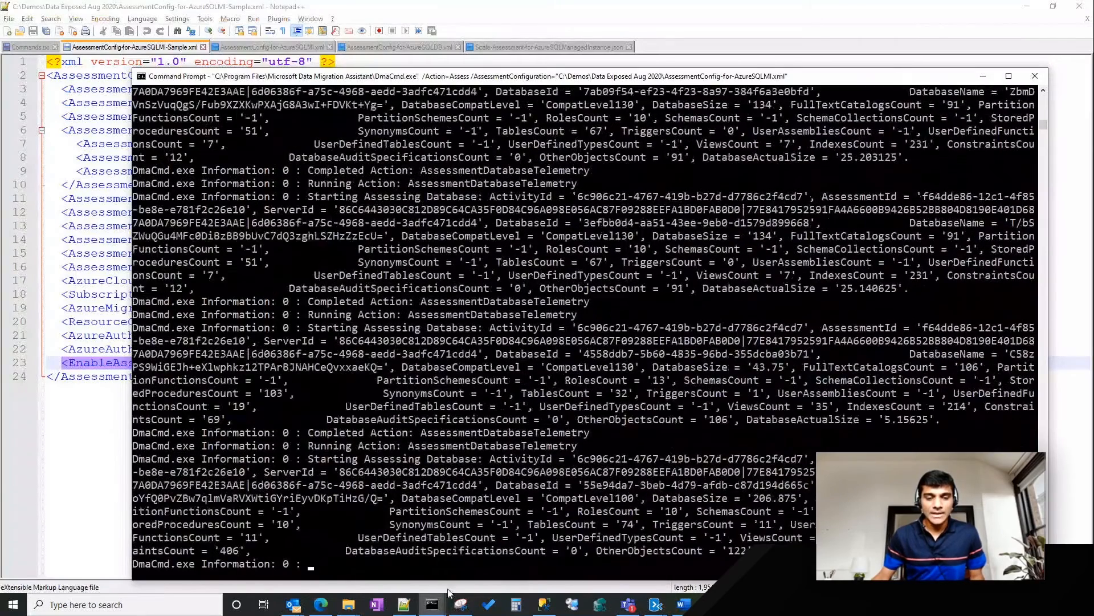
{"action": "mouse_move", "coordinate": [431, 604]}
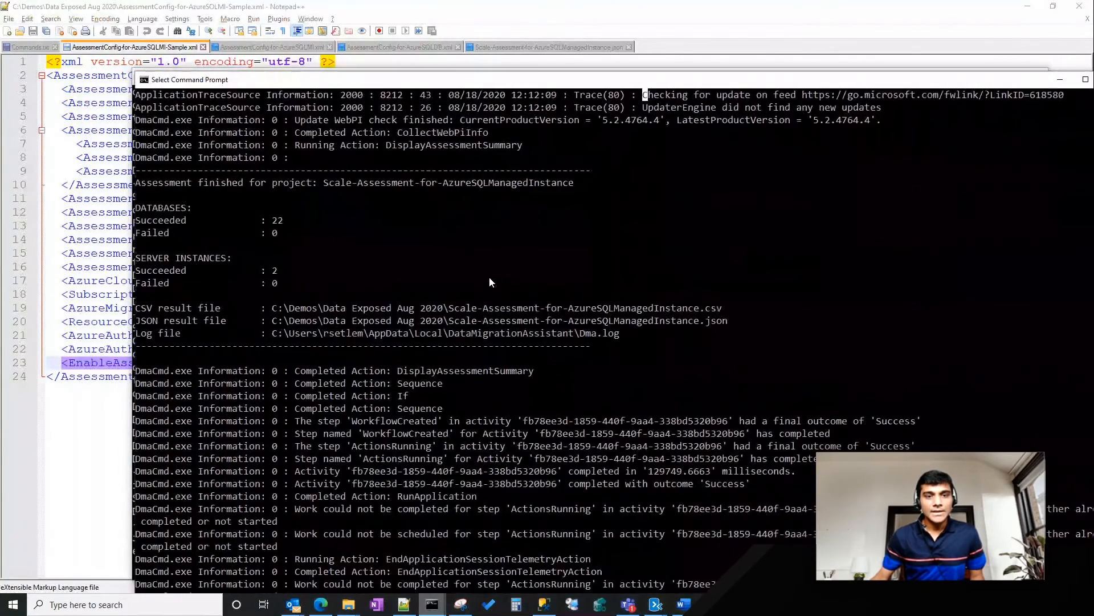
{"action": "mouse_move", "coordinate": [271, 224]}
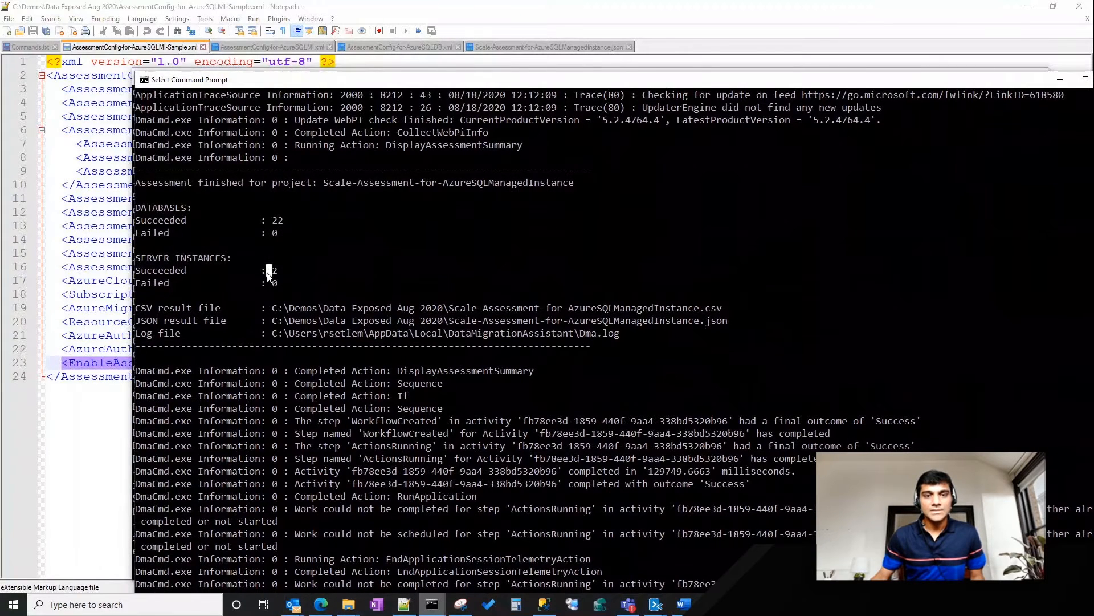
- Highlight the output lines showing the upload to Azure Migrate started and completed
{"action": "scroll", "scroll_direction": "up", "scroll_amount": 3}
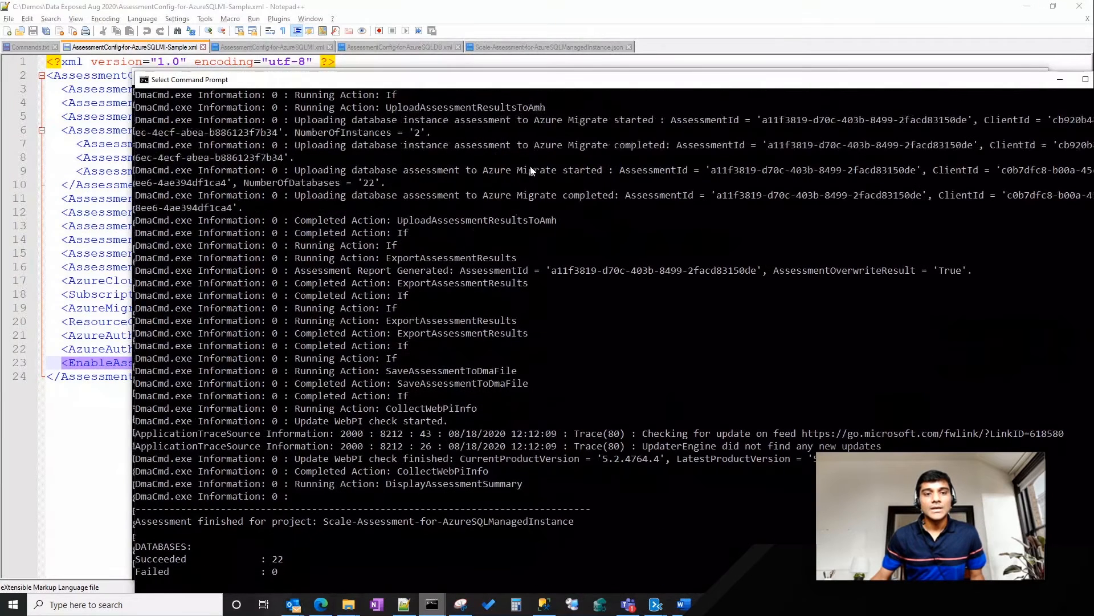
{"action": "double_click", "coordinate": [312, 195]}
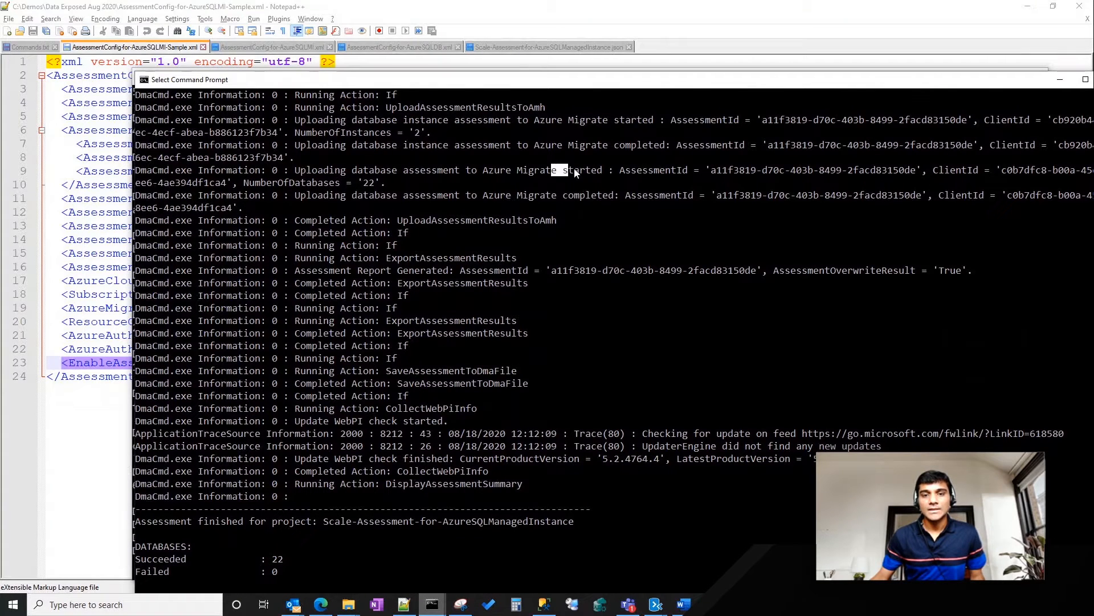
{"action": "double_click", "coordinate": [585, 195]}
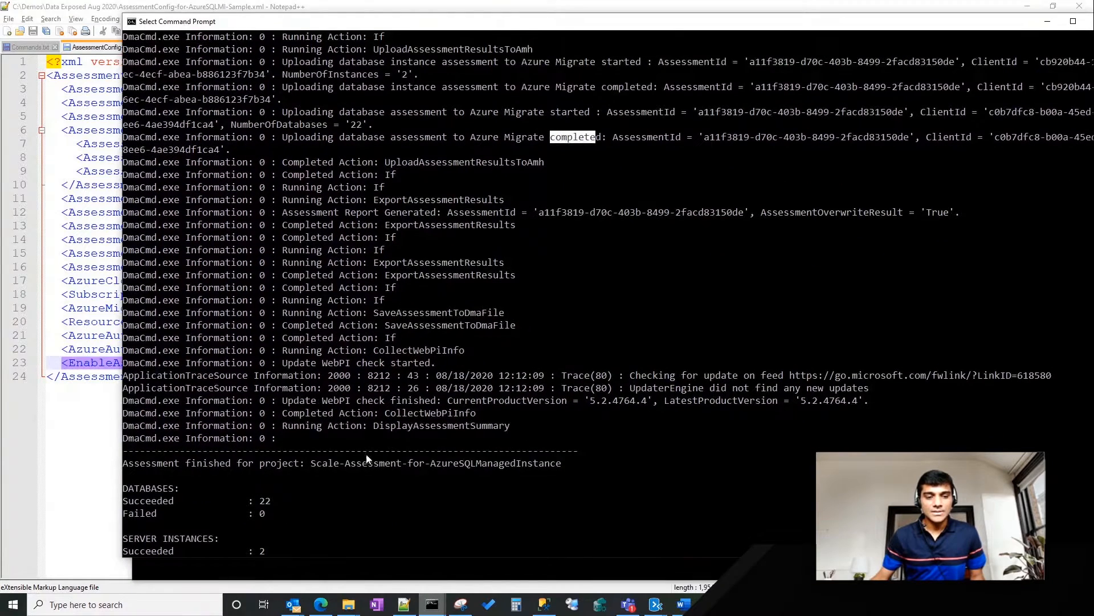
{"action": "scroll", "scroll_direction": "down", "scroll_amount": 3}
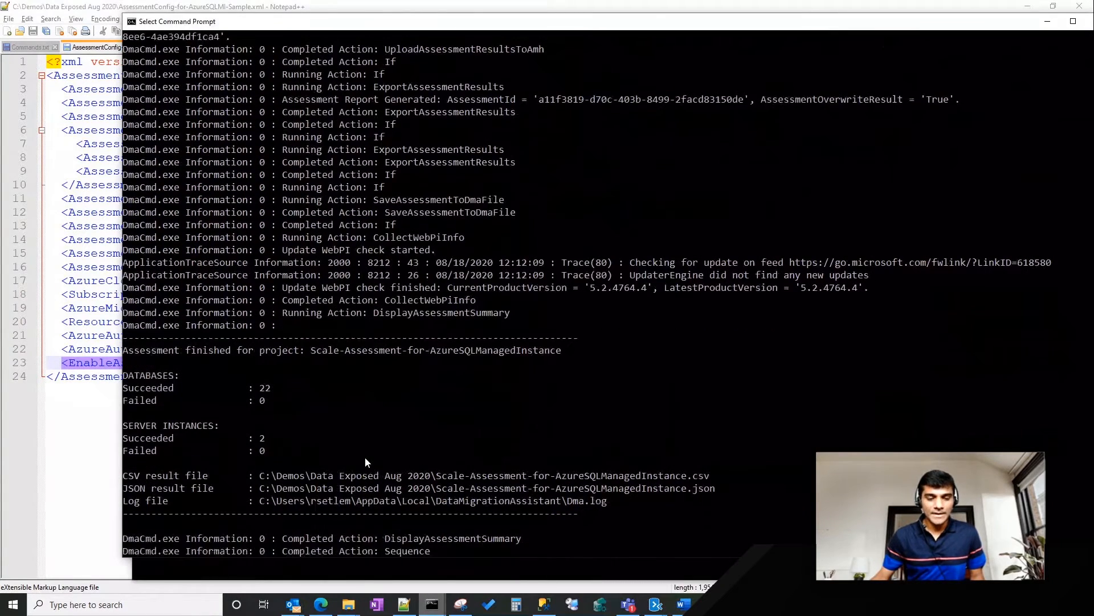
{"action": "mouse_move", "coordinate": [321, 604]}
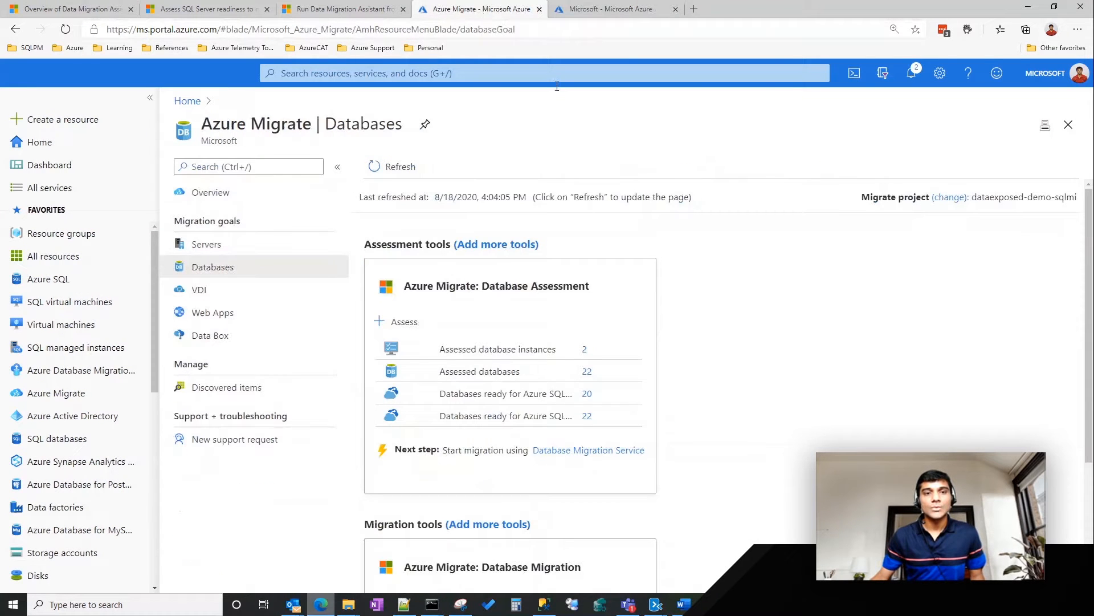
{"action": "mouse_move", "coordinate": [627, 164]}
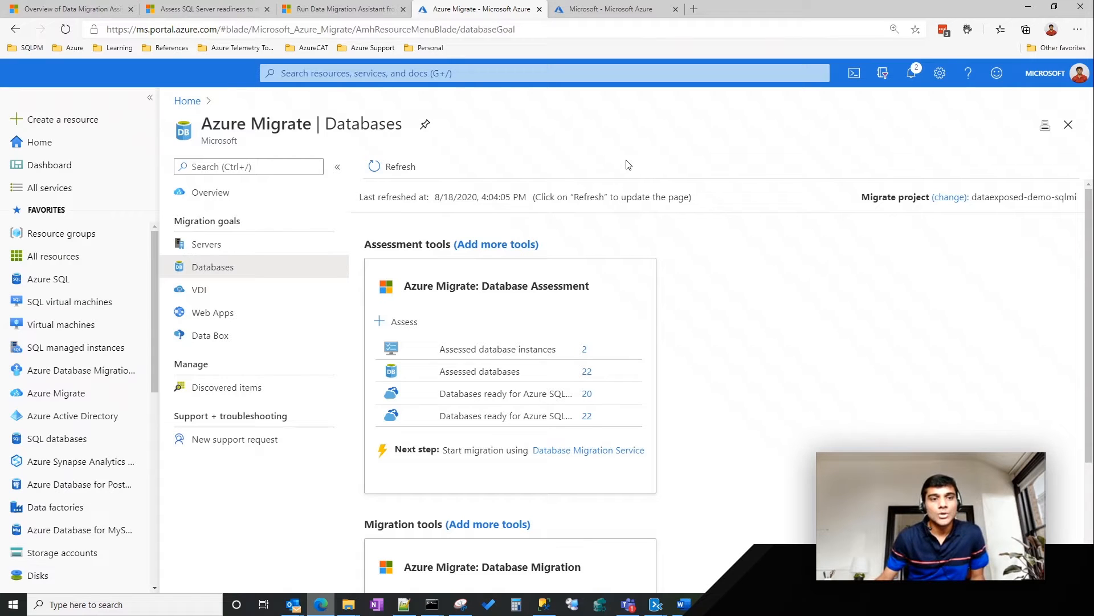
{"action": "mouse_move", "coordinate": [73, 322]}
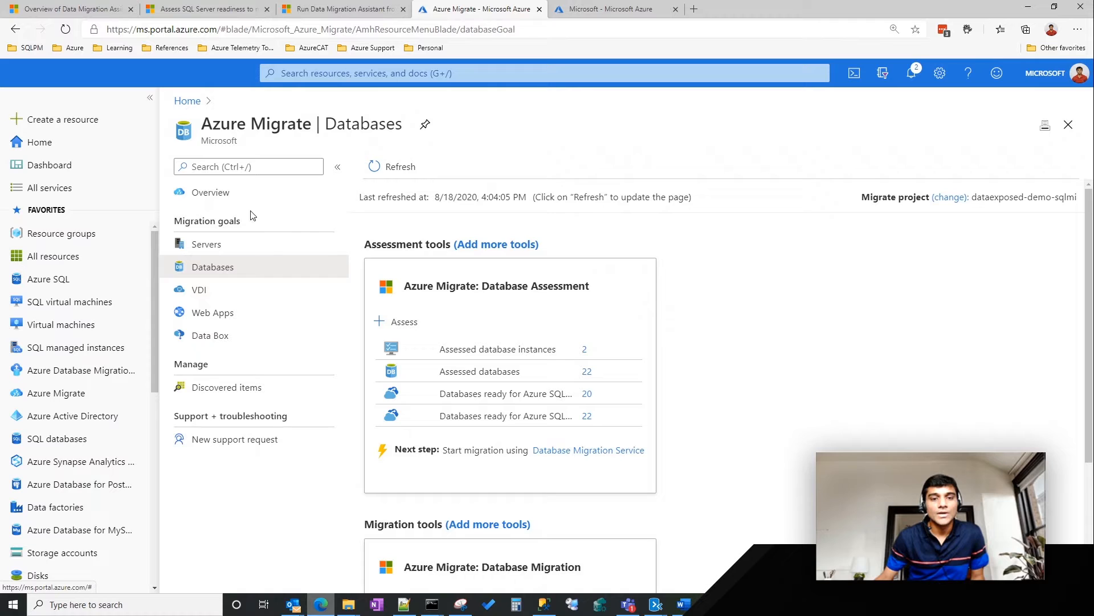
{"action": "mouse_move", "coordinate": [674, 300]}
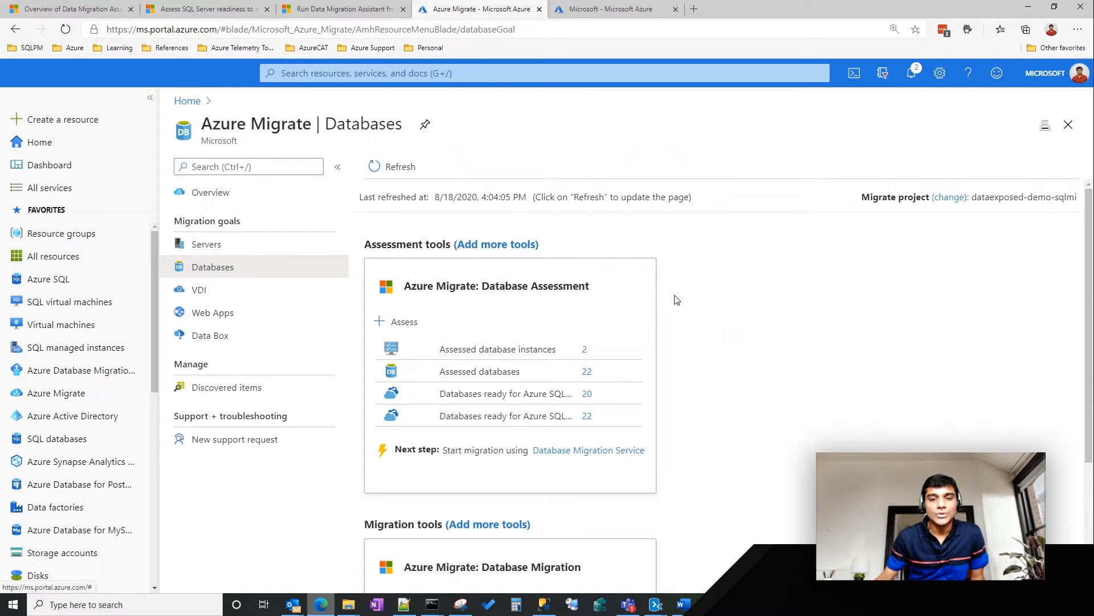
- Scroll the Azure Migrate databases page to the Database Assessment card
{"action": "scroll", "scroll_direction": "down", "scroll_amount": 3}
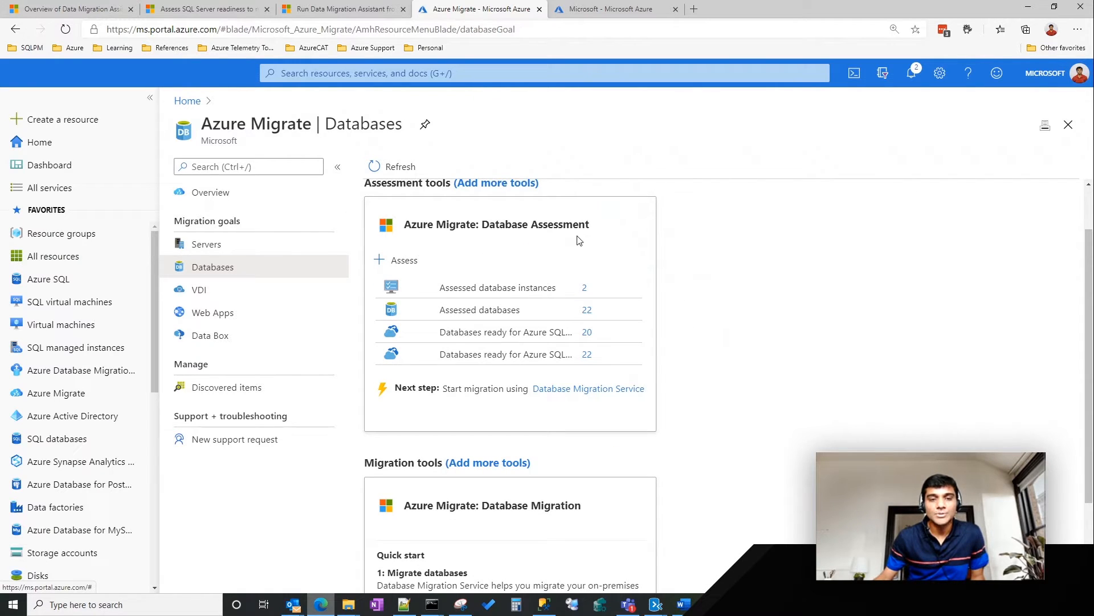
{"action": "mouse_move", "coordinate": [685, 252]}
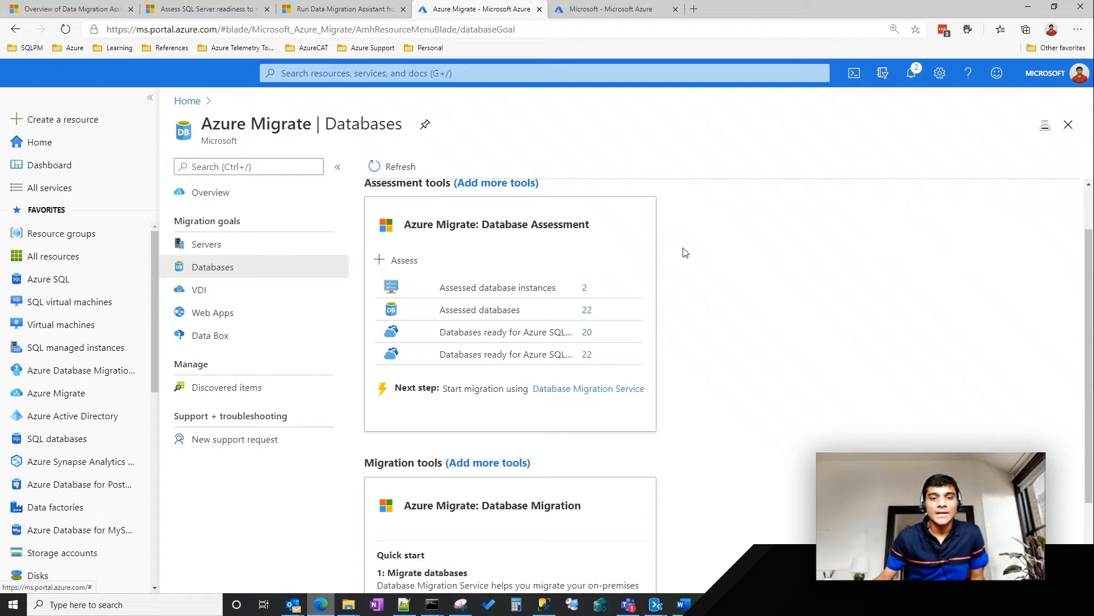
{"action": "mouse_move", "coordinate": [632, 278]}
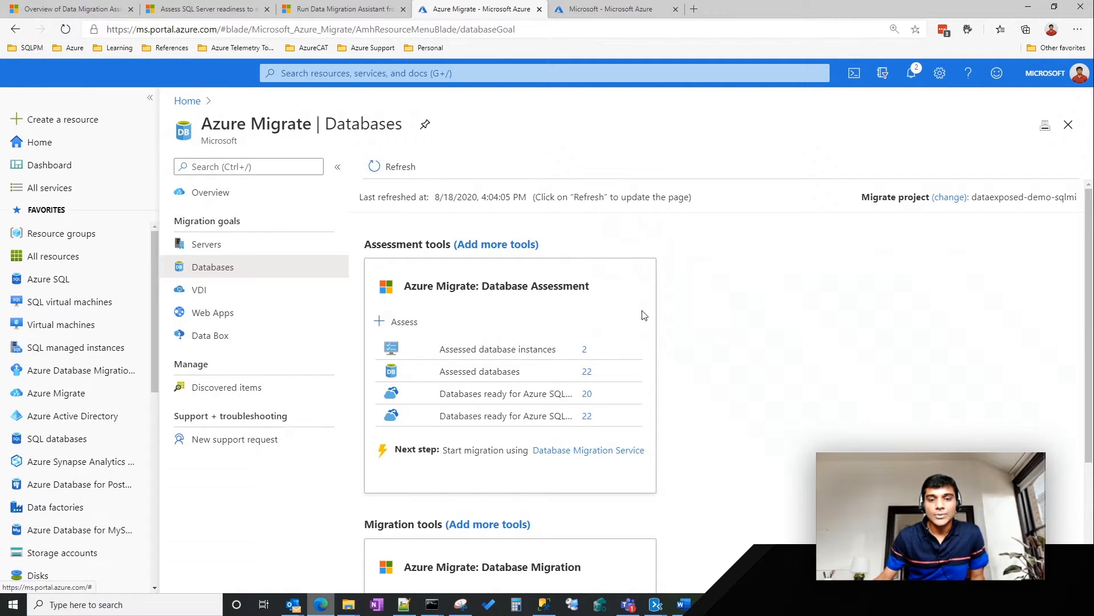
{"action": "mouse_move", "coordinate": [608, 349]}
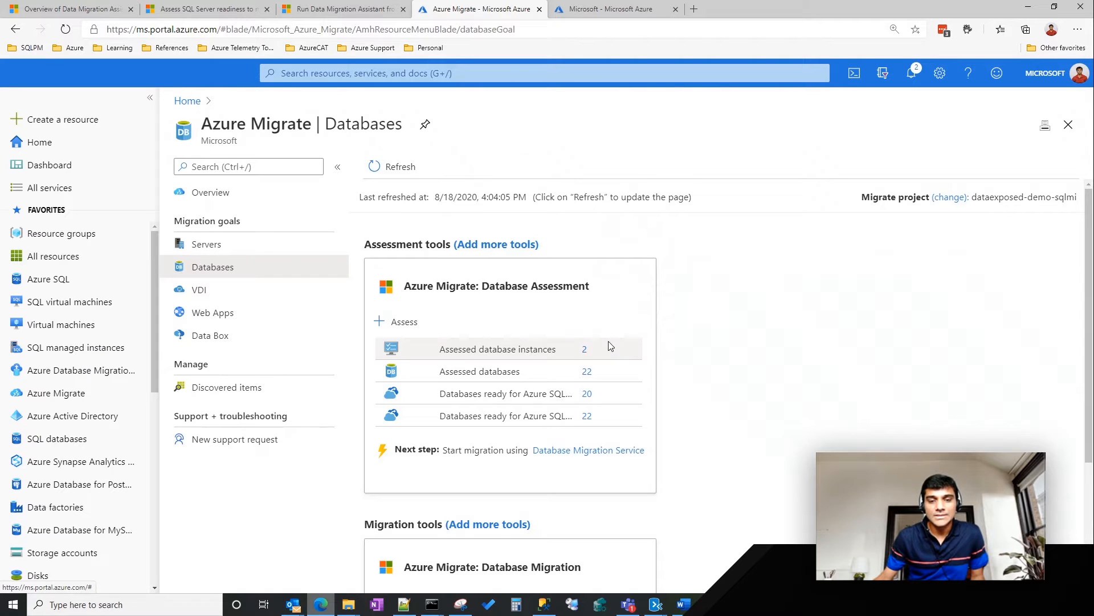
{"action": "mouse_move", "coordinate": [584, 349]}
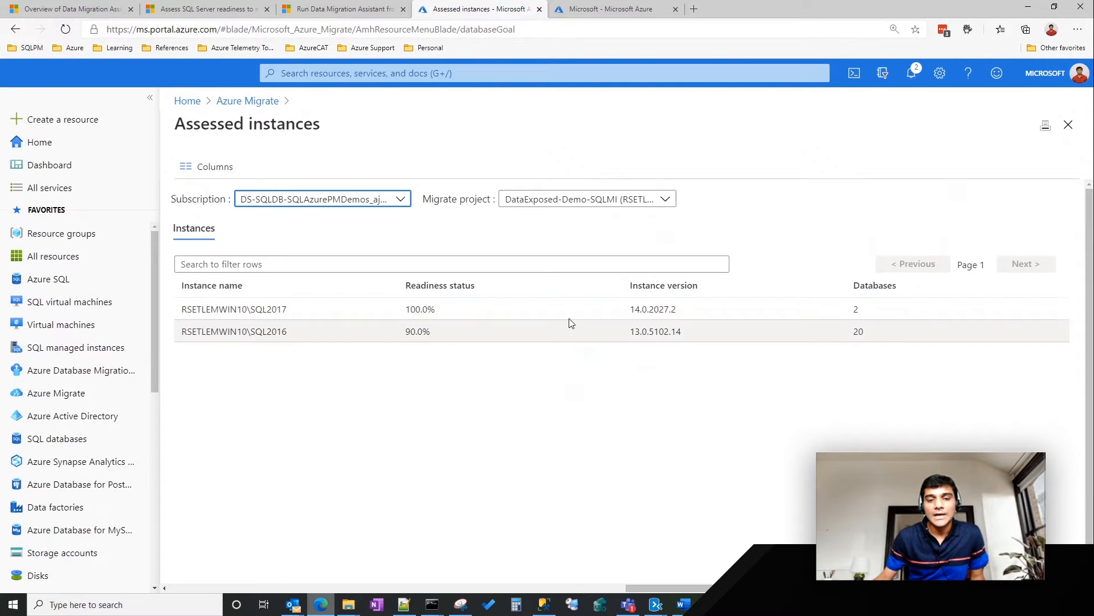
{"action": "mouse_move", "coordinate": [579, 329]}
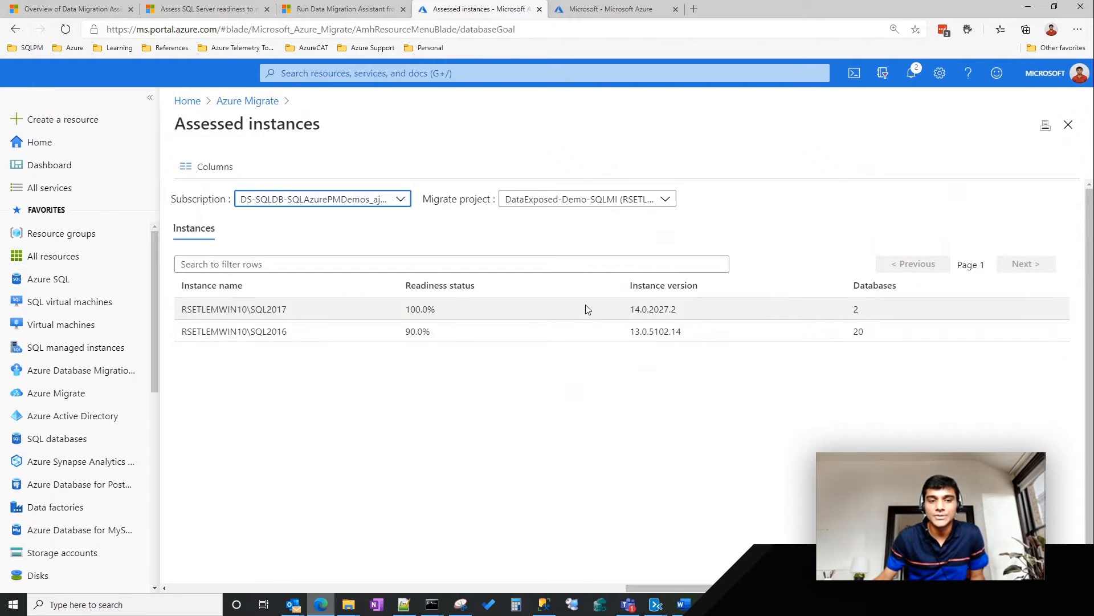
{"action": "mouse_move", "coordinate": [335, 362]}
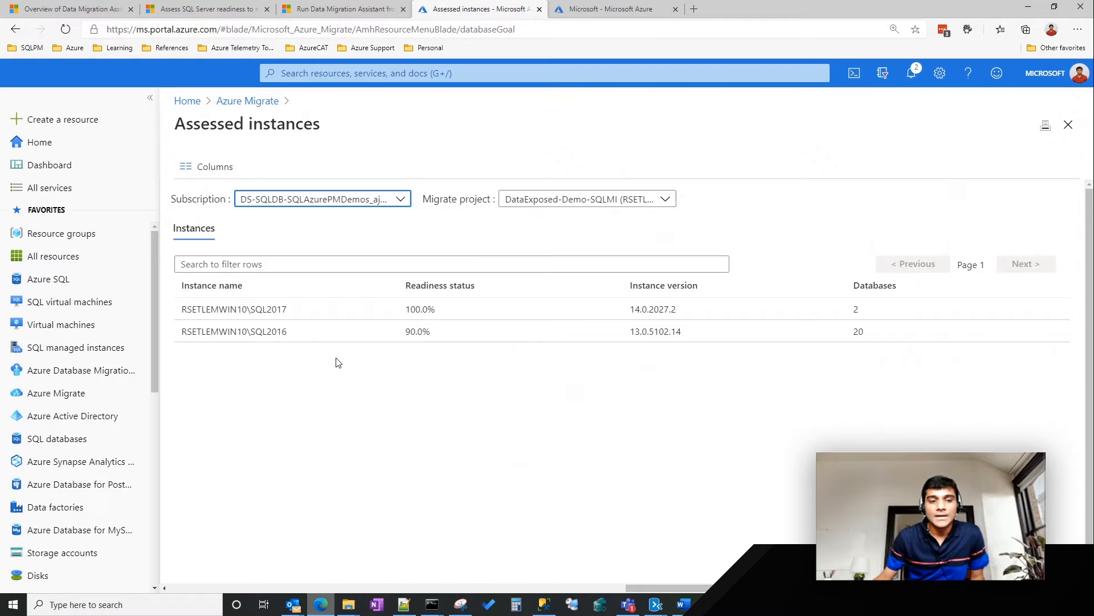
{"action": "mouse_move", "coordinate": [419, 349]}
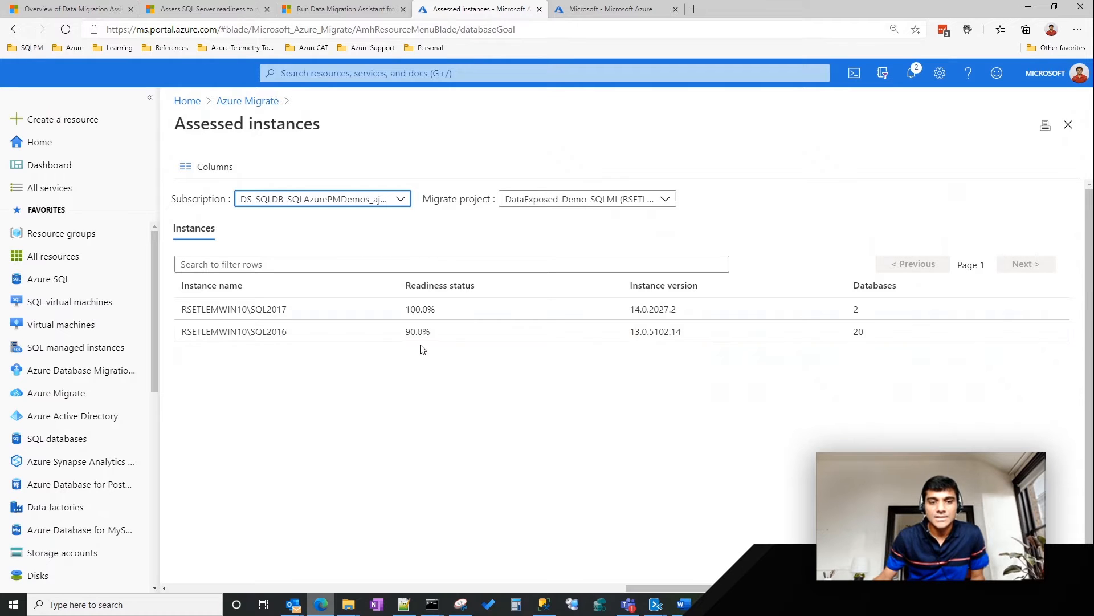
{"action": "mouse_move", "coordinate": [646, 330]}
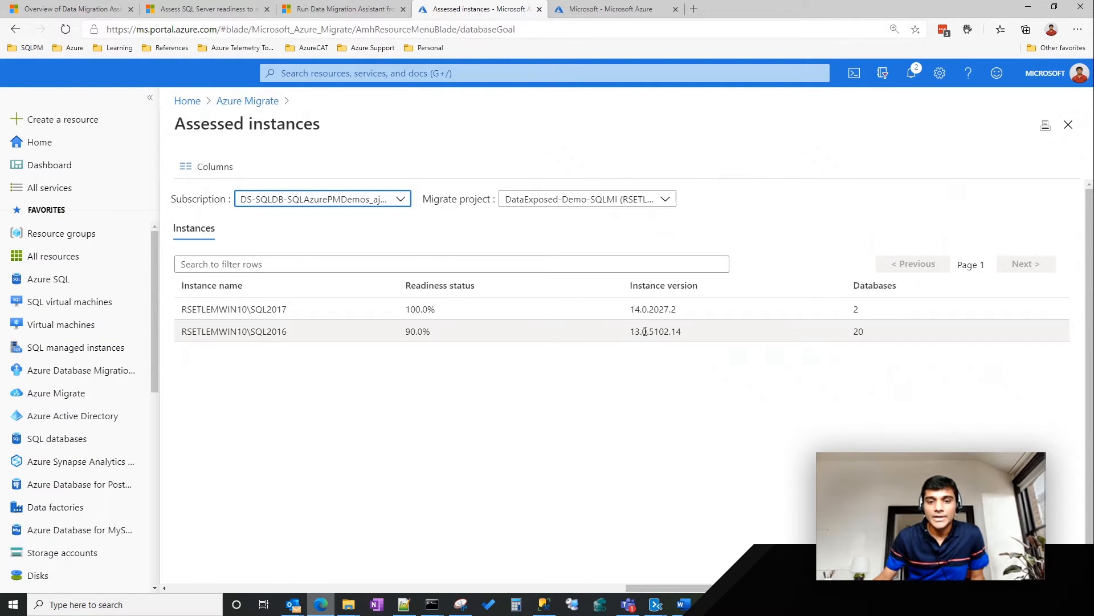
{"action": "mouse_move", "coordinate": [647, 329]}
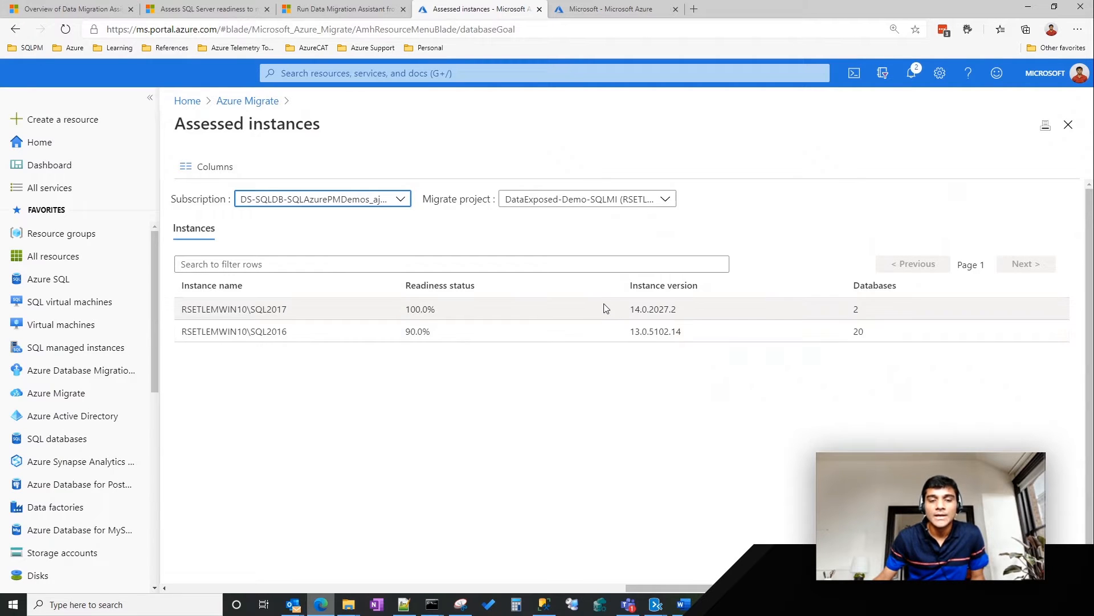
{"action": "mouse_move", "coordinate": [292, 330]}
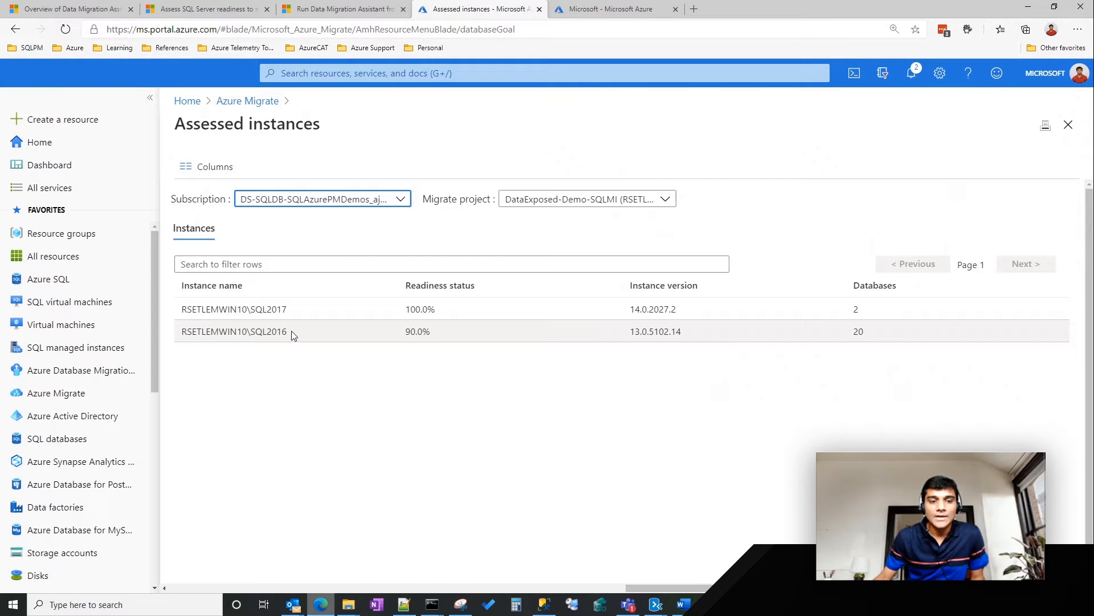
{"action": "left_click", "coordinate": [234, 330]}
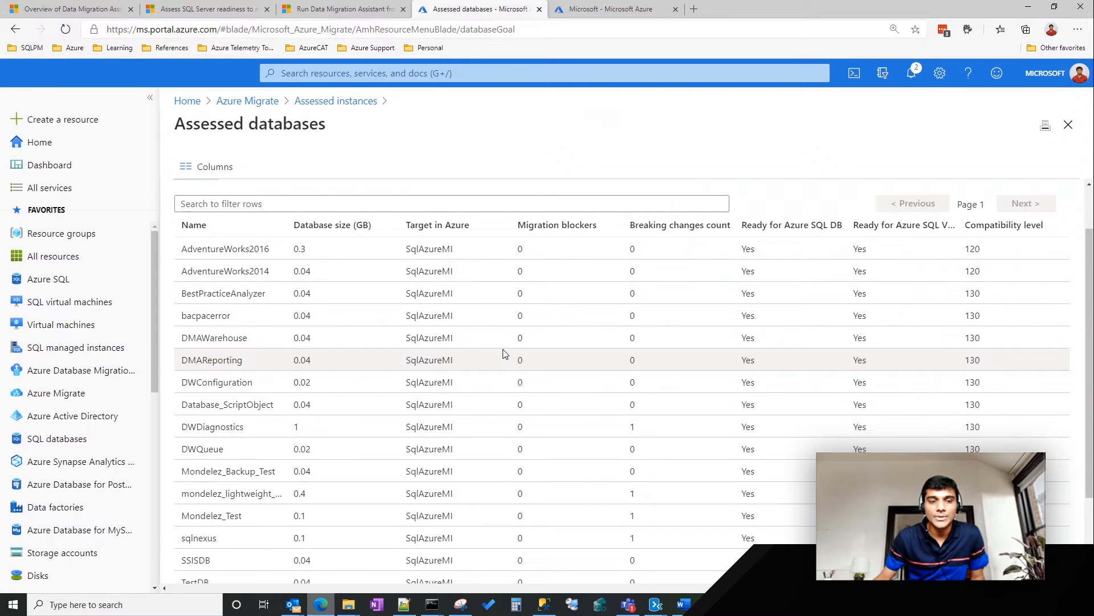
{"action": "mouse_move", "coordinate": [424, 249]}
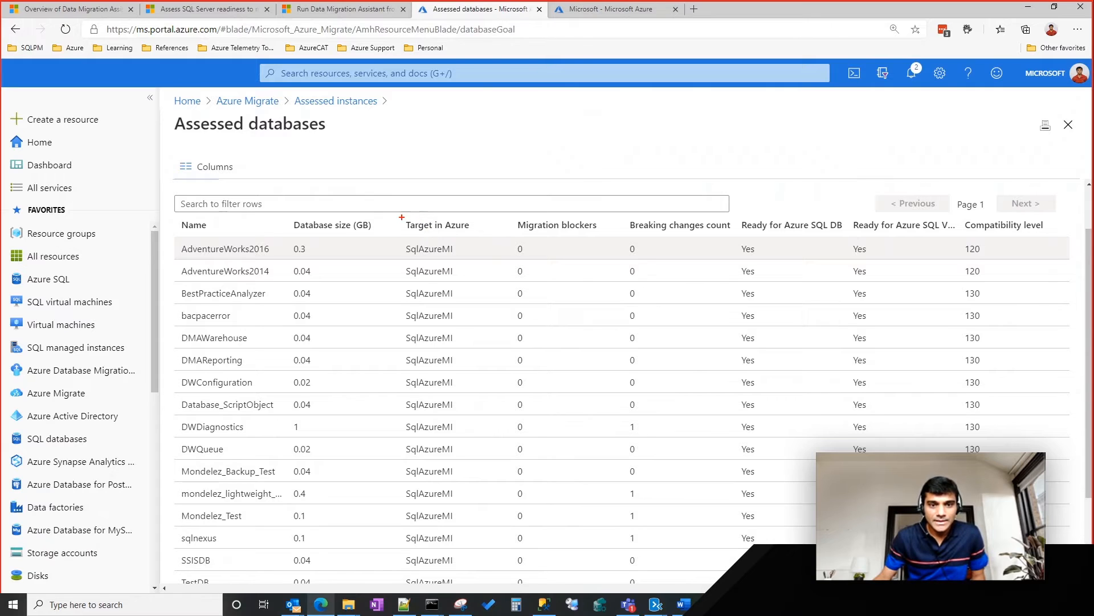
{"action": "left_click", "coordinate": [436, 225]}
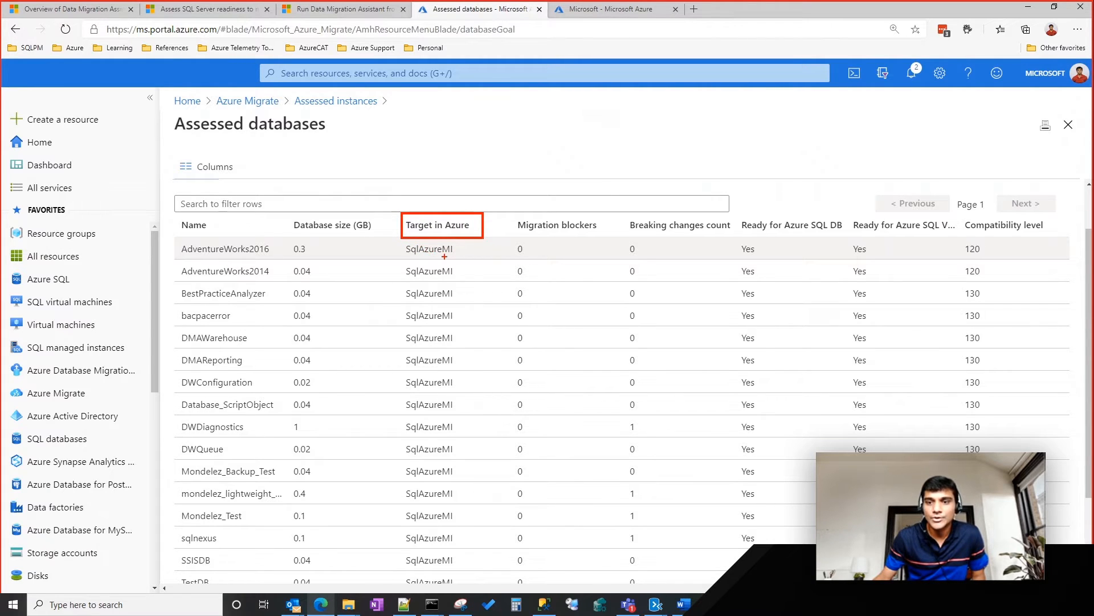
{"action": "mouse_move", "coordinate": [736, 222]}
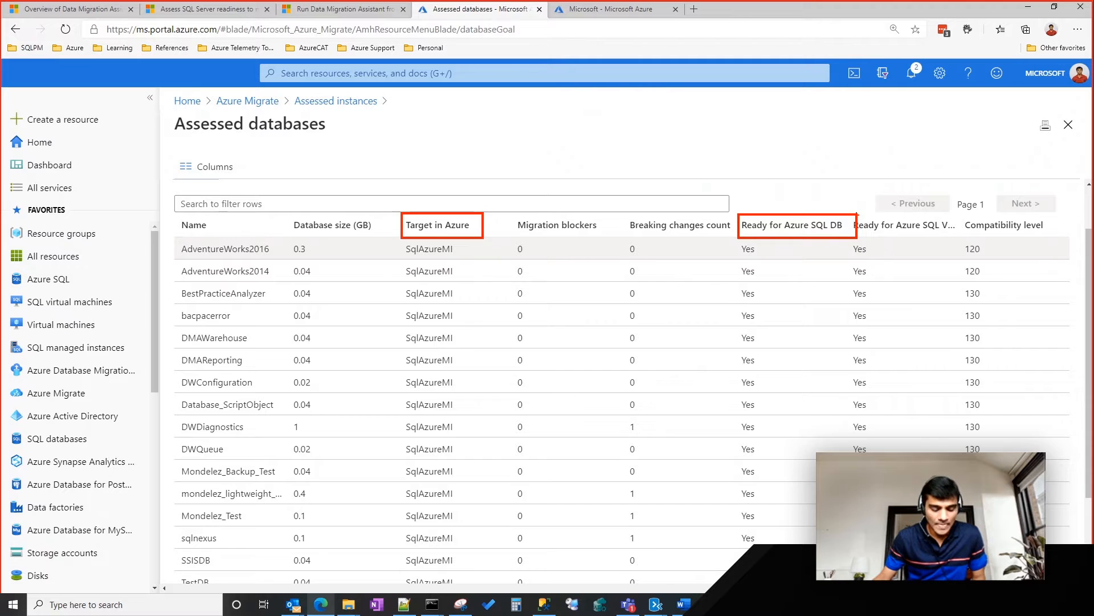
{"action": "scroll", "scroll_direction": "down", "scroll_amount": 3}
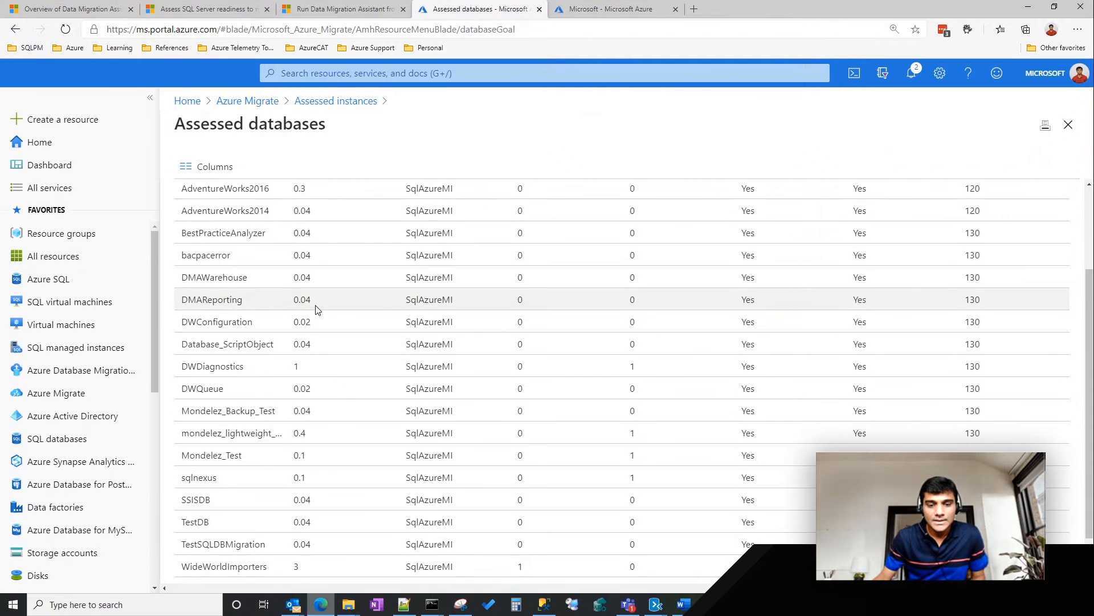
{"action": "scroll", "scroll_direction": "down", "scroll_amount": 3}
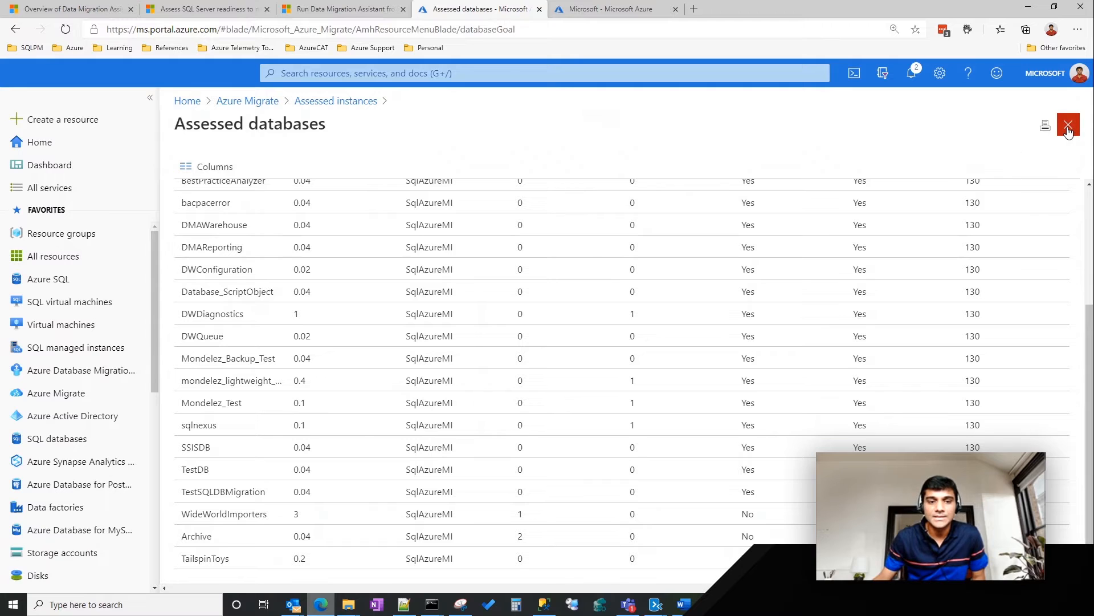
- Review the databases assessed on RSETLEMWIN10\SQL2017 and return to the Assessed instances list
{"action": "left_click", "coordinate": [1069, 126]}
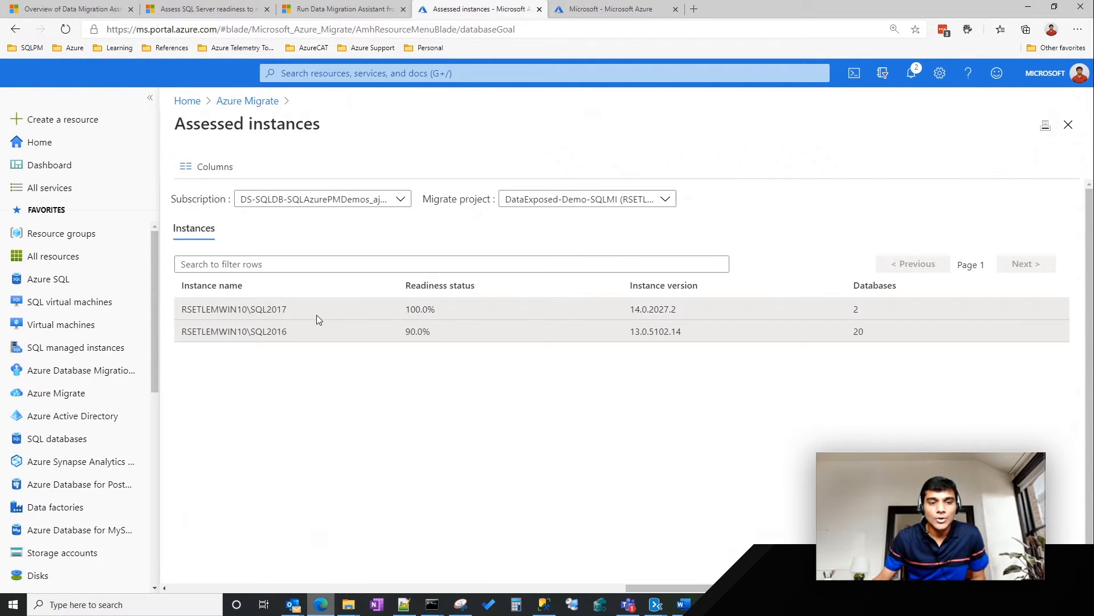
{"action": "left_click", "coordinate": [855, 309]}
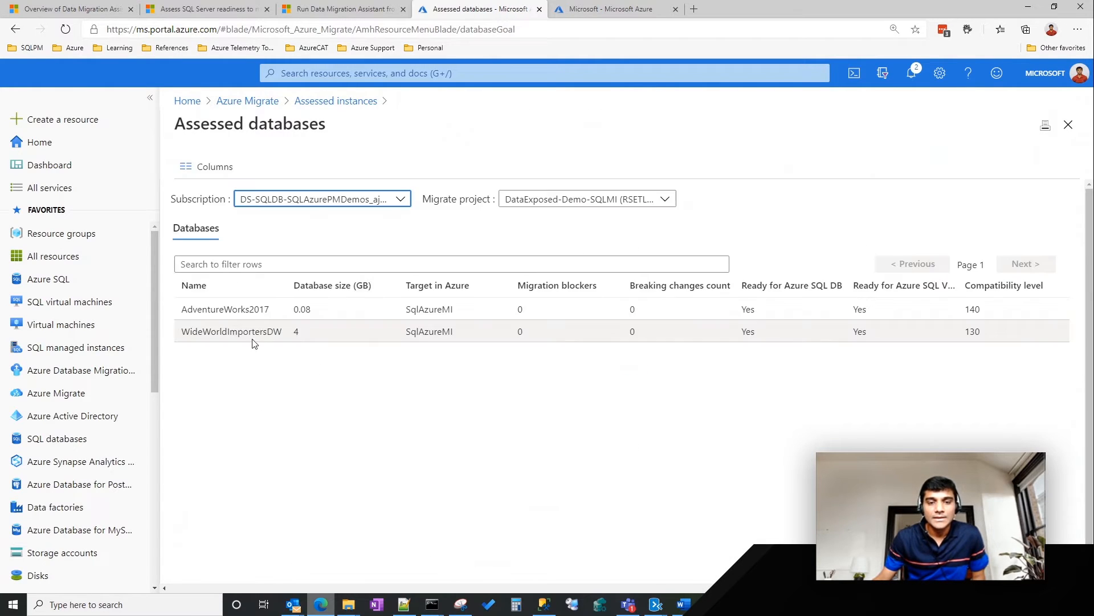
{"action": "mouse_move", "coordinate": [431, 309]}
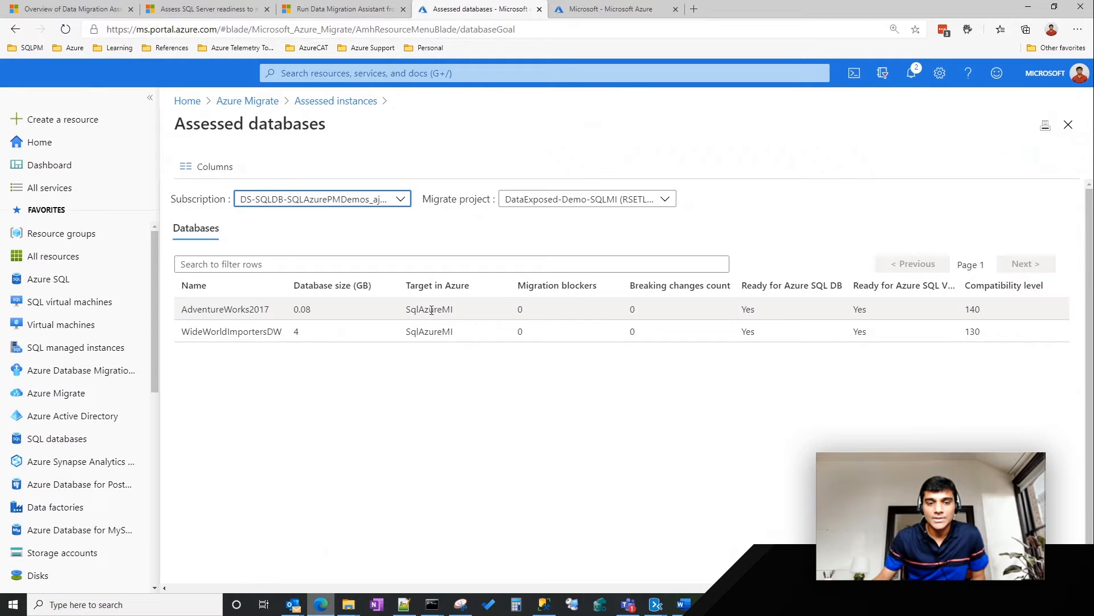
{"action": "mouse_move", "coordinate": [545, 309]}
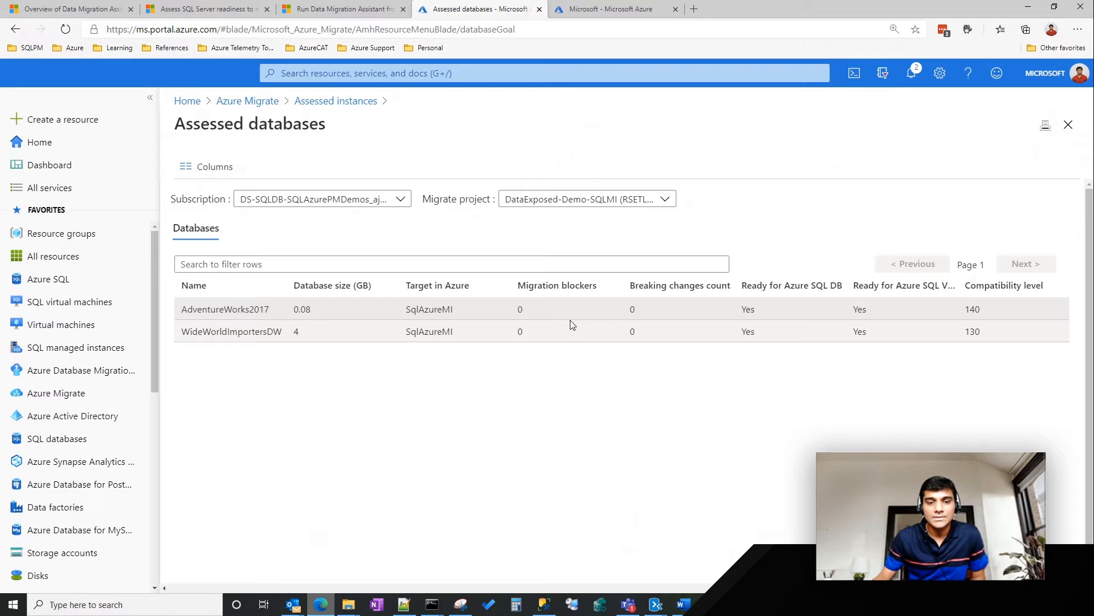
{"action": "mouse_move", "coordinate": [596, 332]}
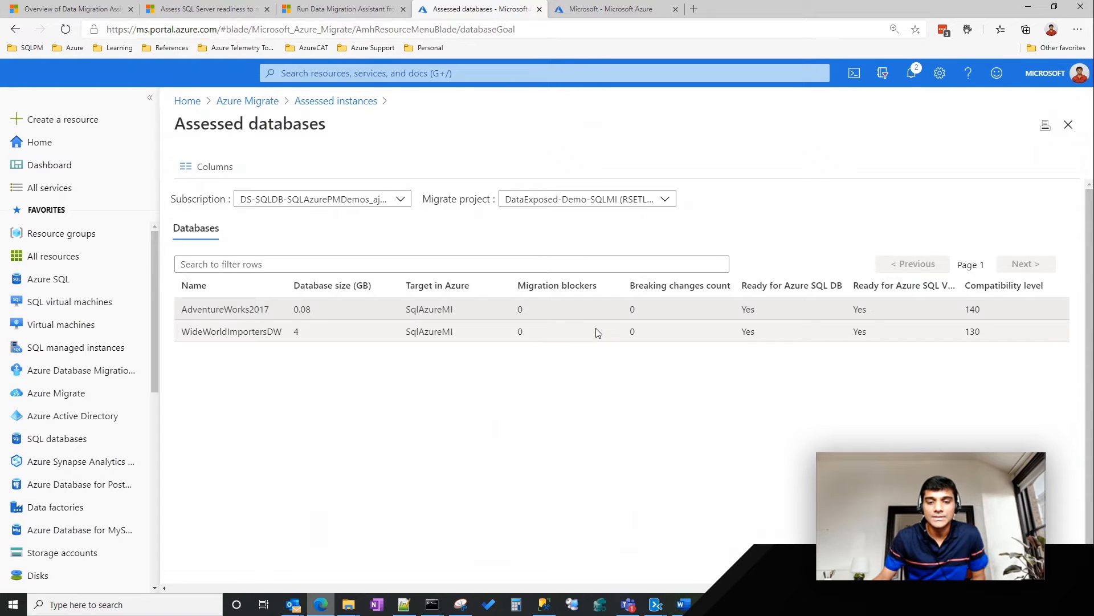
{"action": "mouse_move", "coordinate": [523, 309]}
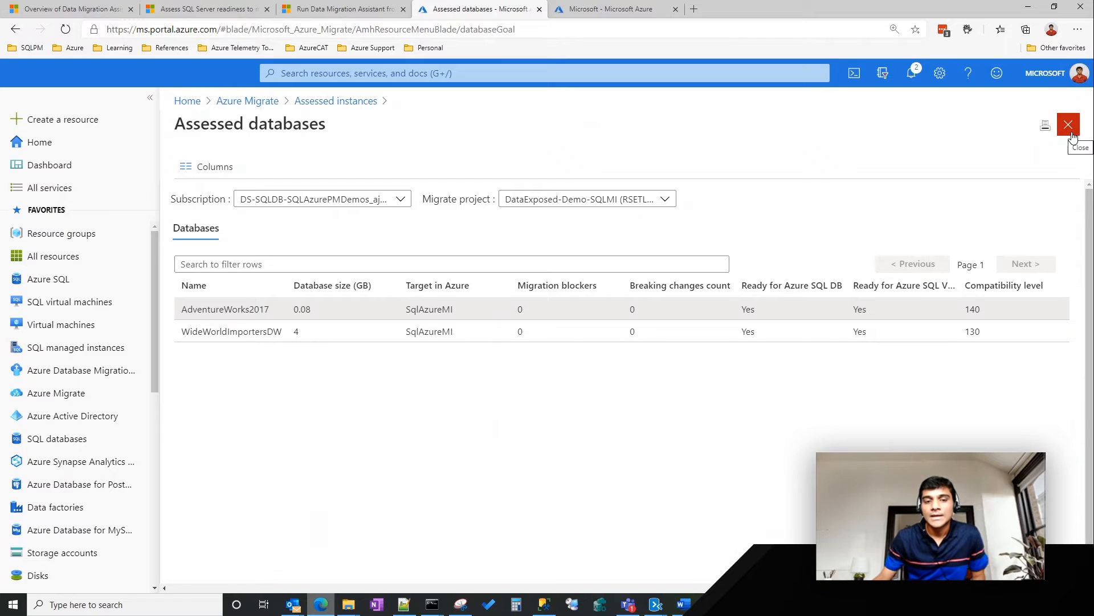
{"action": "left_click", "coordinate": [1068, 124]}
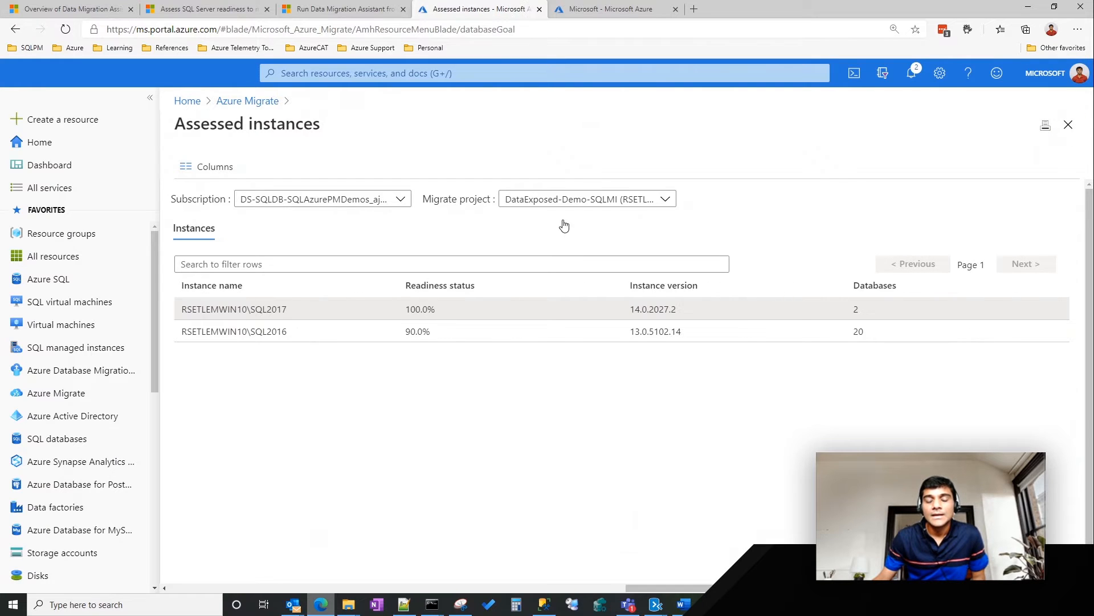
{"action": "mouse_move", "coordinate": [596, 402]}
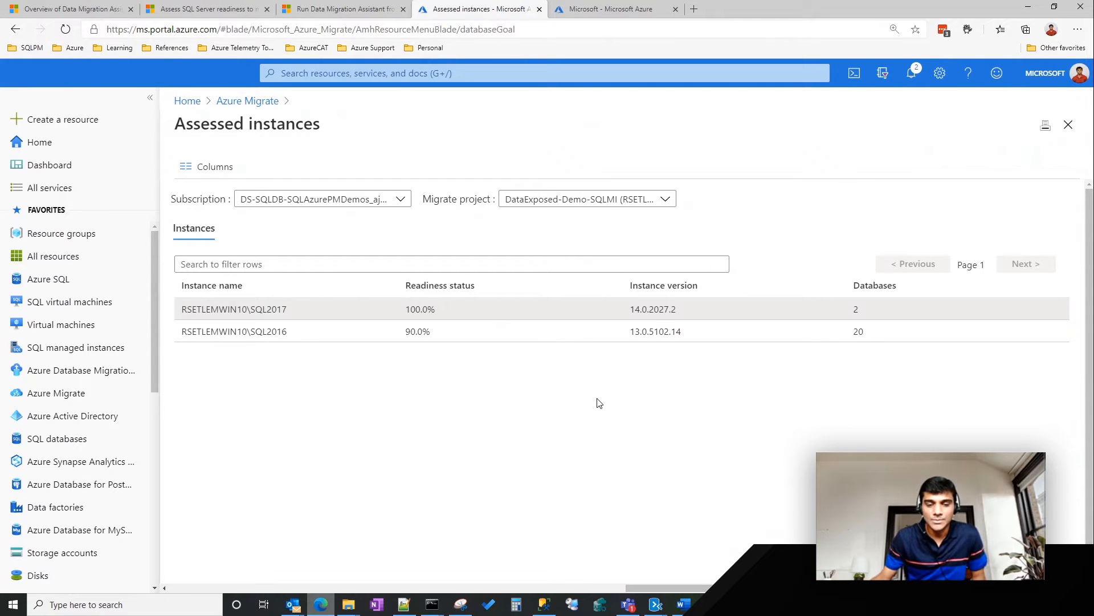
{"action": "mouse_move", "coordinate": [594, 390]}
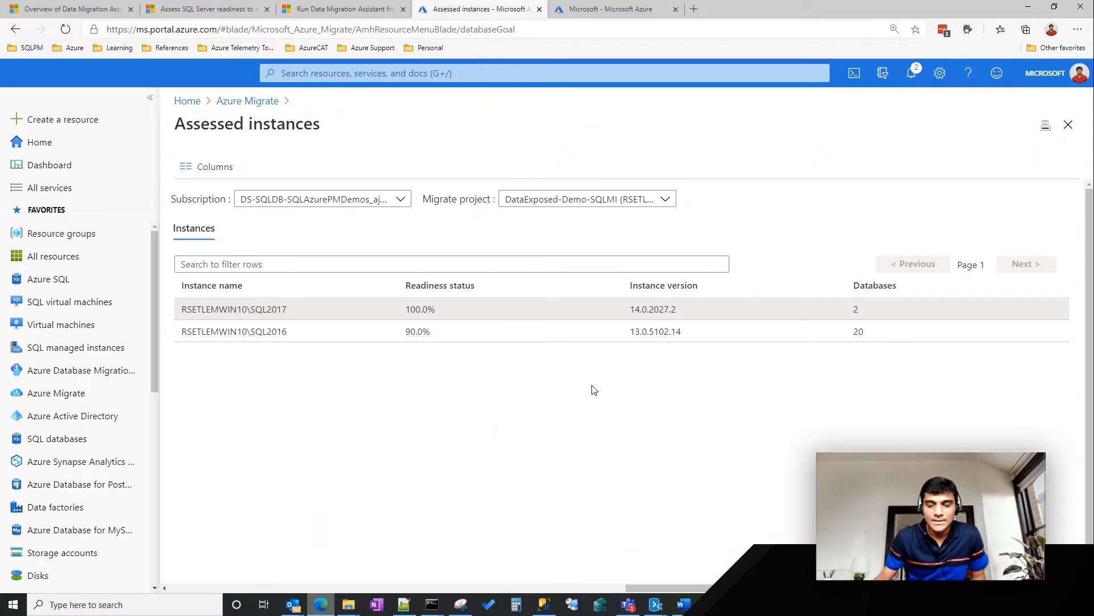
{"action": "mouse_move", "coordinate": [655, 604]}
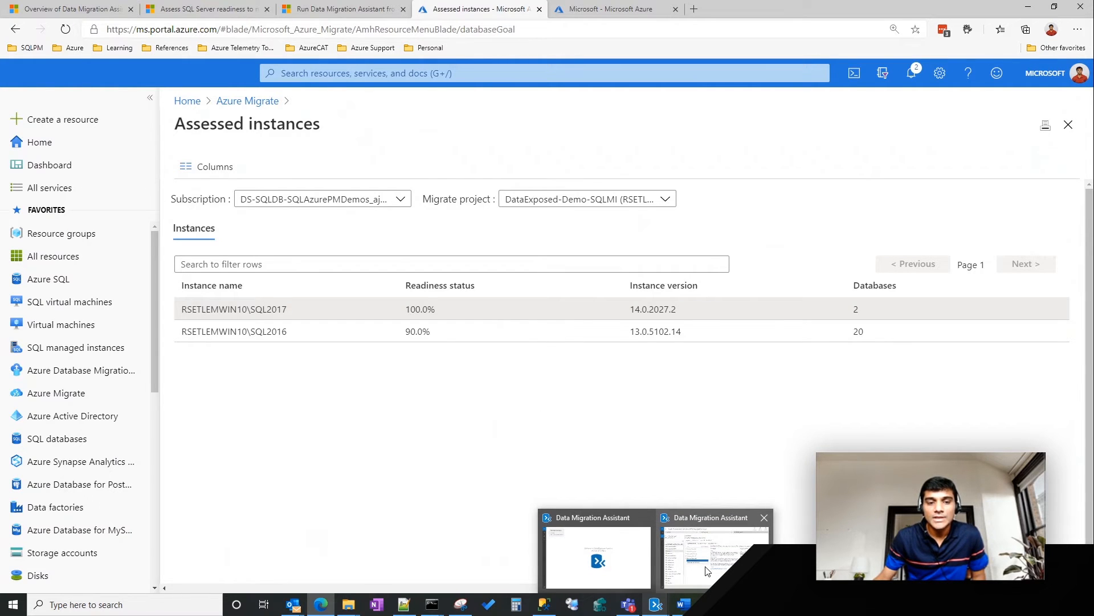
- View Archive's two FILESTREAM blockers, then select WideWorldImporters to see its multiple-log-files blocker
{"action": "left_click", "coordinate": [715, 551]}
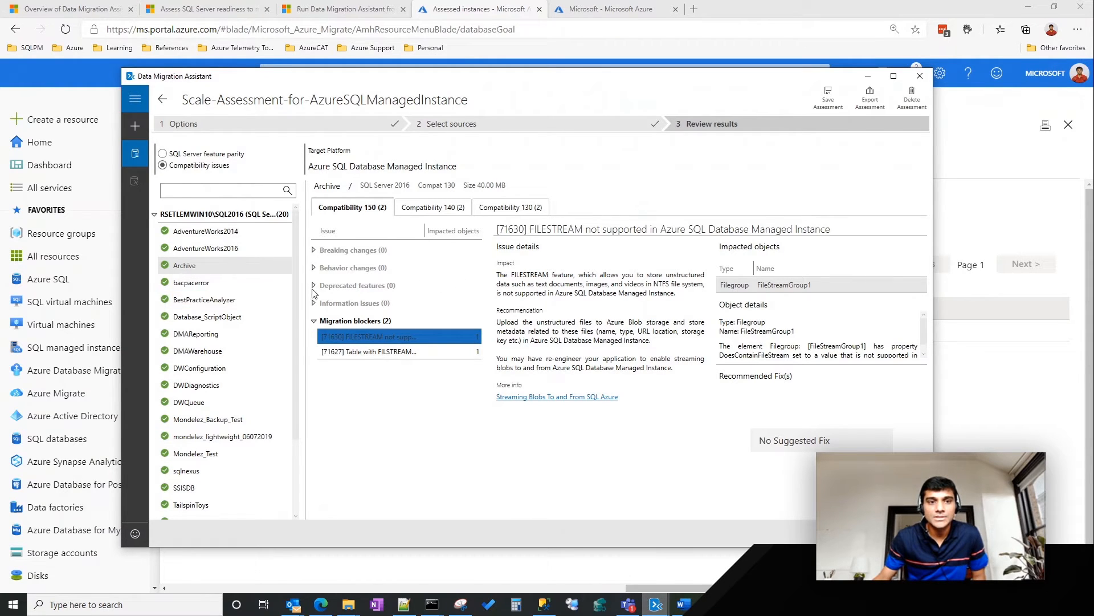
{"action": "mouse_move", "coordinate": [440, 284]}
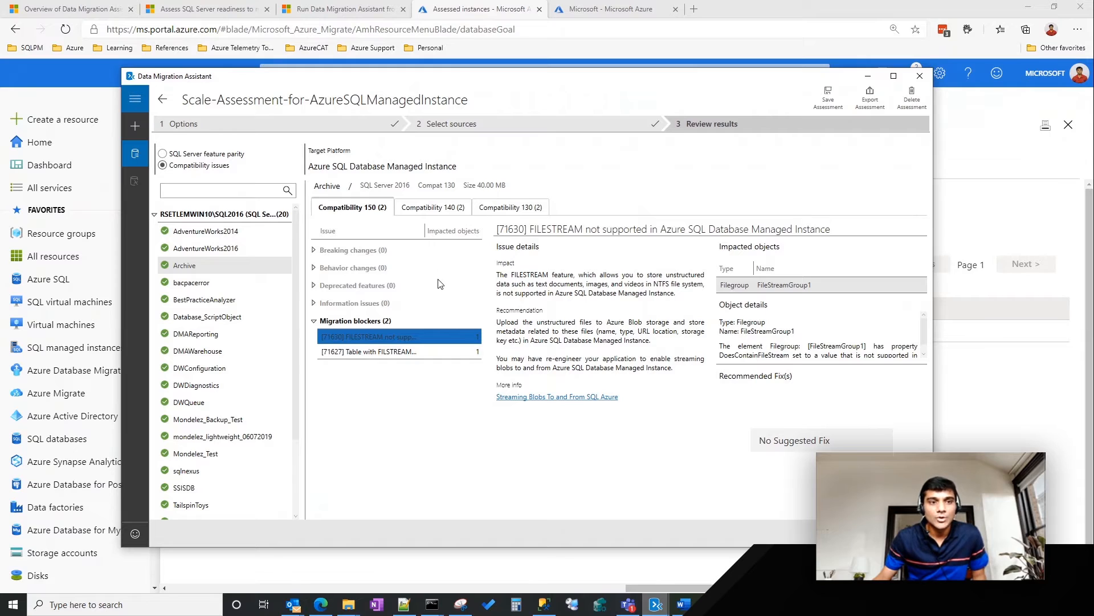
{"action": "left_click", "coordinate": [184, 264]}
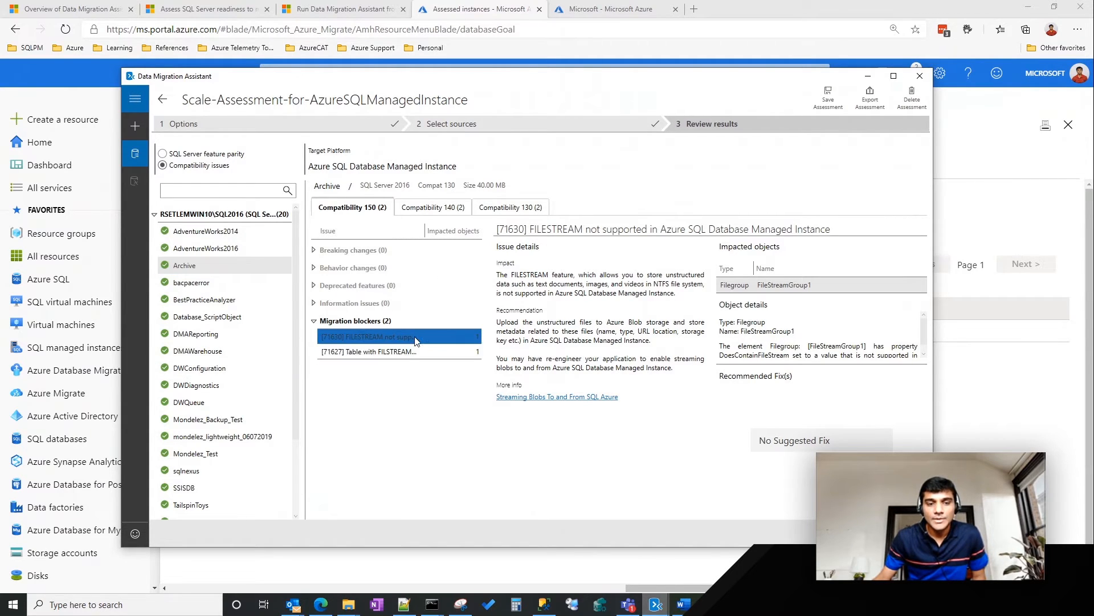
{"action": "mouse_move", "coordinate": [445, 344]}
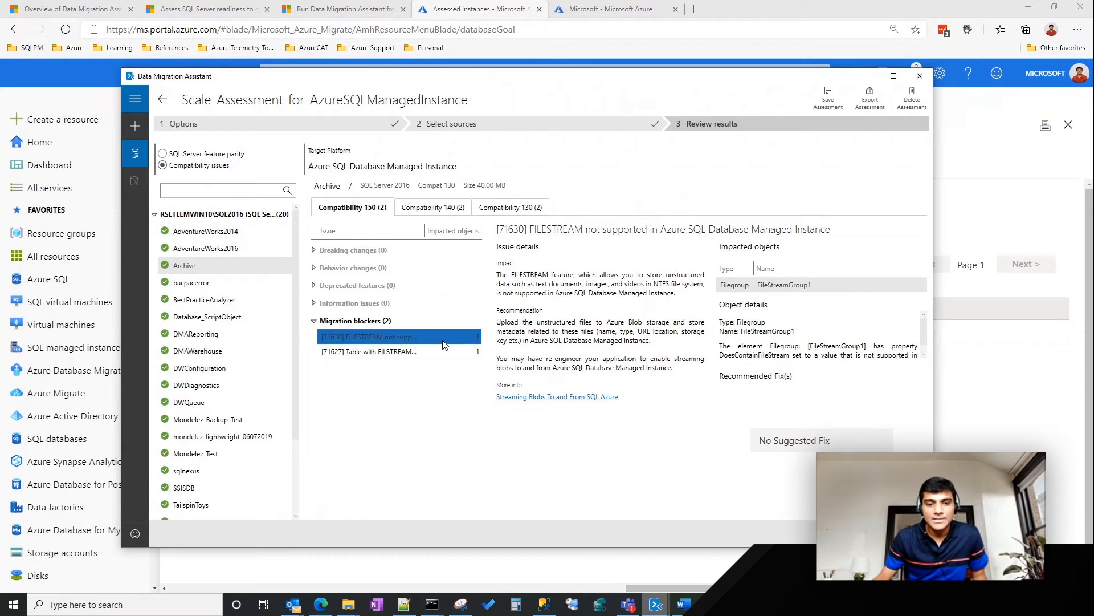
{"action": "mouse_move", "coordinate": [549, 329]}
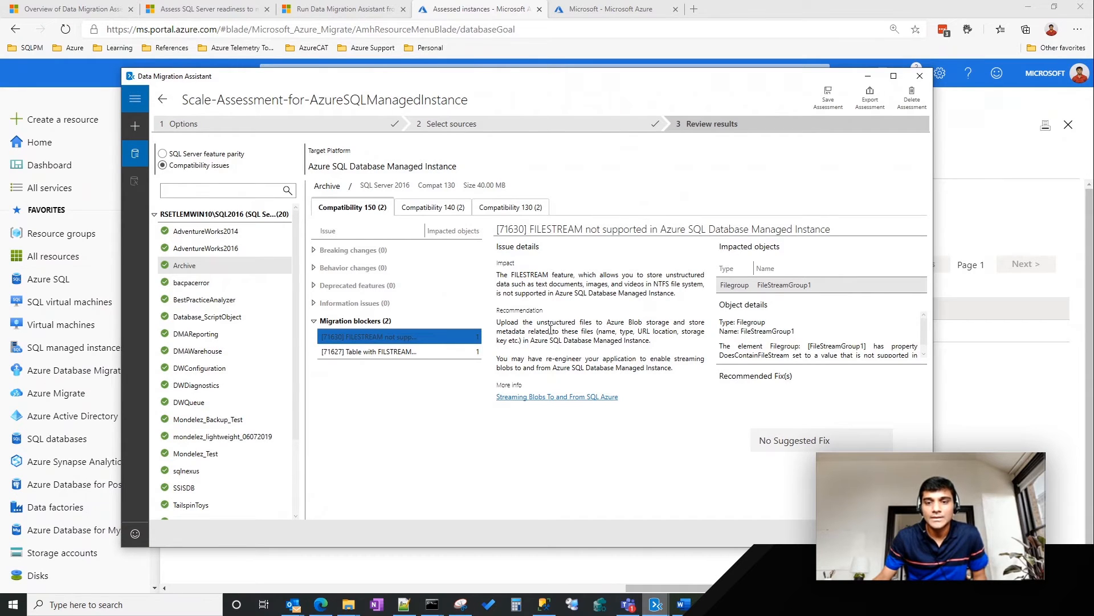
{"action": "left_click", "coordinate": [377, 351]}
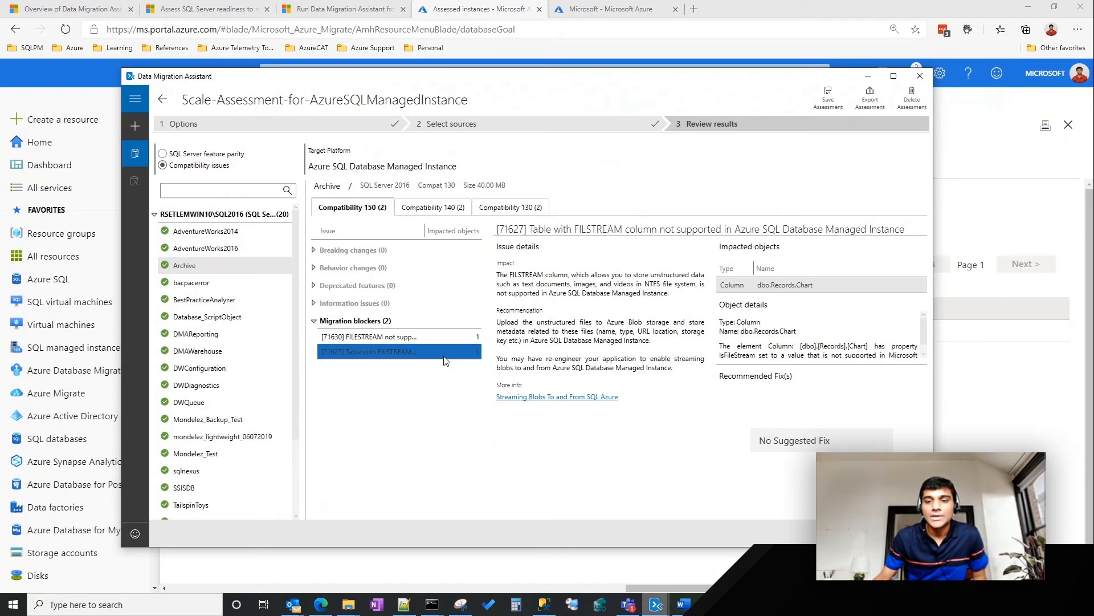
{"action": "mouse_move", "coordinate": [804, 297]}
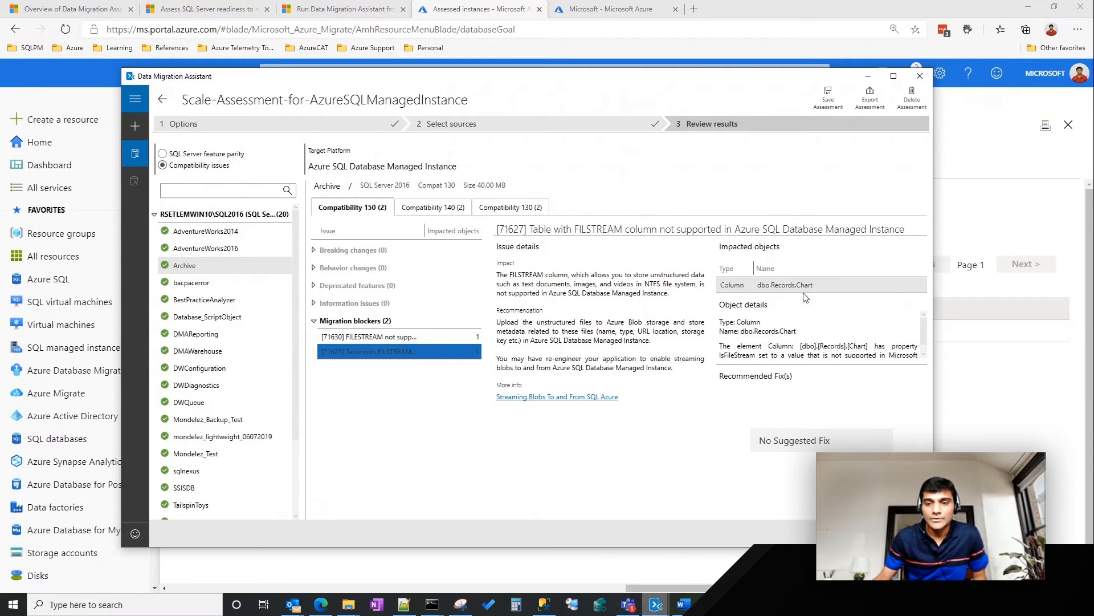
{"action": "mouse_move", "coordinate": [763, 301]}
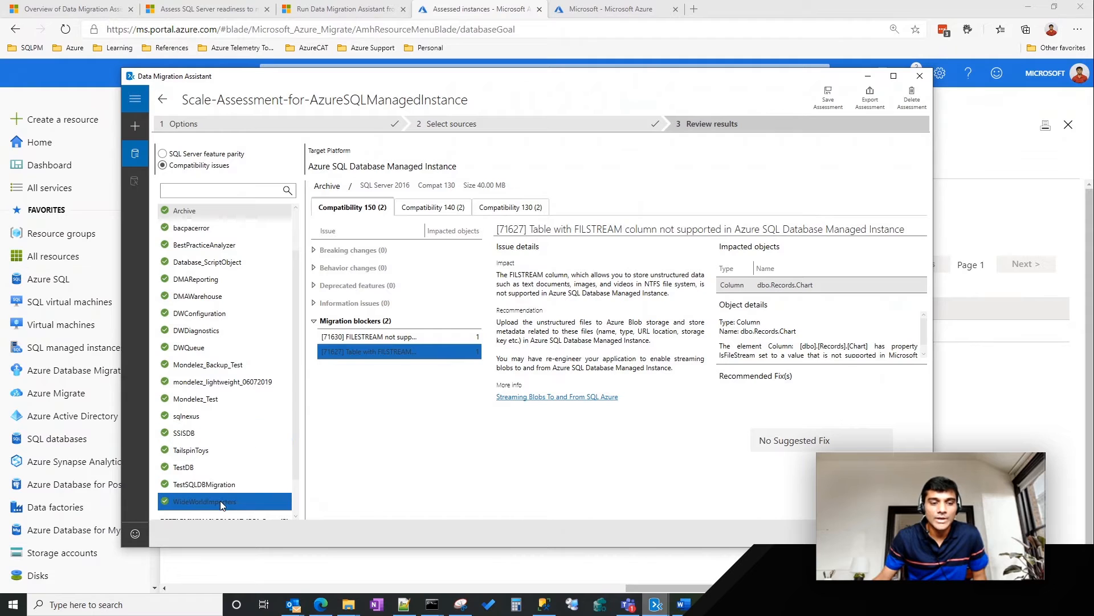
{"action": "left_click", "coordinate": [204, 501]}
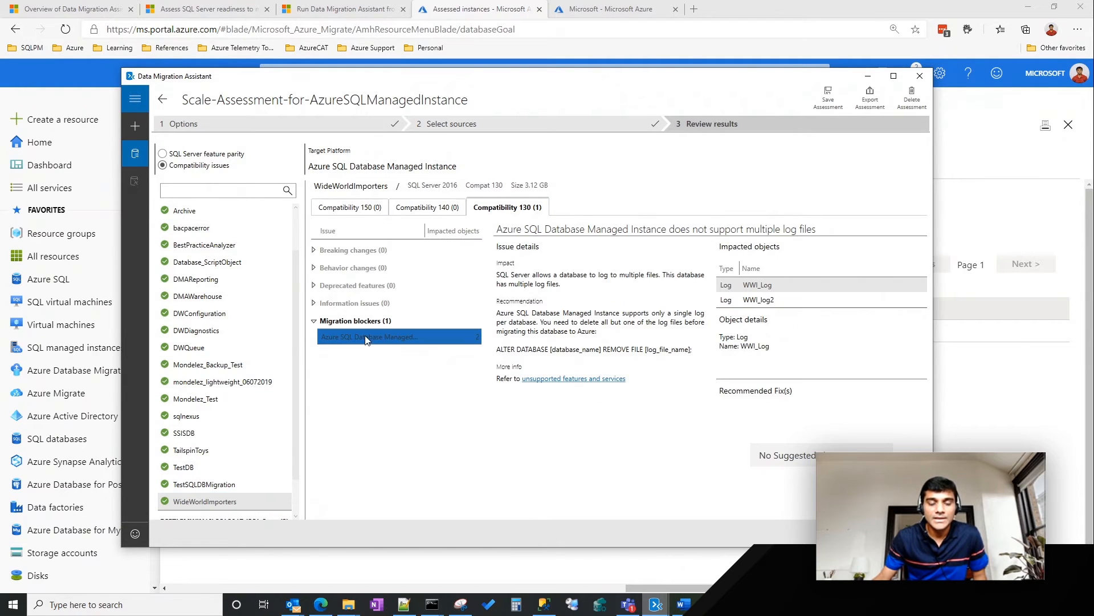
{"action": "mouse_move", "coordinate": [387, 349]}
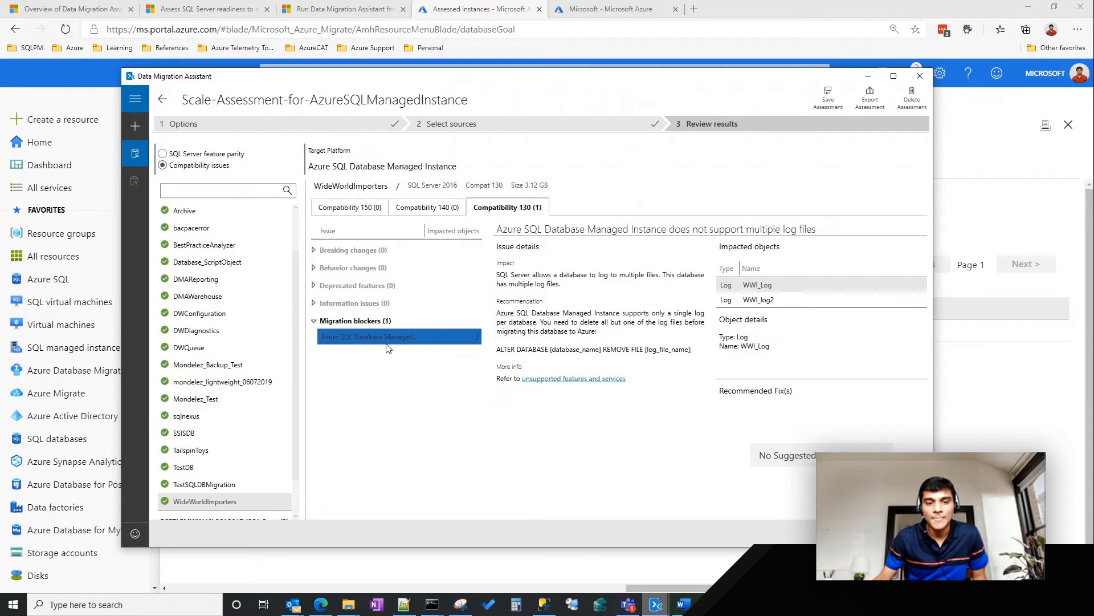
{"action": "mouse_move", "coordinate": [474, 395]}
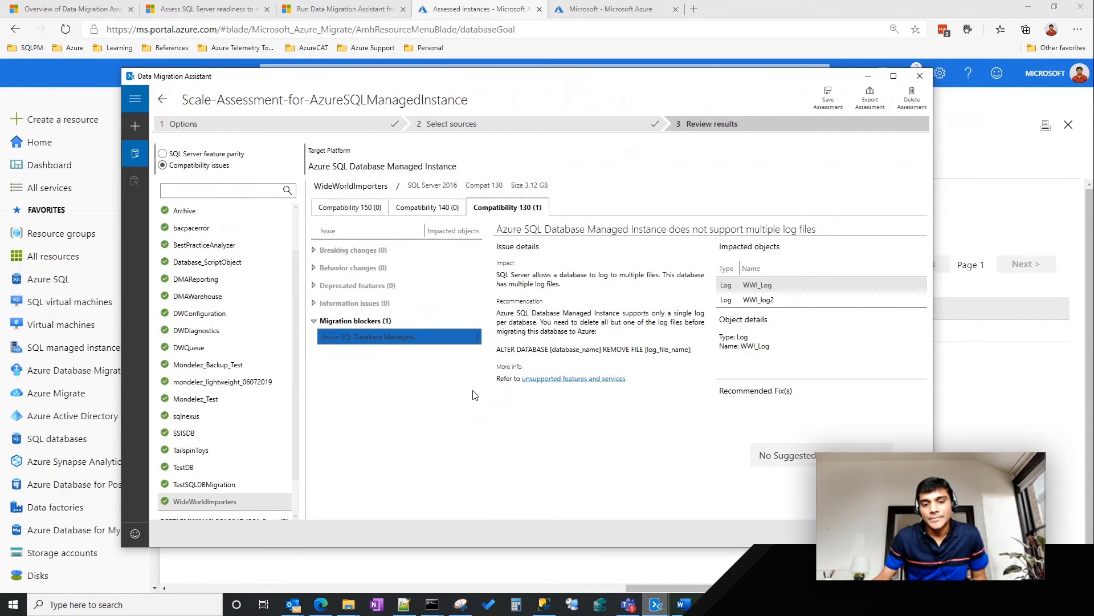
{"action": "mouse_move", "coordinate": [546, 416]}
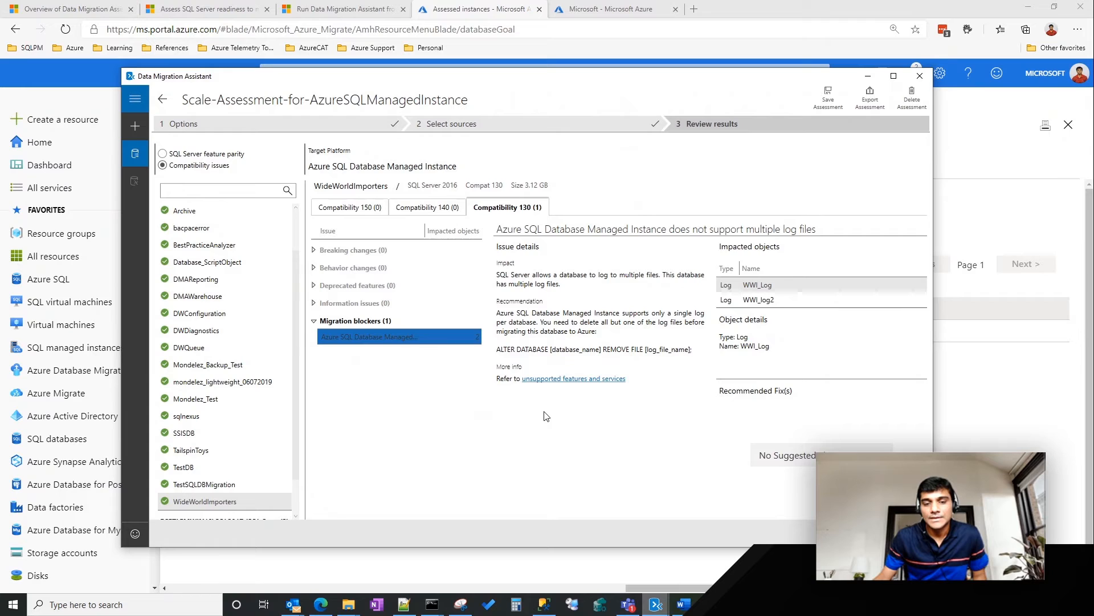
{"action": "mouse_move", "coordinate": [498, 413]}
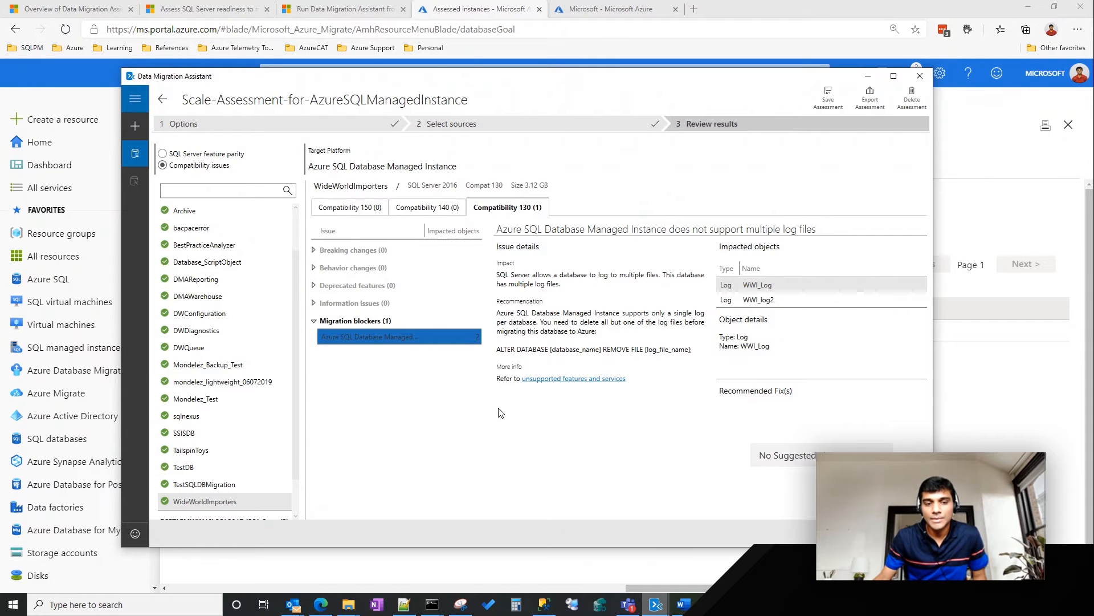
{"action": "mouse_move", "coordinate": [851, 85]}
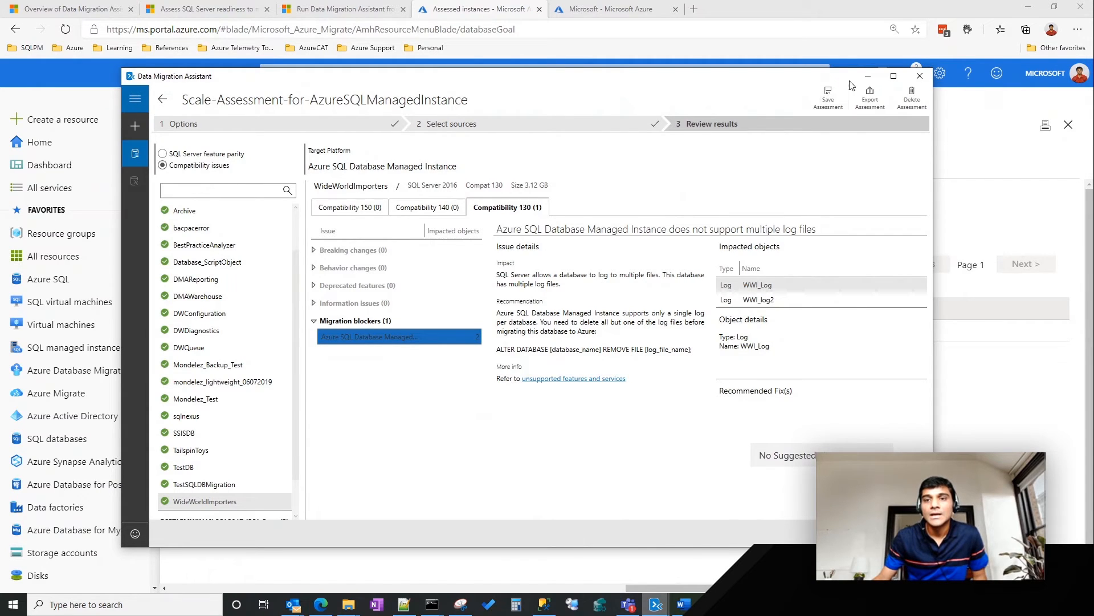